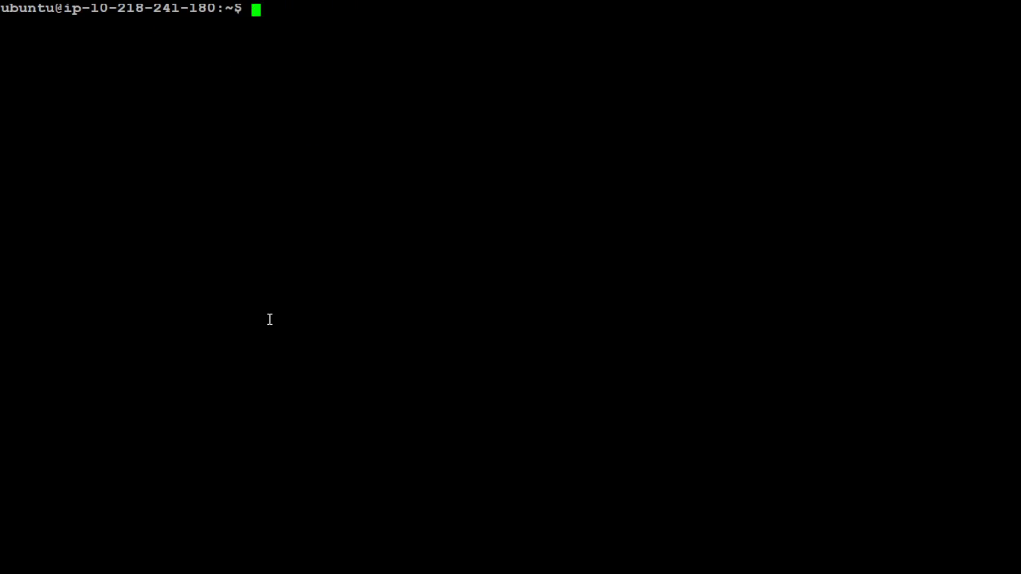
# Start an 'export OPENAI_API_KEY=' line, then erase and abandon it with Ctrl+C.
pyautogui.write('export OPENAI_API)')
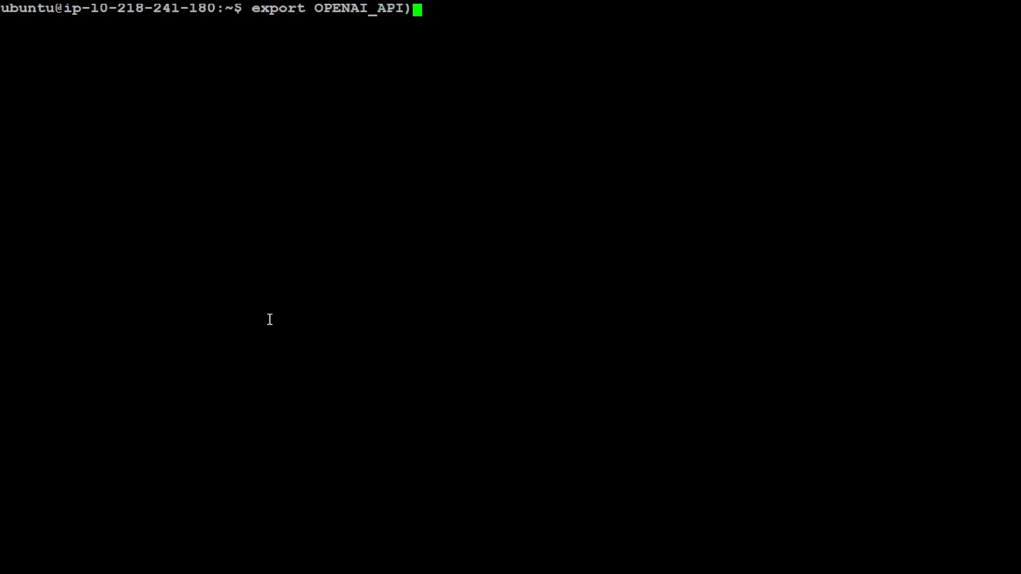
pyautogui.write('_KEY')
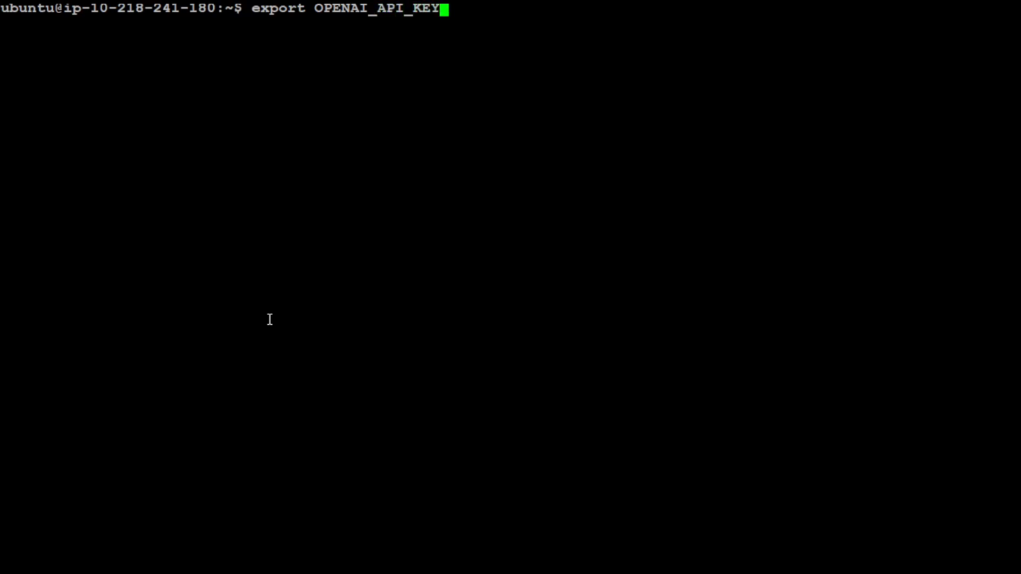
pyautogui.write('=')
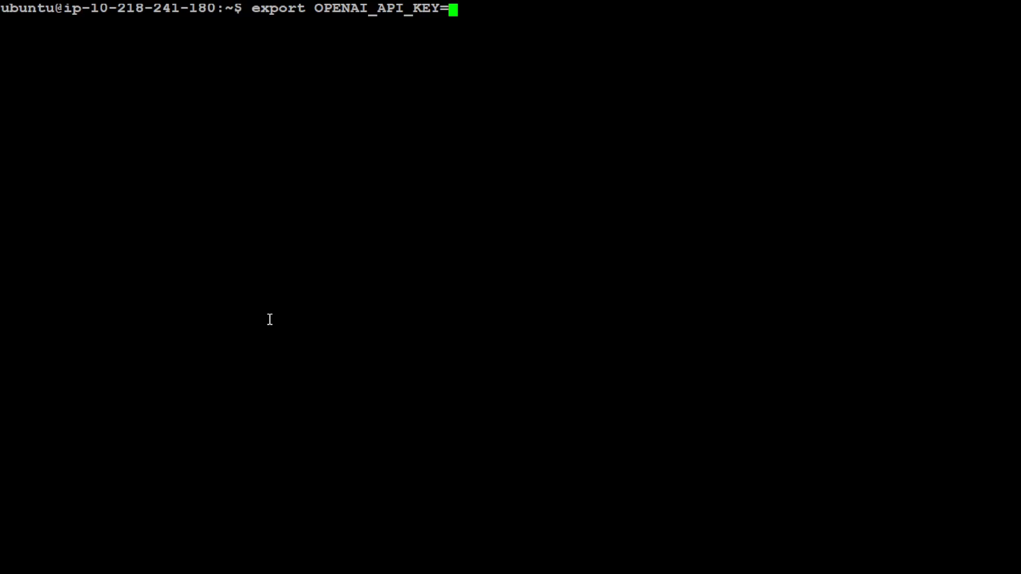
pyautogui.press('BackSpace')
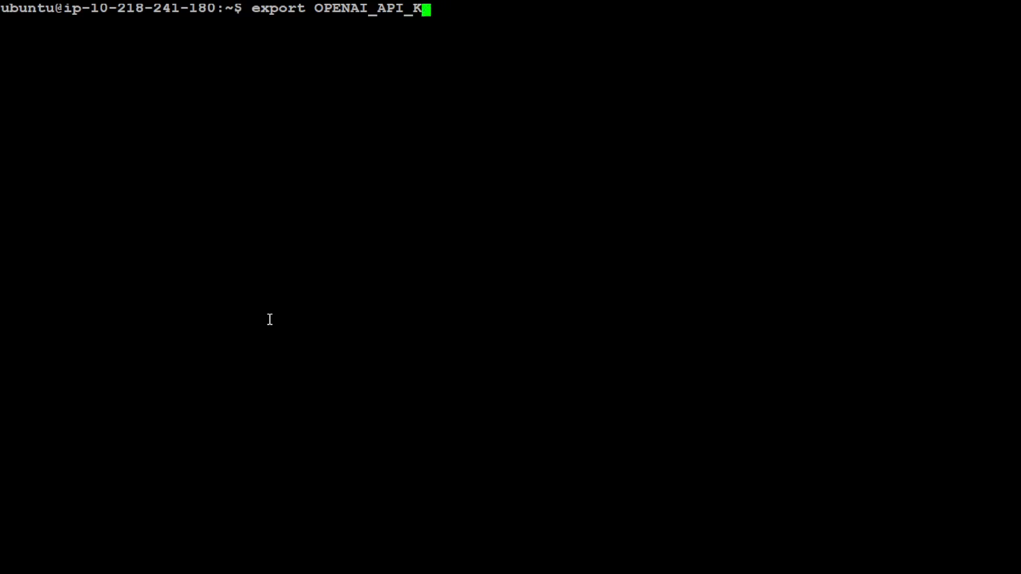
pyautogui.press('ctrl+c')
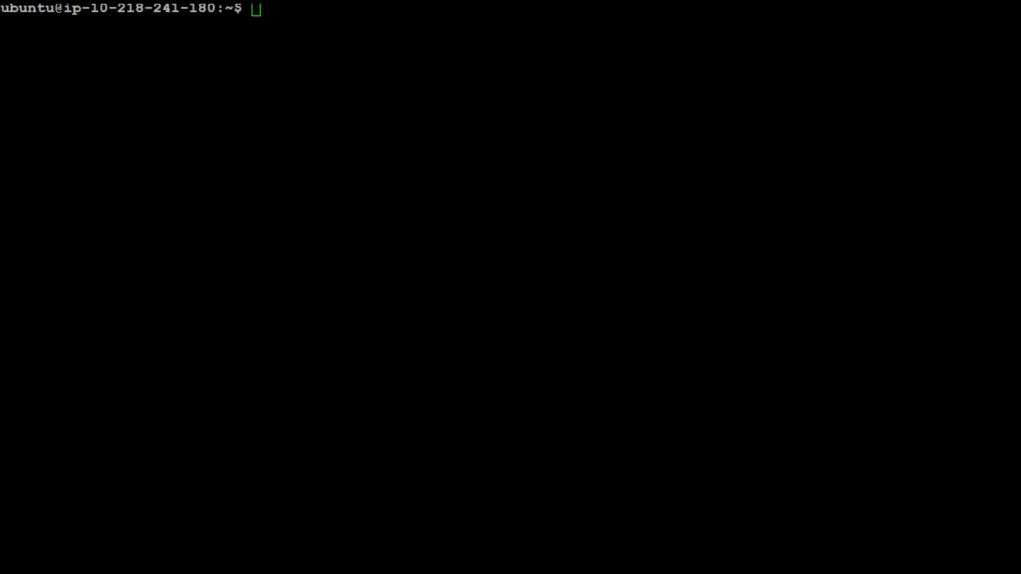
# Install or upgrade the phidata package with 'pip install -U phidata'.
pyautogui.write('pip install -U phidata')
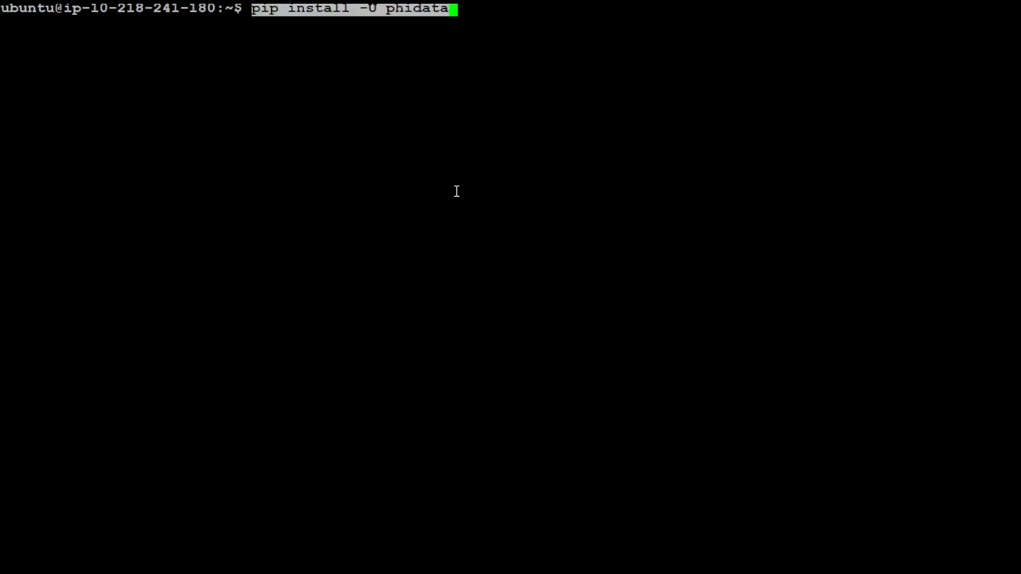
pyautogui.press('Return')
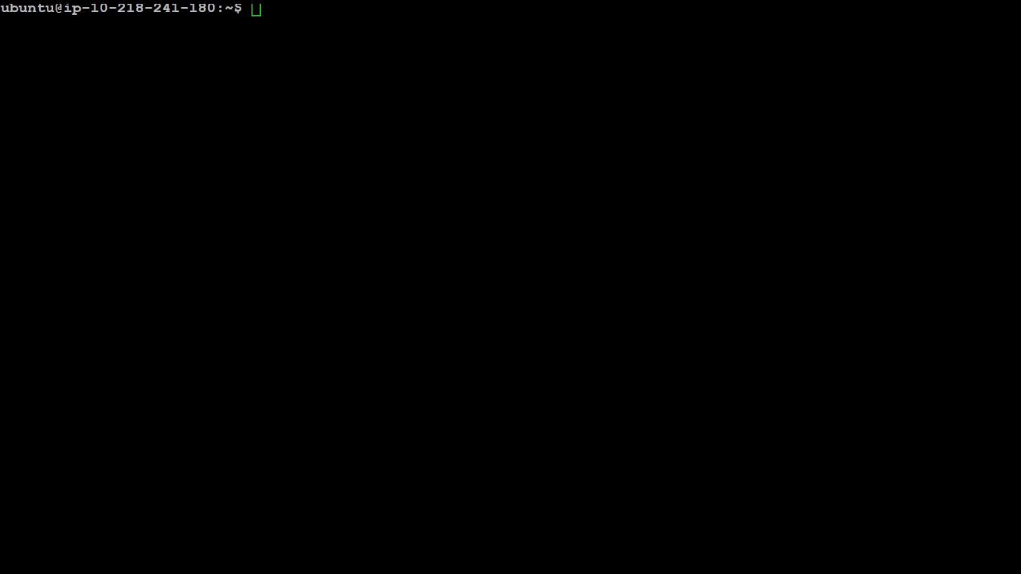
pyautogui.write('https://github.com/phidatahq/phidata.git')
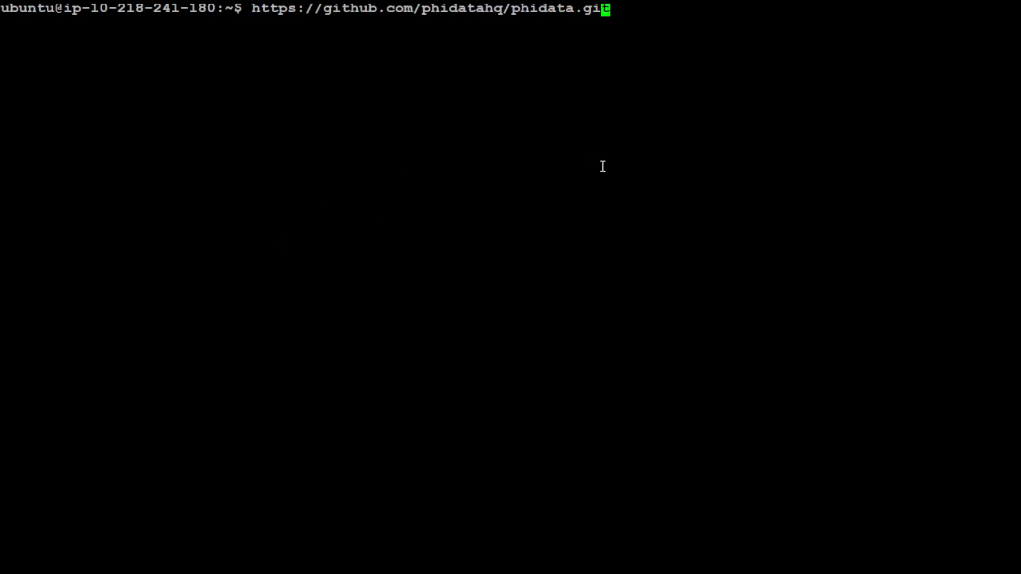
pyautogui.press('Home')
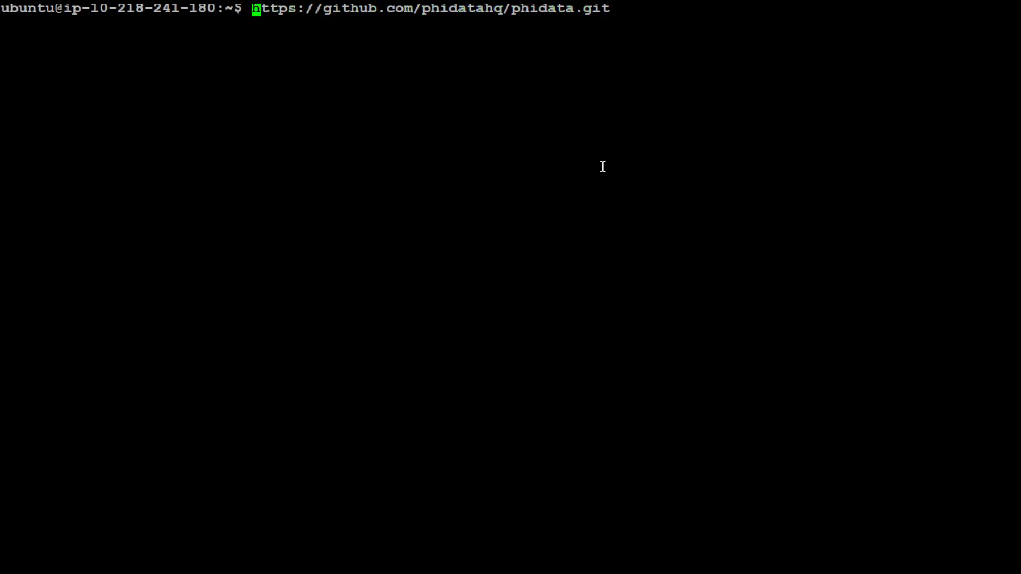
pyautogui.write('git clone ')
pyautogui.press('Return')
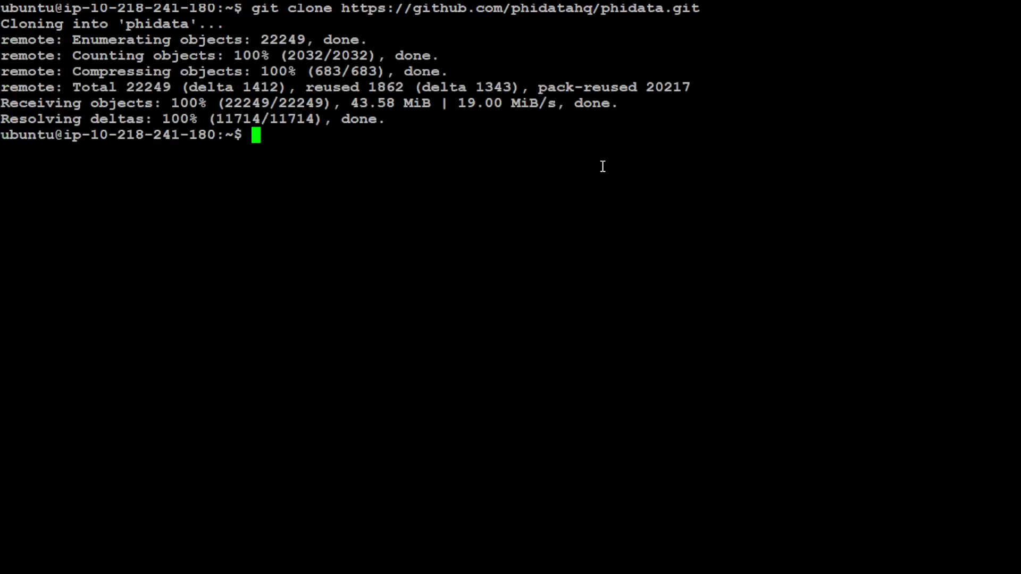
# Move into the cloned phidata folder and clear the terminal screen.
pyautogui.write('cd phidata/')
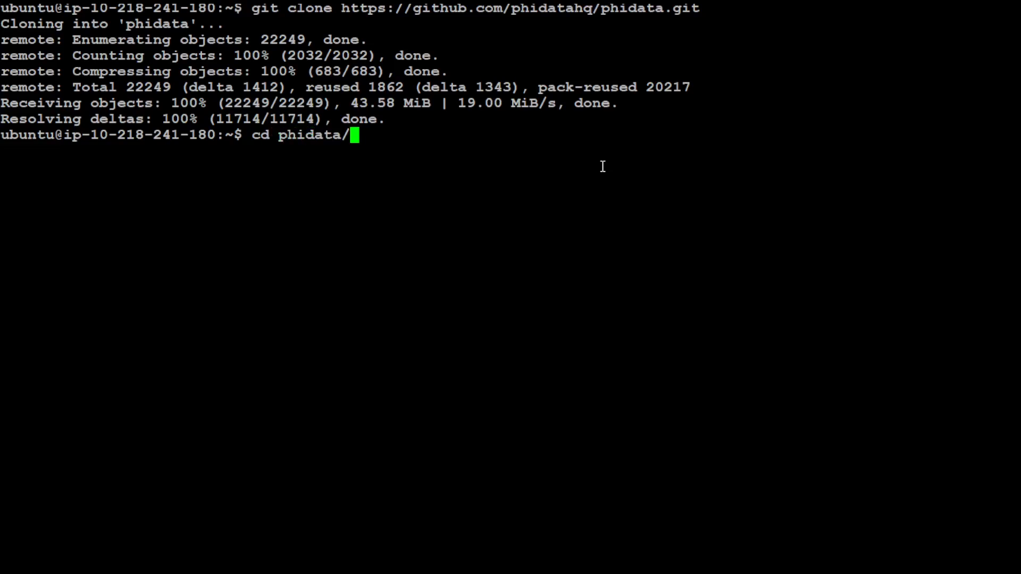
pyautogui.press('Return')
pyautogui.write('ls -ltr')
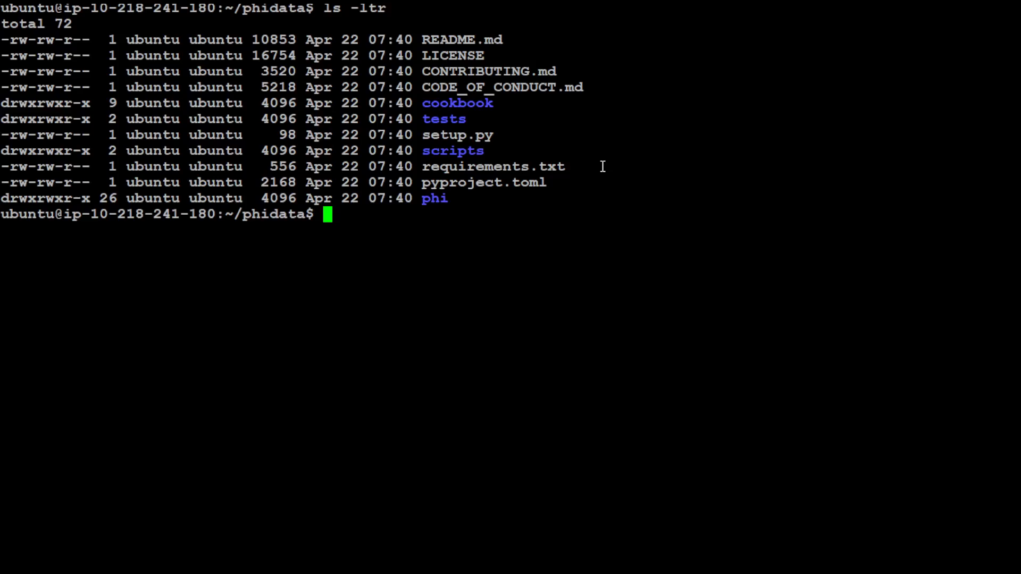
pyautogui.write('cl')
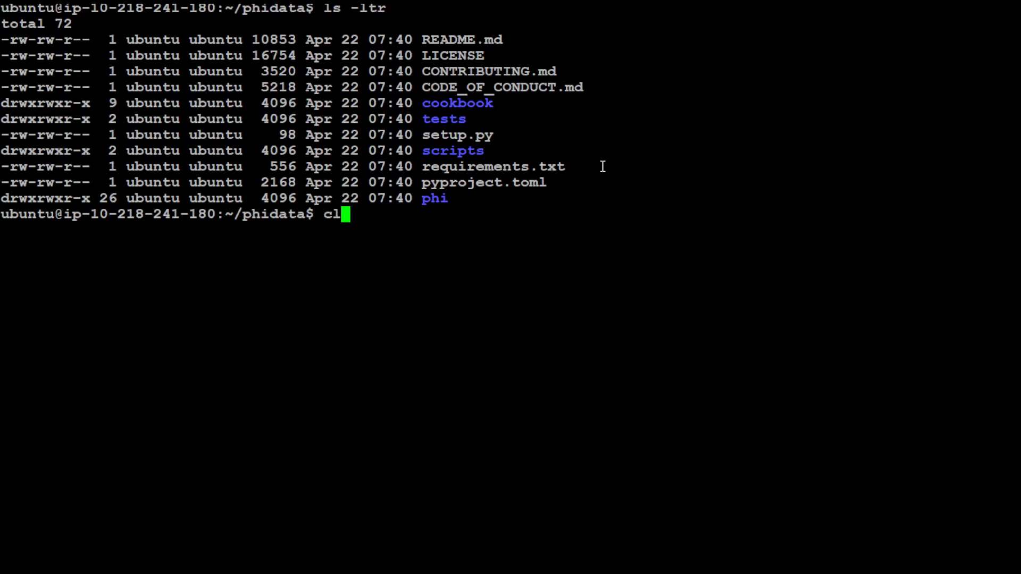
pyautogui.press('Return')
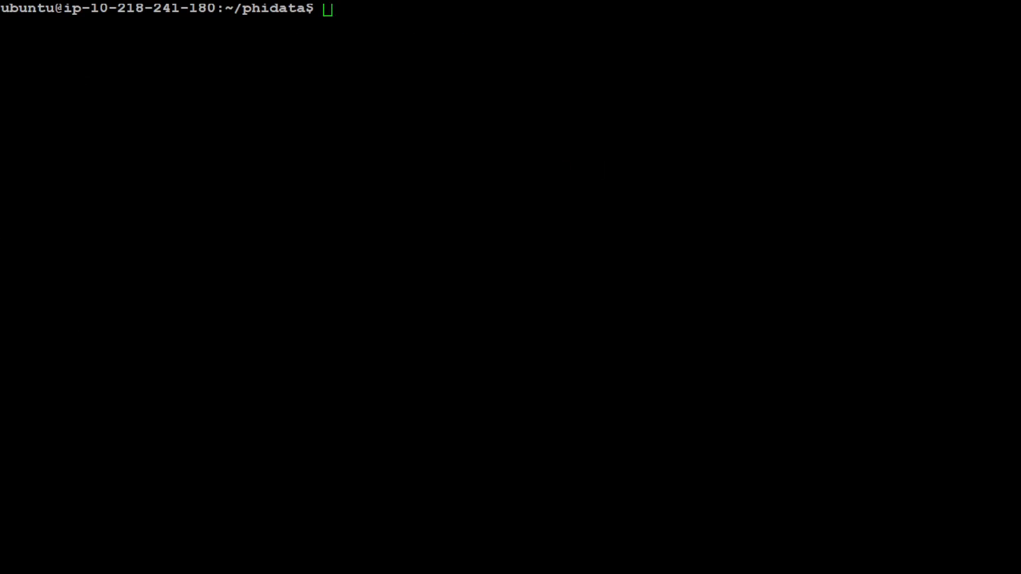
# Create the ~/.venvs/aienv virtual environment with python3 -m venv and activate it.
pyautogui.write('python3 -m venv ~/.venvs/aienv')
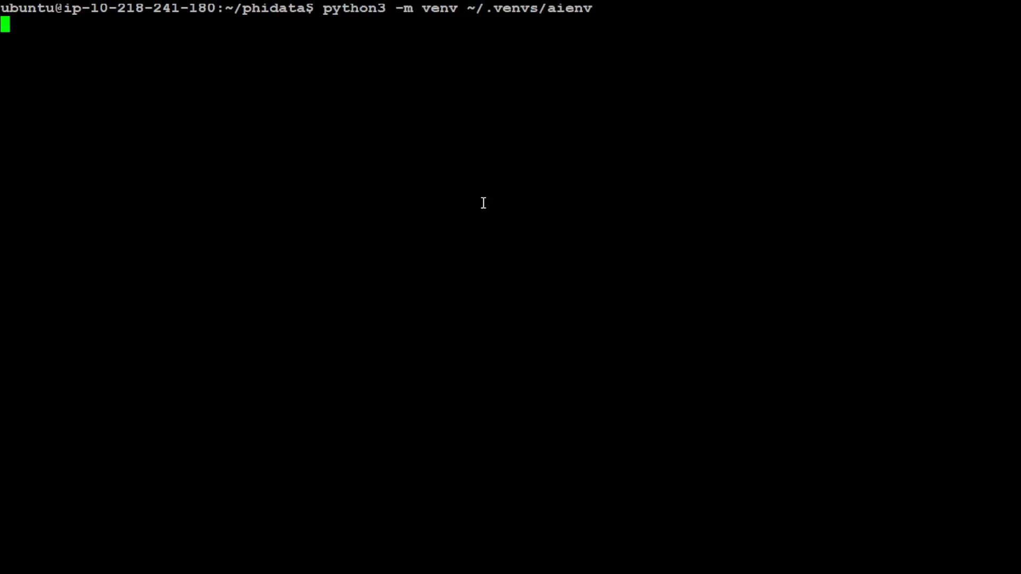
pyautogui.moveTo(605, 43)
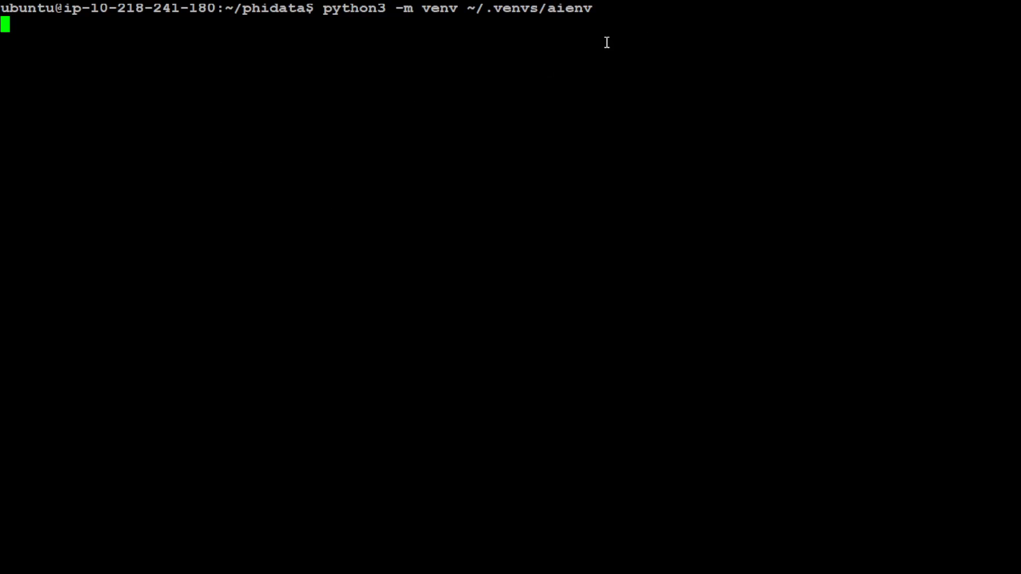
pyautogui.press('Return')
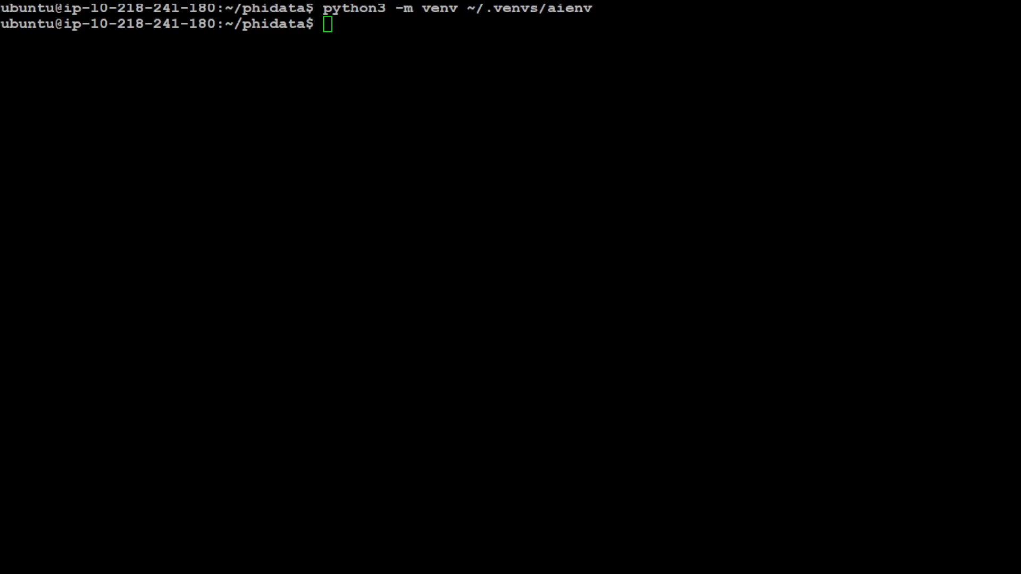
pyautogui.write('source ~/.venvs/aienv/bin/activate')
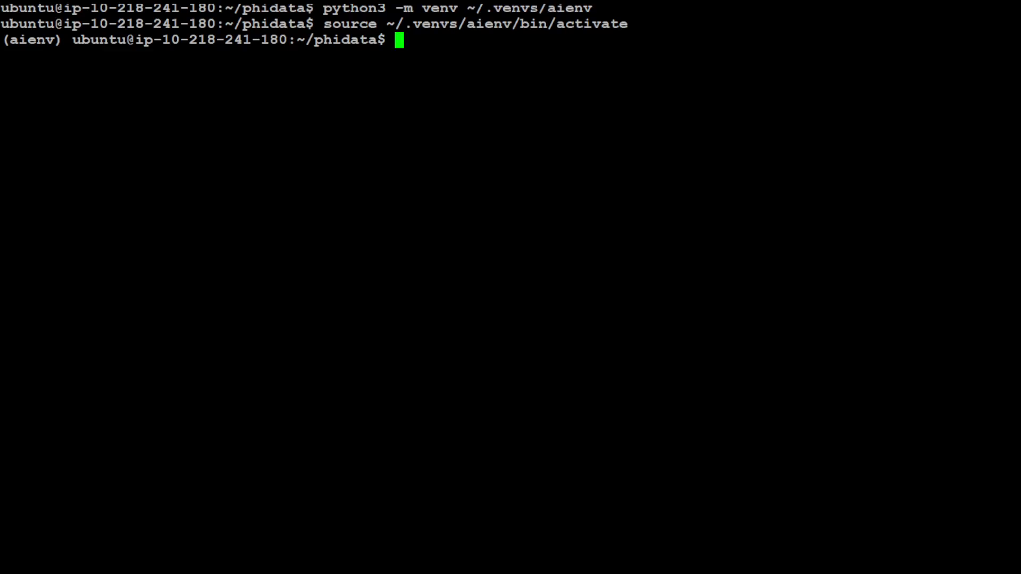
# Install groq and phidata into the environment with 'pip install -U groq phidata'.
pyautogui.write('pip install -U groq phidata')
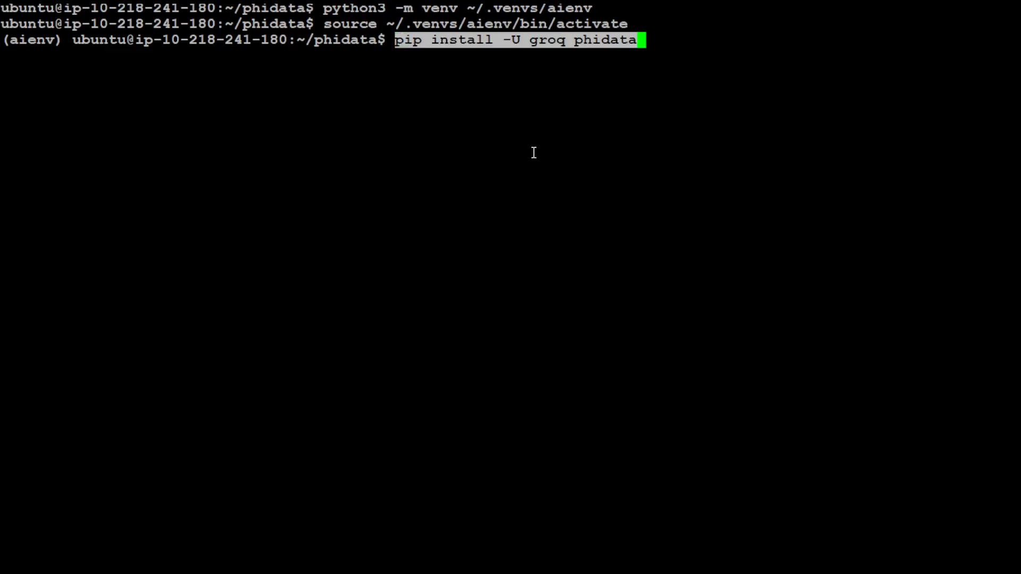
pyautogui.press('Return')
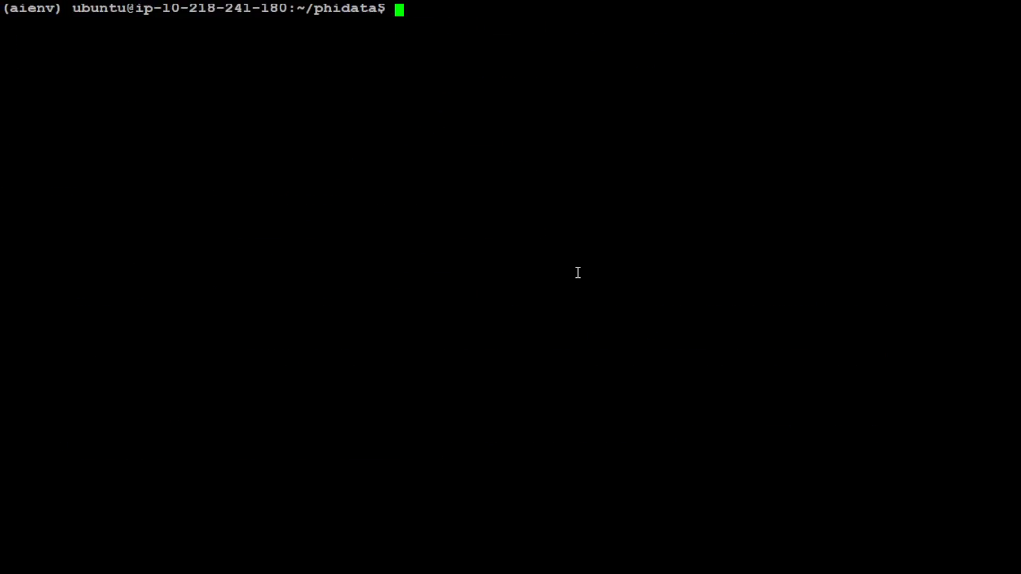
pyautogui.moveTo(296, 254)
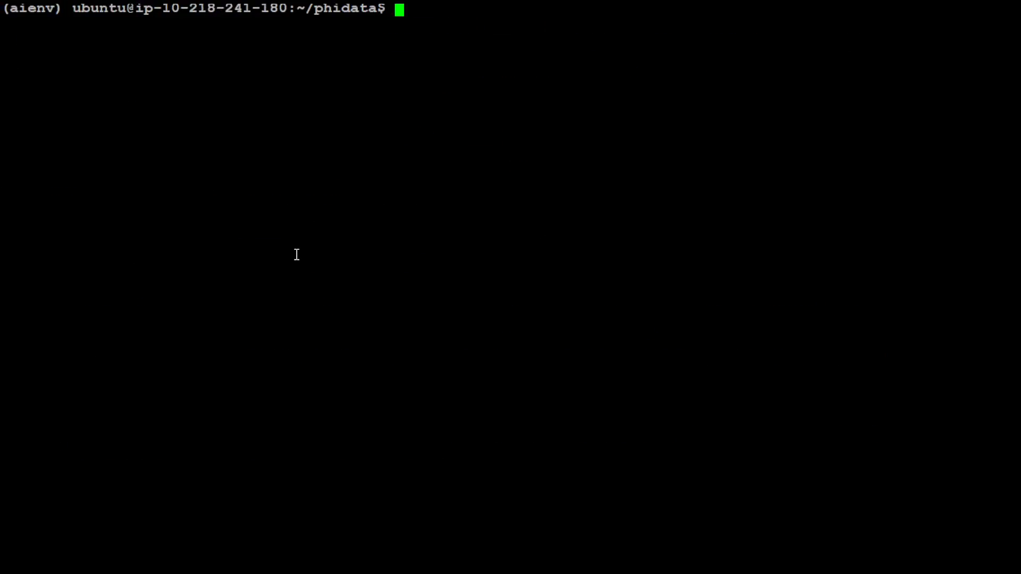
# Step through cookbook, llms and groq to find the example scripts, then clear the screen.
pyautogui.write('cd cookbook/')
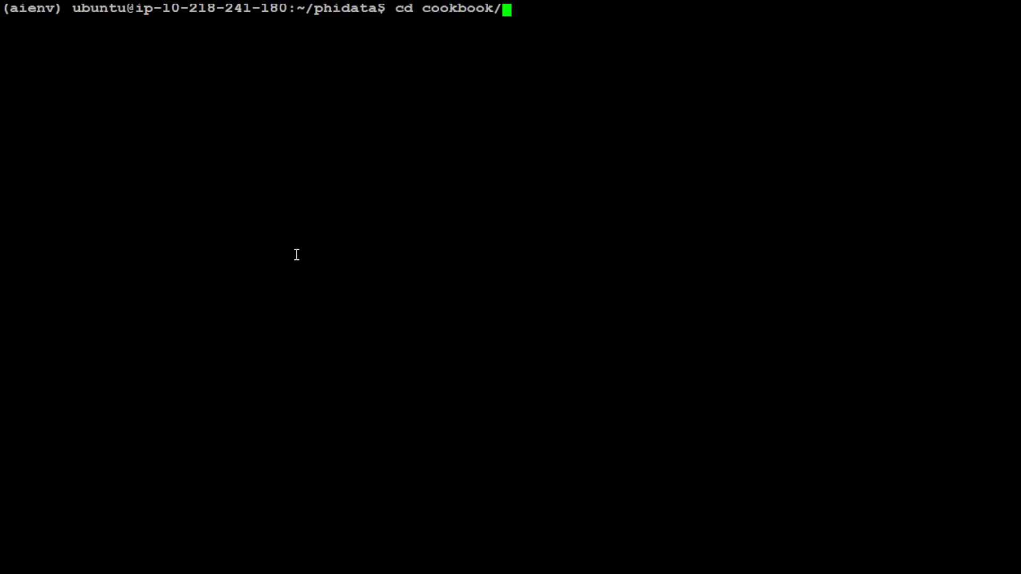
pyautogui.press('Return')
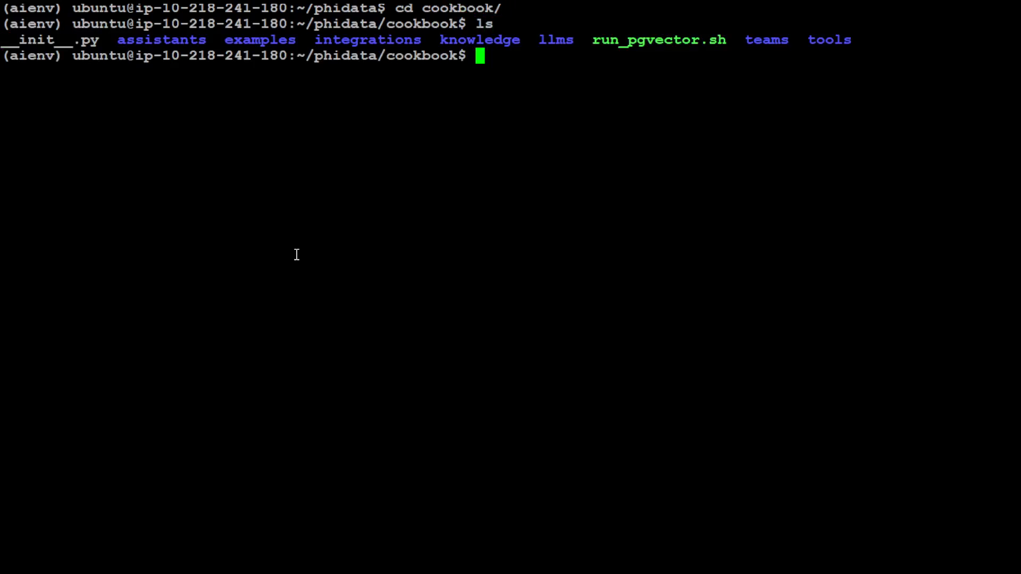
pyautogui.moveTo(113, 289)
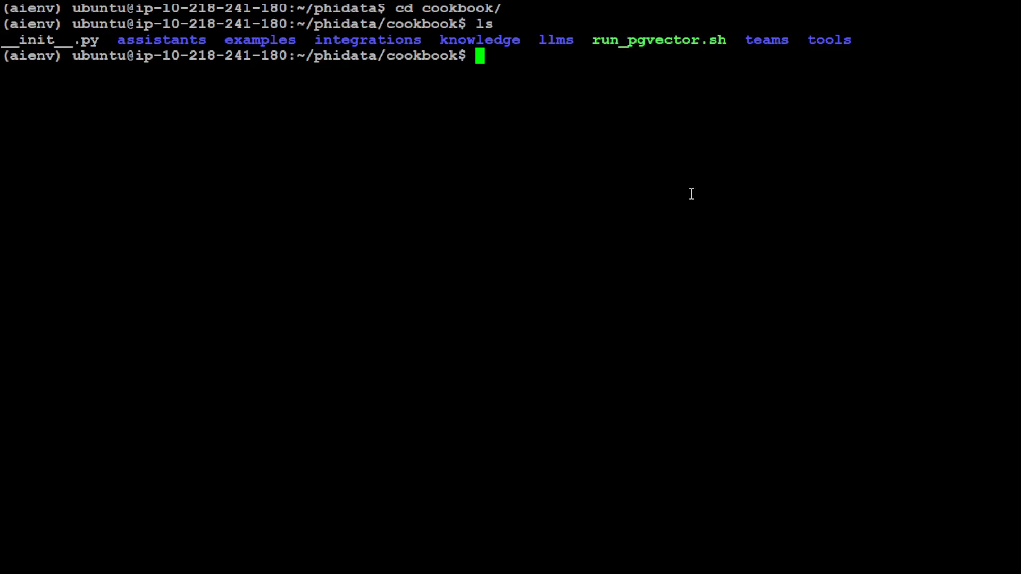
pyautogui.write('cd ll')
pyautogui.write('ls')
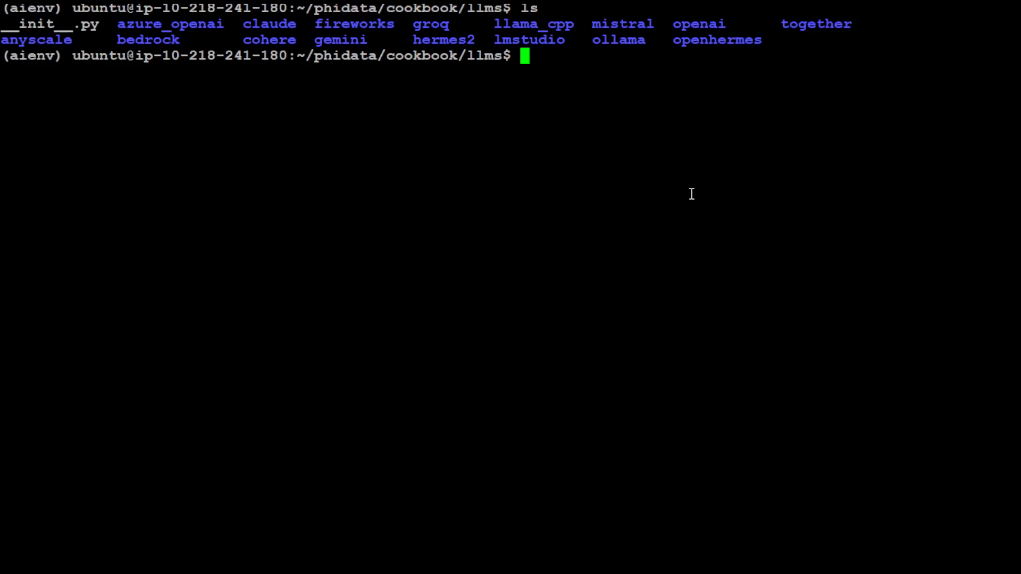
pyautogui.write('cd groq')
pyautogui.write('ls -ltr')
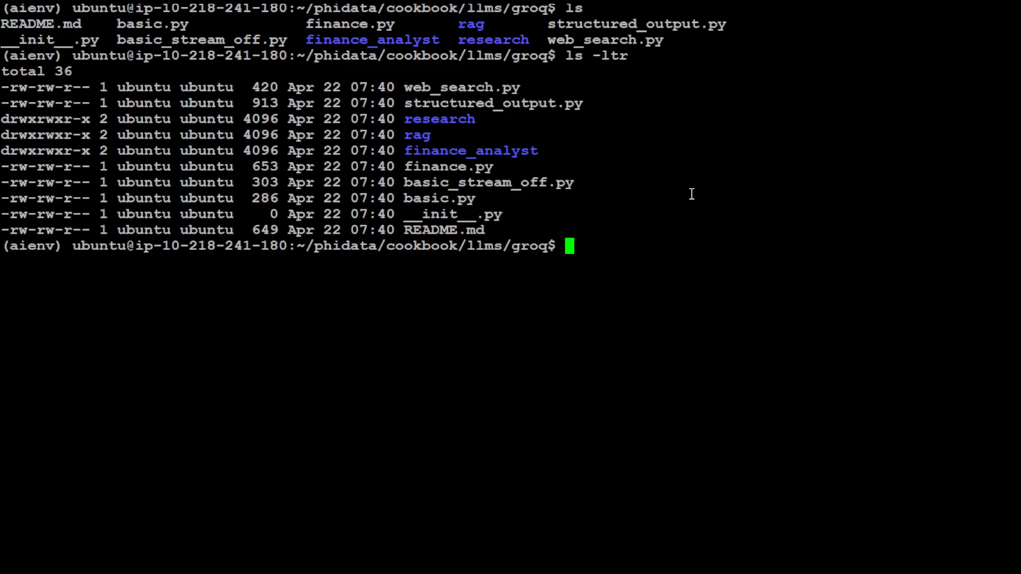
pyautogui.write('clear')
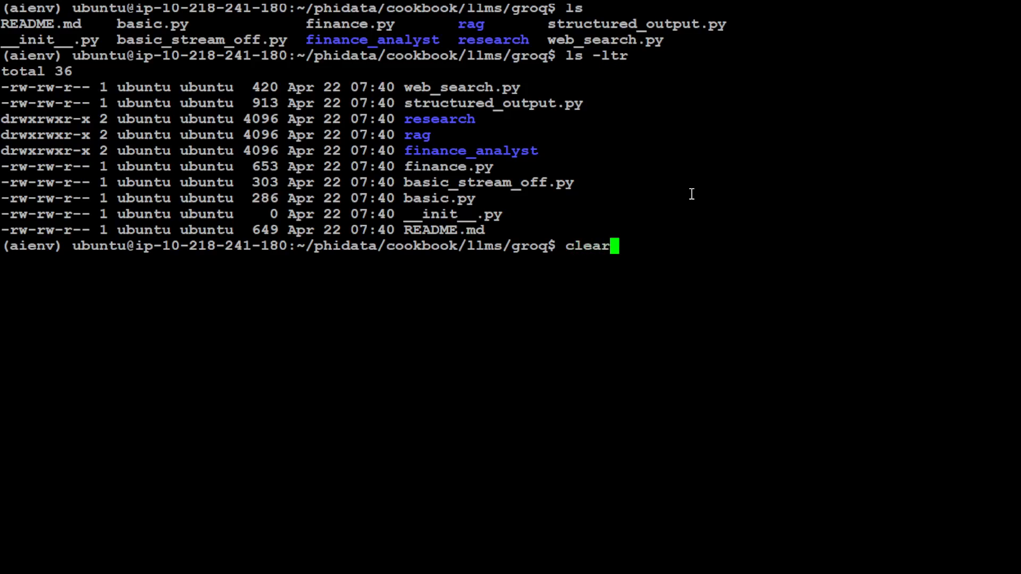
pyautogui.press('Return')
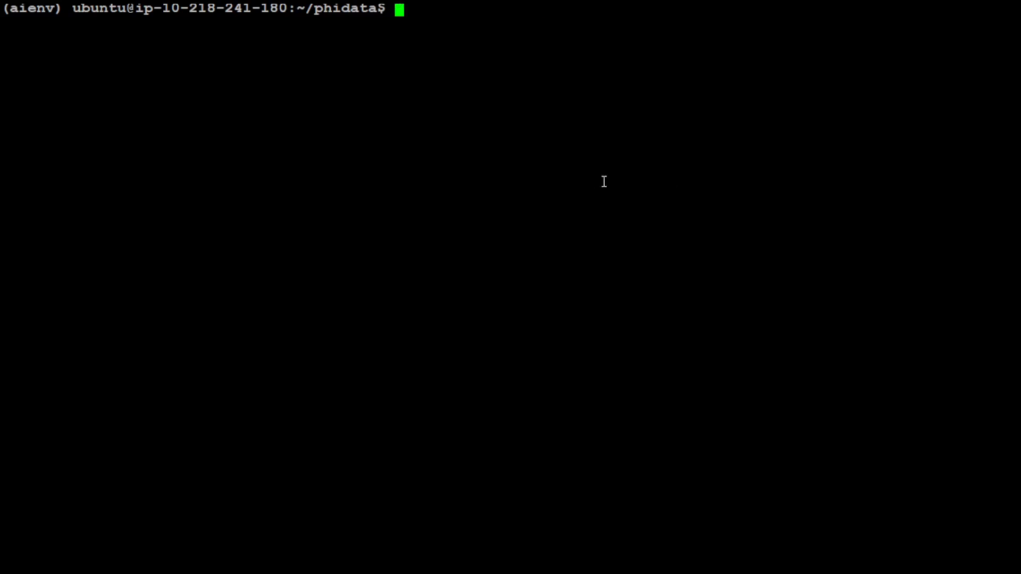
# Run 'python3 cookbook/llms/groq/basic.py' and hit the missing GROQ_API_KEY GroqError.
pyautogui.write('python cookbook/llms/groq/basic.py')
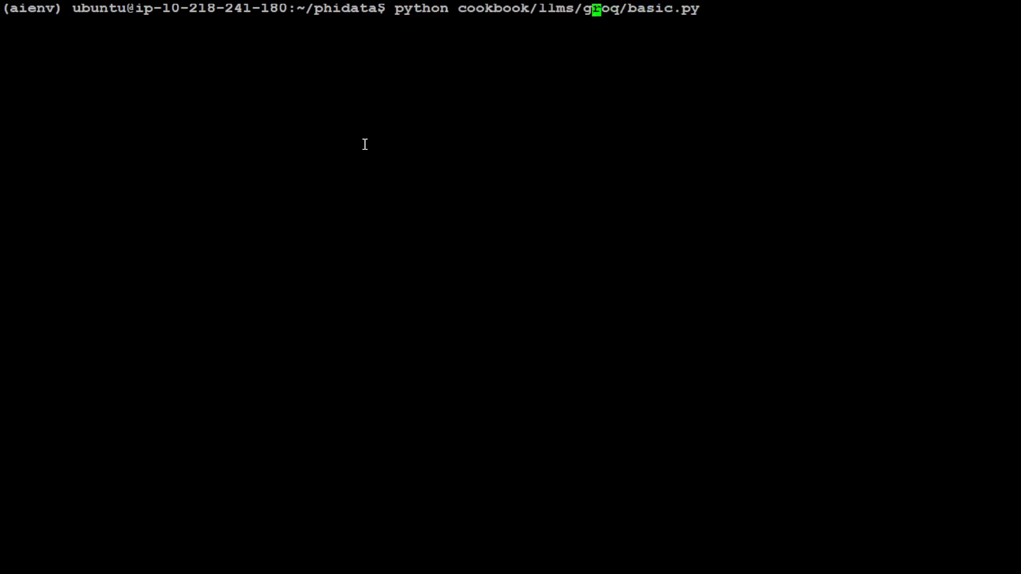
pyautogui.write('3')
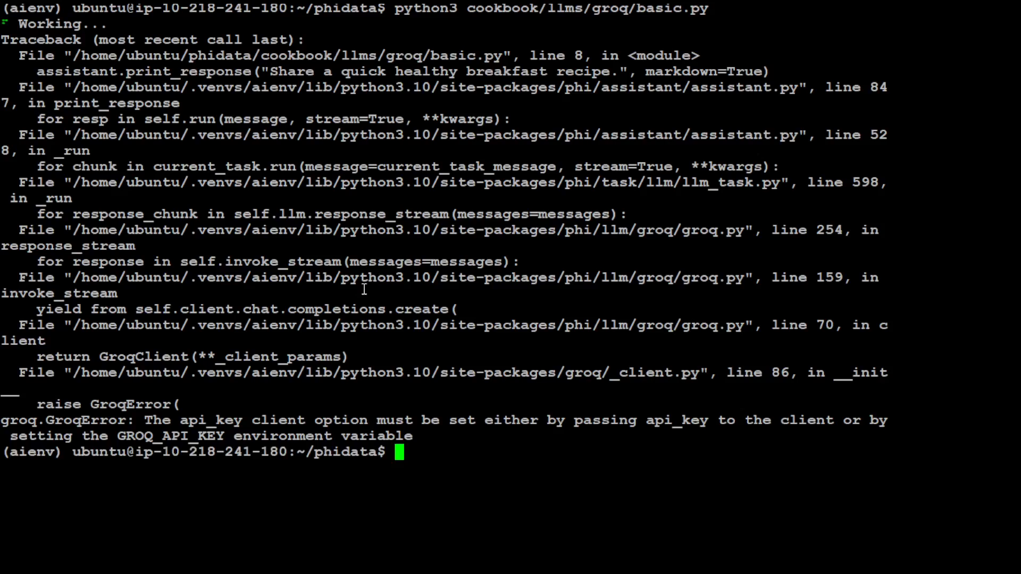
pyautogui.doubleClick(170, 436)
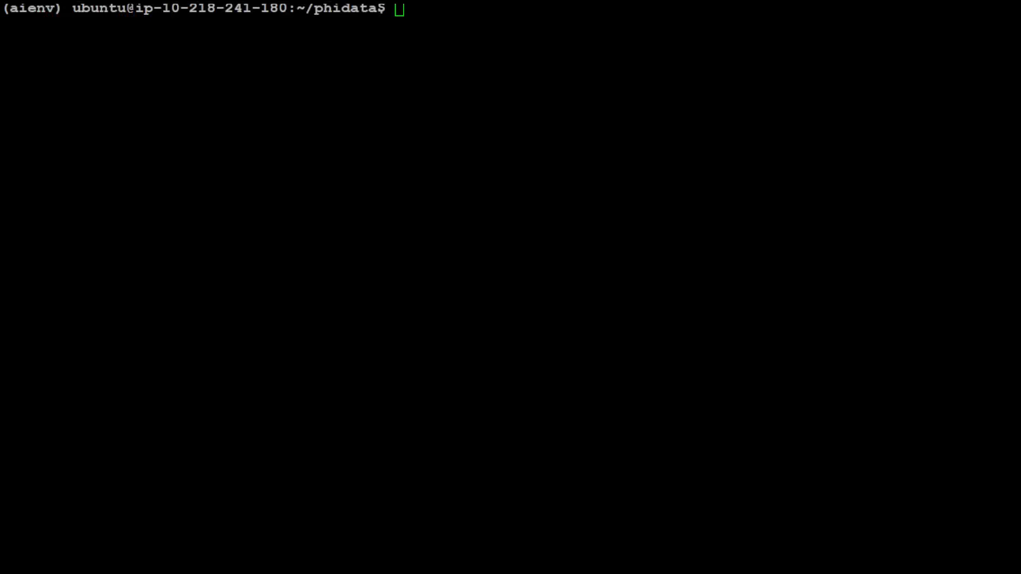
# Run python3 cookbook/llms/groq/basic.py and scroll through the avocado toast breakfast recipe.
pyautogui.write('python cookbook/llms/groq/basic.py')
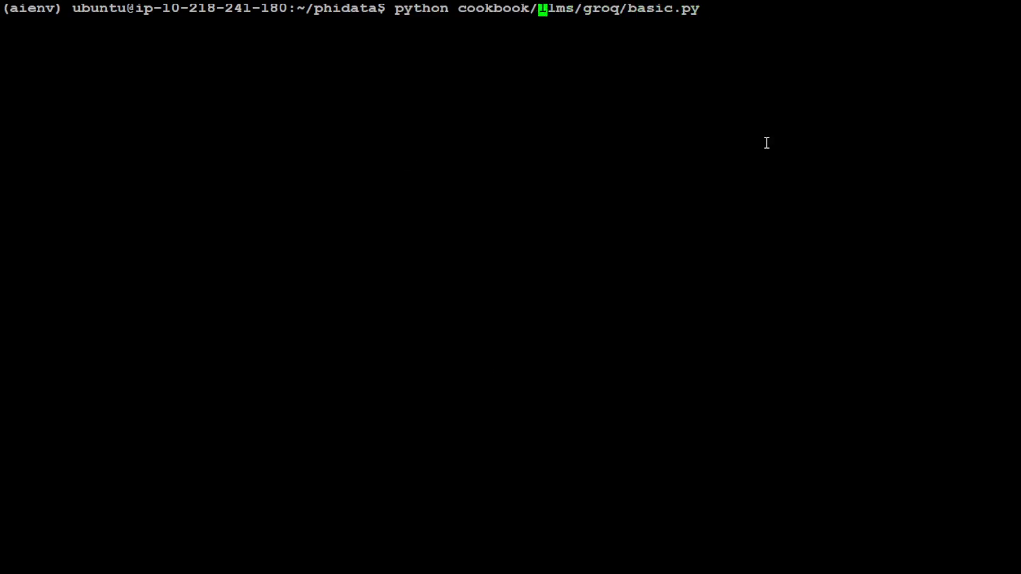
pyautogui.write('3')
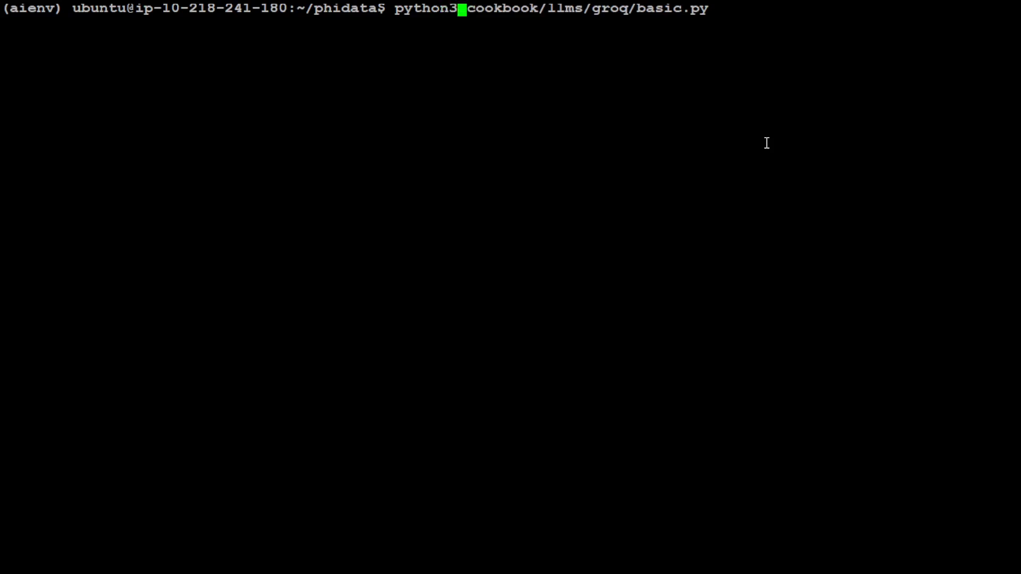
pyautogui.press('Return')
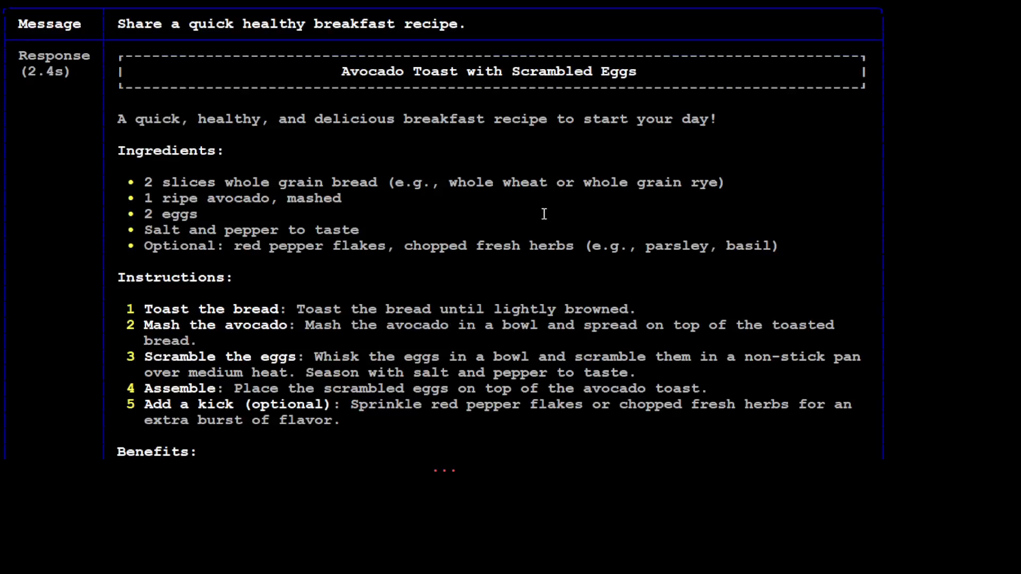
pyautogui.scroll(-3)
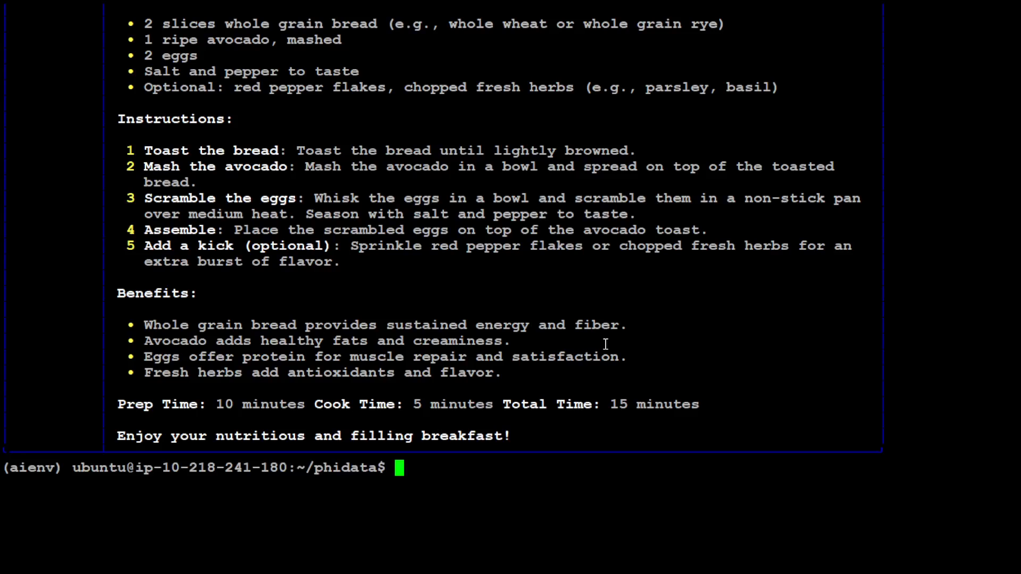
pyautogui.scroll(3)
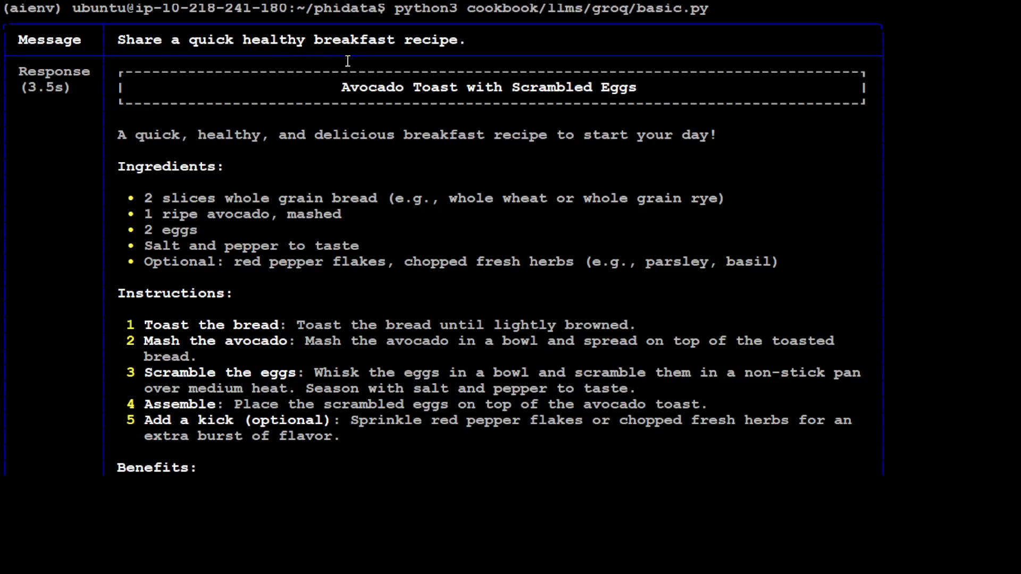
pyautogui.moveTo(365, 93)
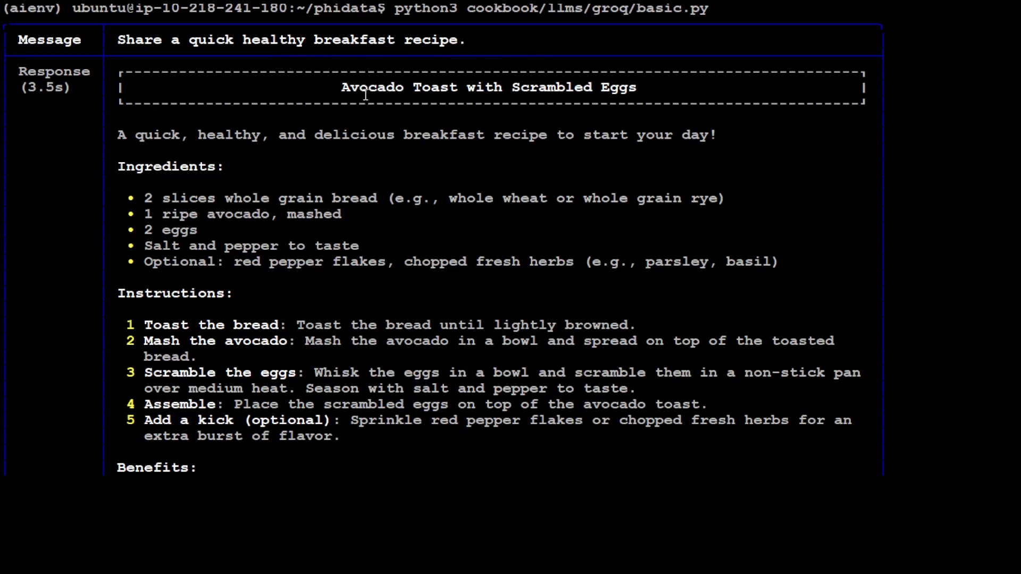
pyautogui.moveTo(680, 101)
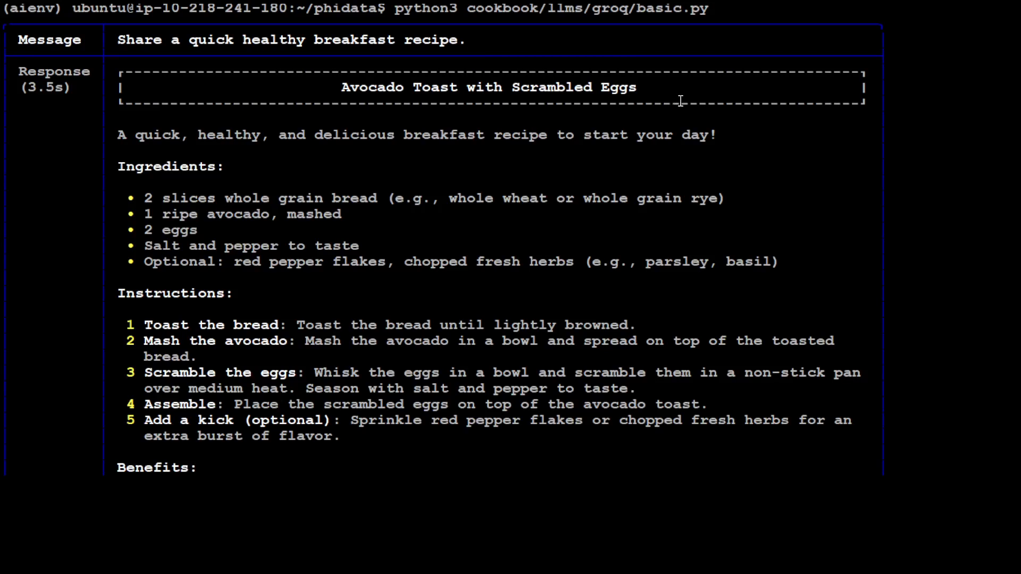
pyautogui.scroll(-3)
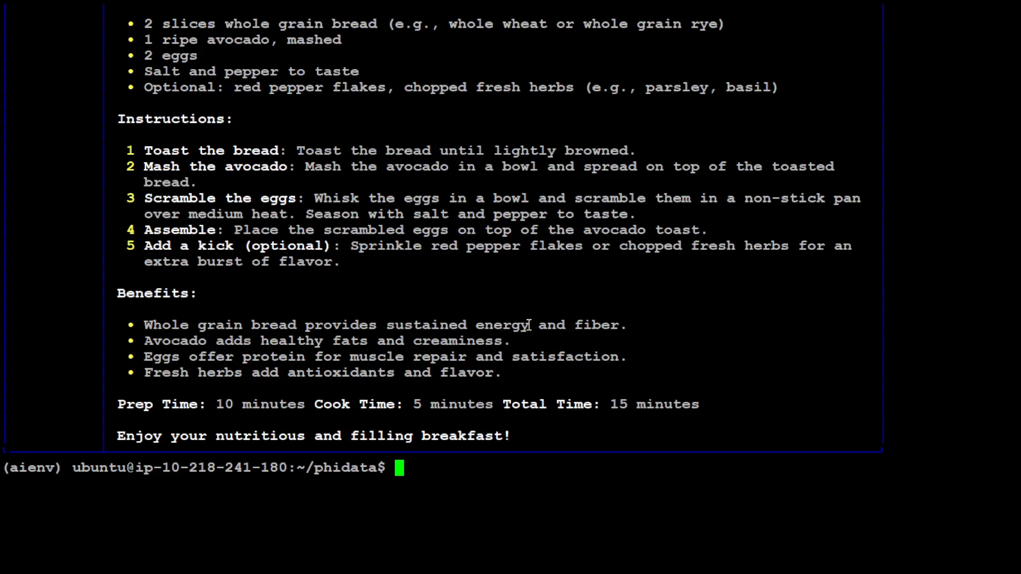
pyautogui.moveTo(592, 297)
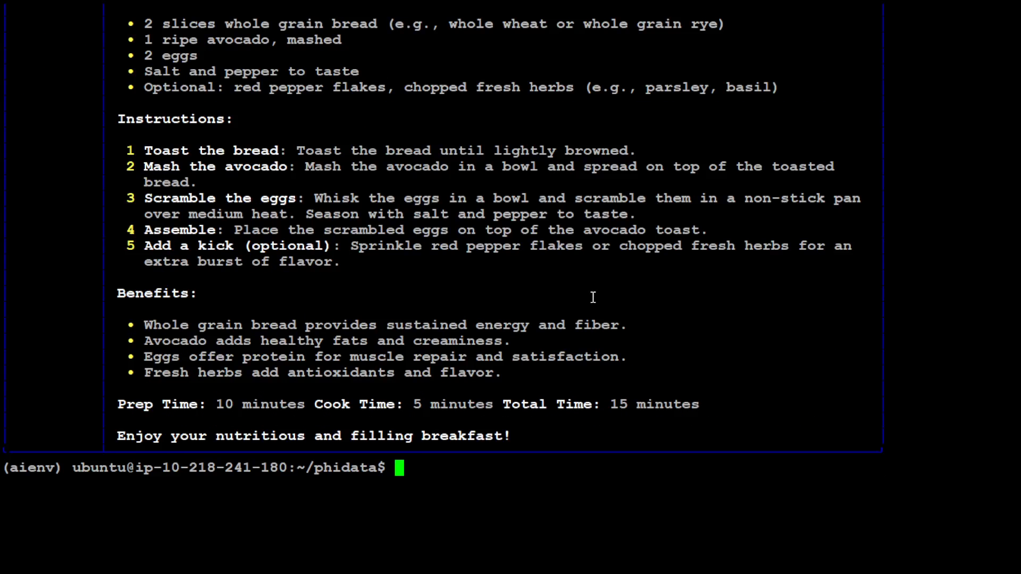
# Begin a 'more' command on basic.py to display the example's source code.
pyautogui.write('more b')
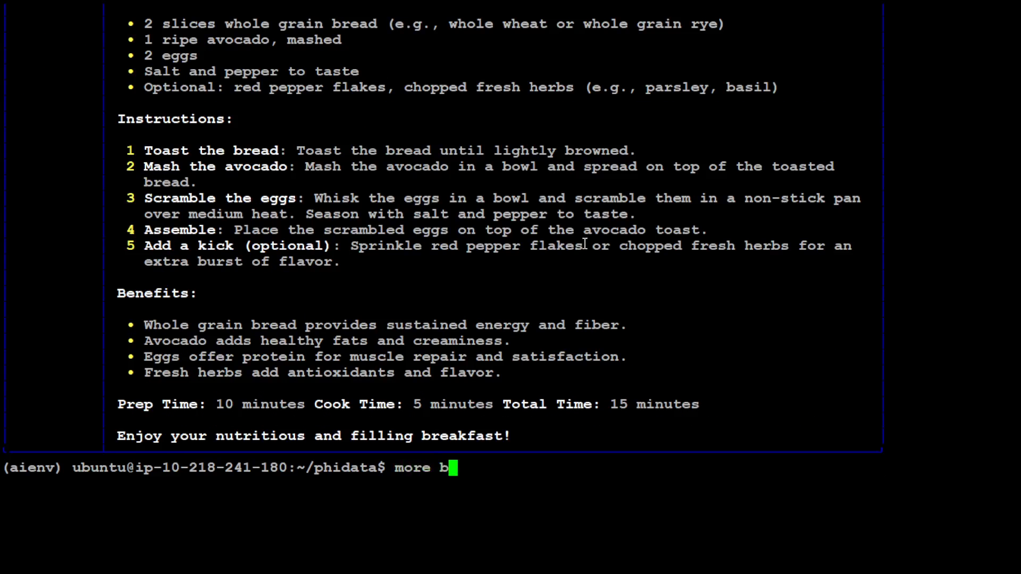
pyautogui.write('python3 cookbook/llms/groq/basic.py')
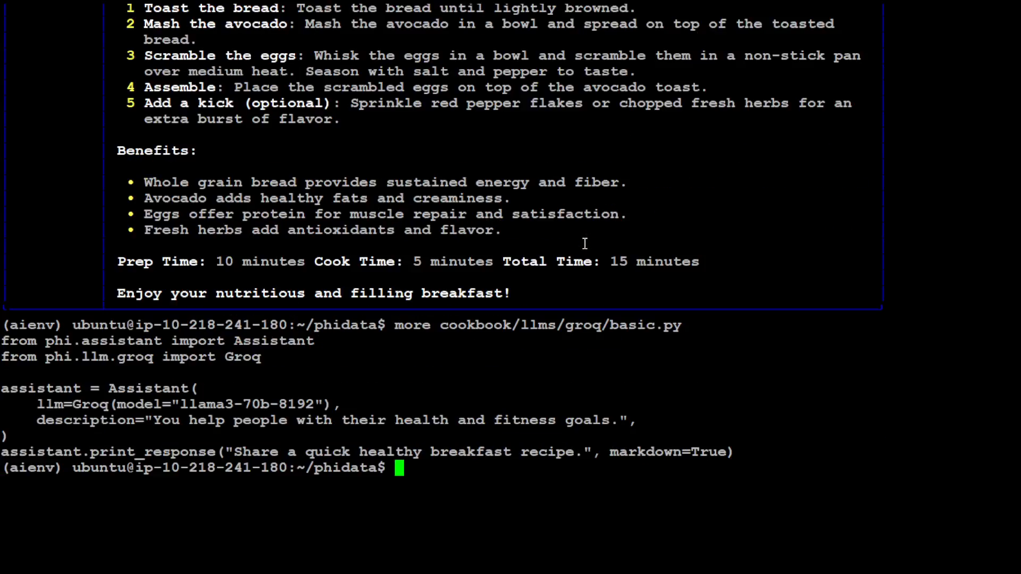
pyautogui.moveTo(264, 357)
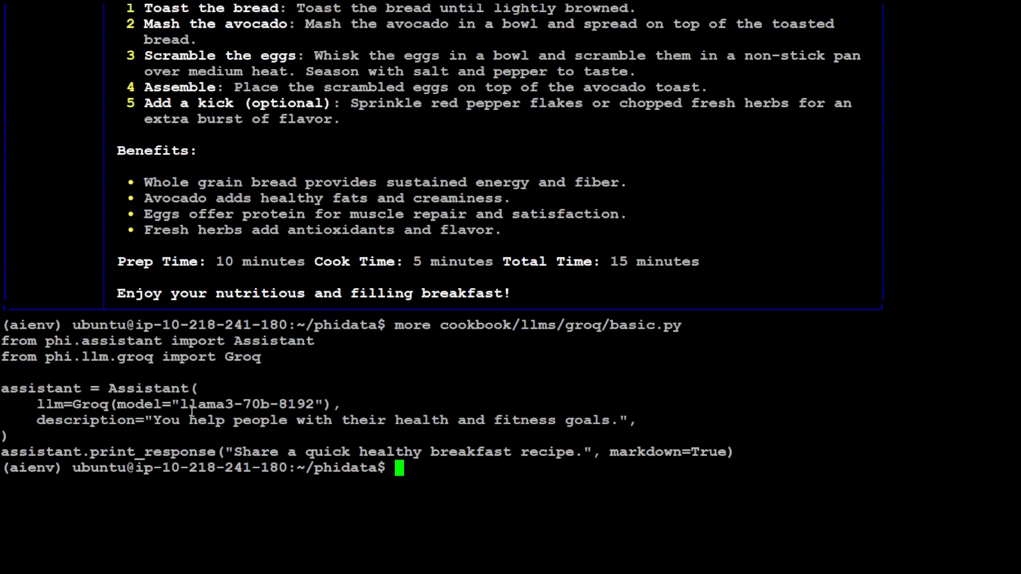
# Highlight the health and fitness description line in the basic.py listing and start typing clear.
pyautogui.doubleClick(245, 404)
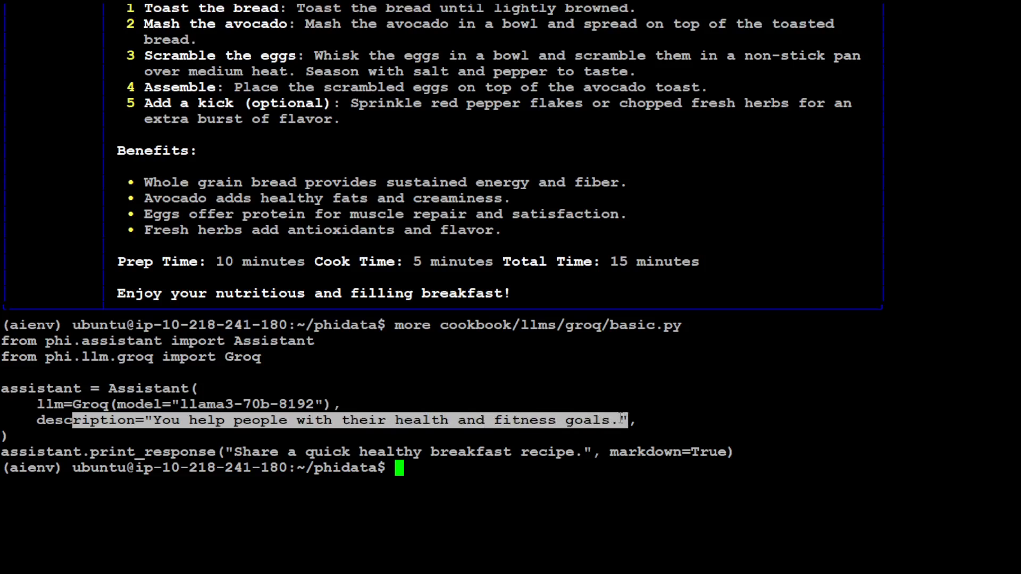
pyautogui.moveTo(617, 416)
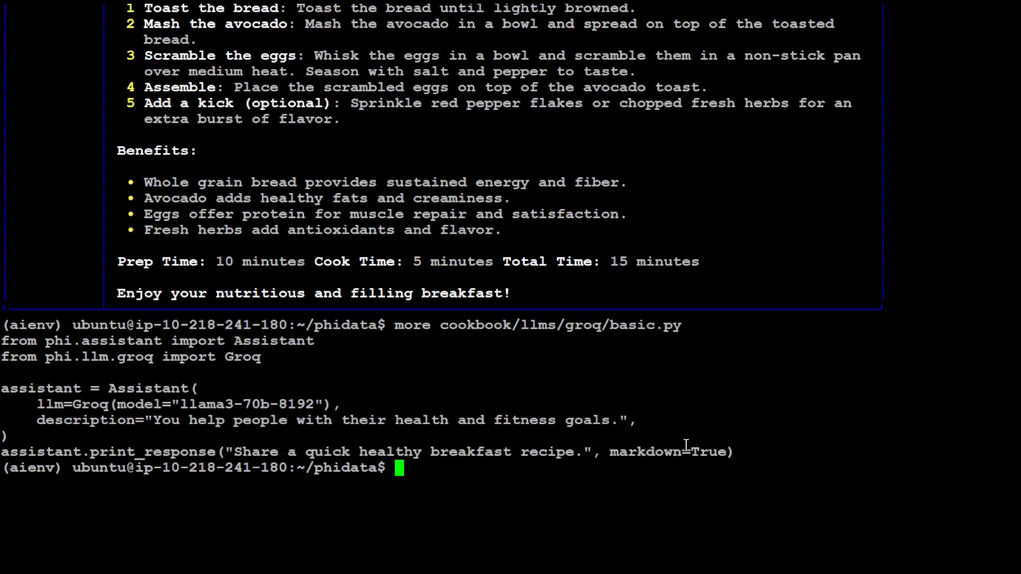
pyautogui.write('cl')
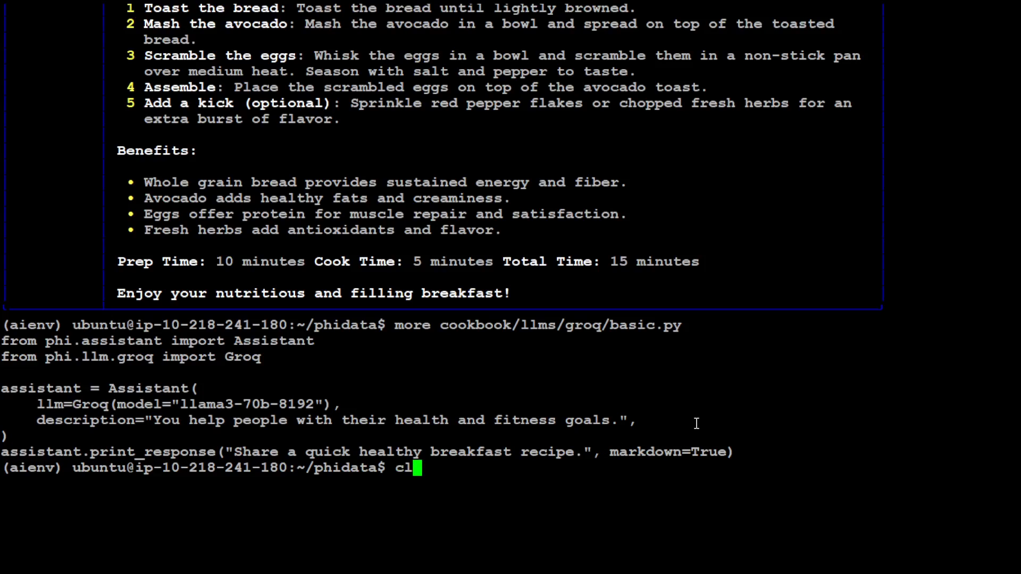
# Clear the screen and try cookbook/llms/groq/assistant.py, which does not exist.
pyautogui.press('Return')
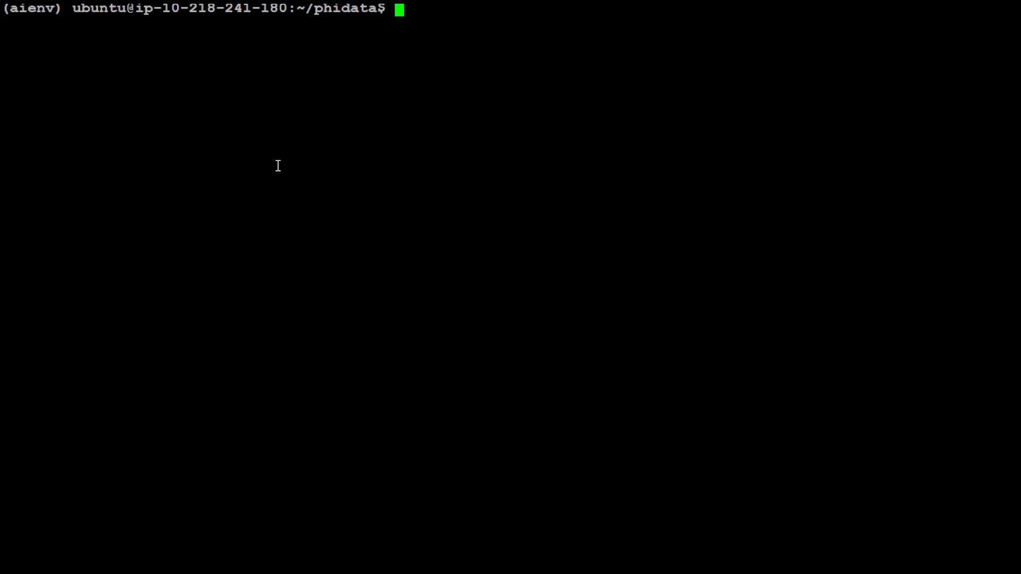
pyautogui.write('python cookbook/llms/groq/assistant.py')
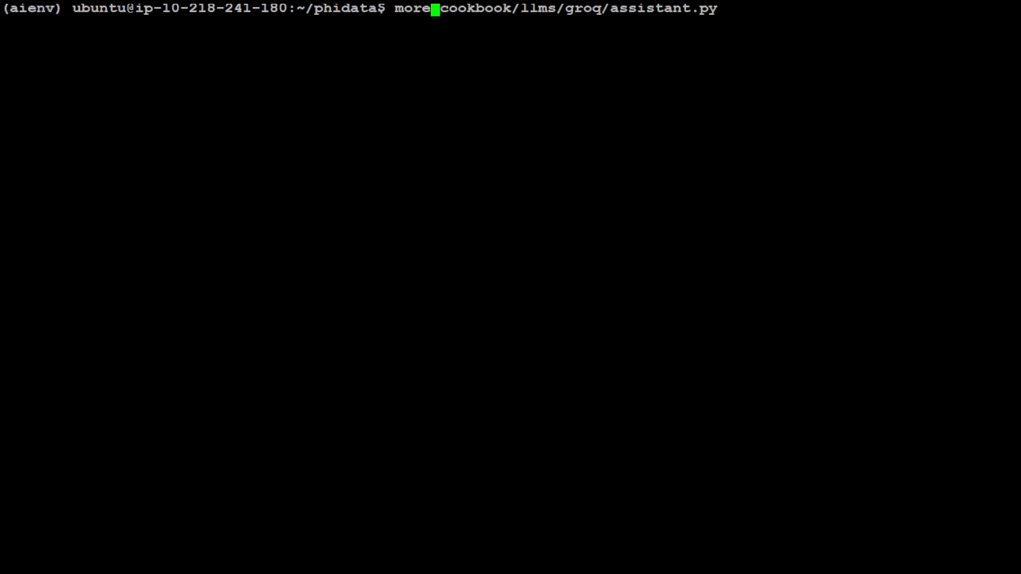
pyautogui.press('Return')
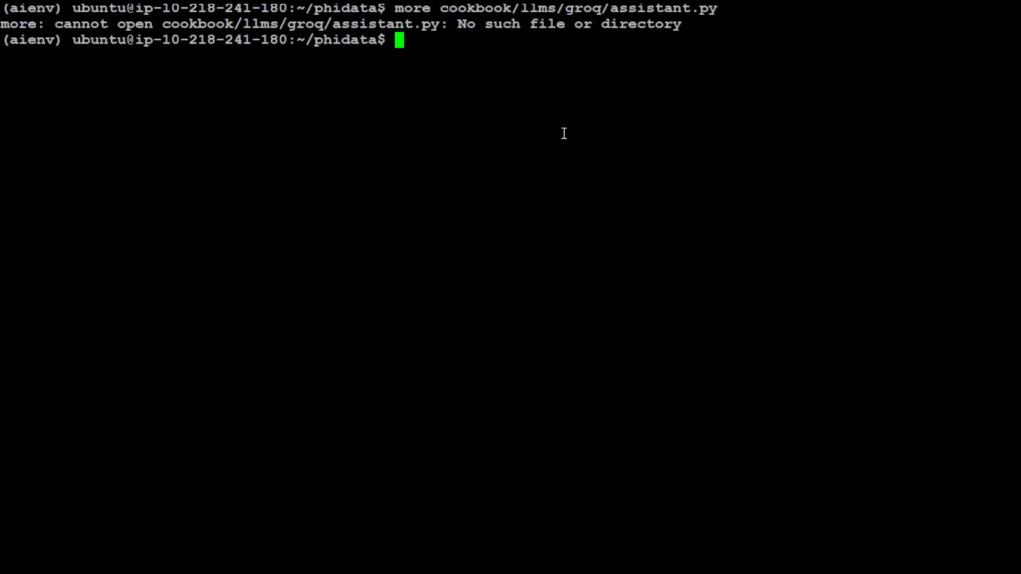
# Go into cookbook/llms/groq/ to check its files, then return to the phidata folder.
pyautogui.write('cd cookbook/')
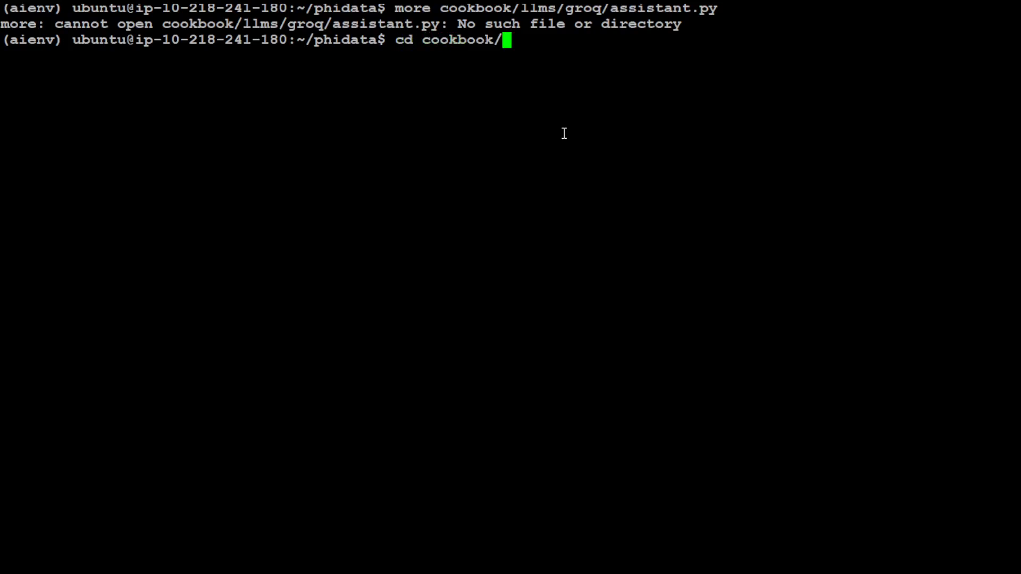
pyautogui.write('llms/')
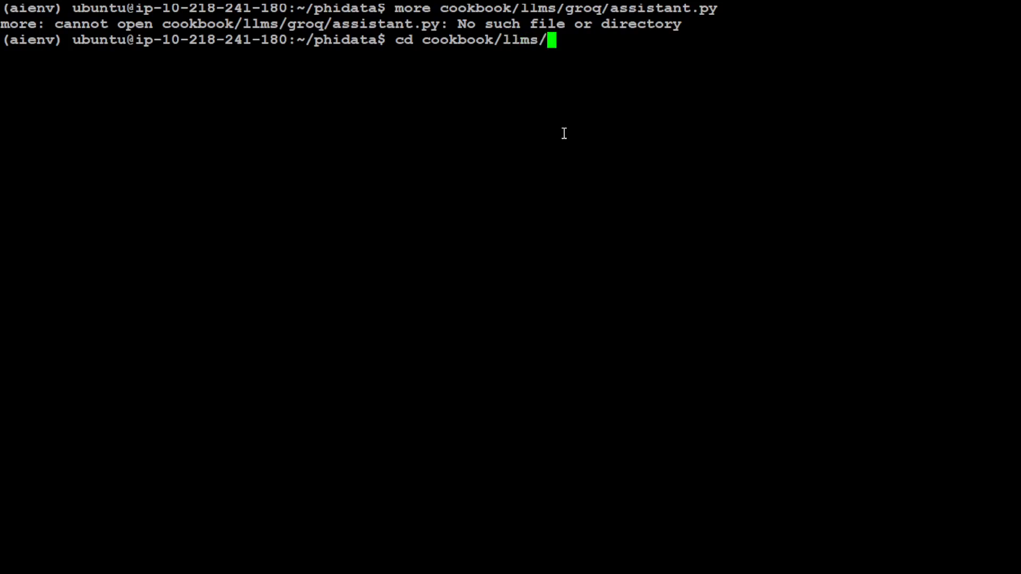
pyautogui.write('groq/')
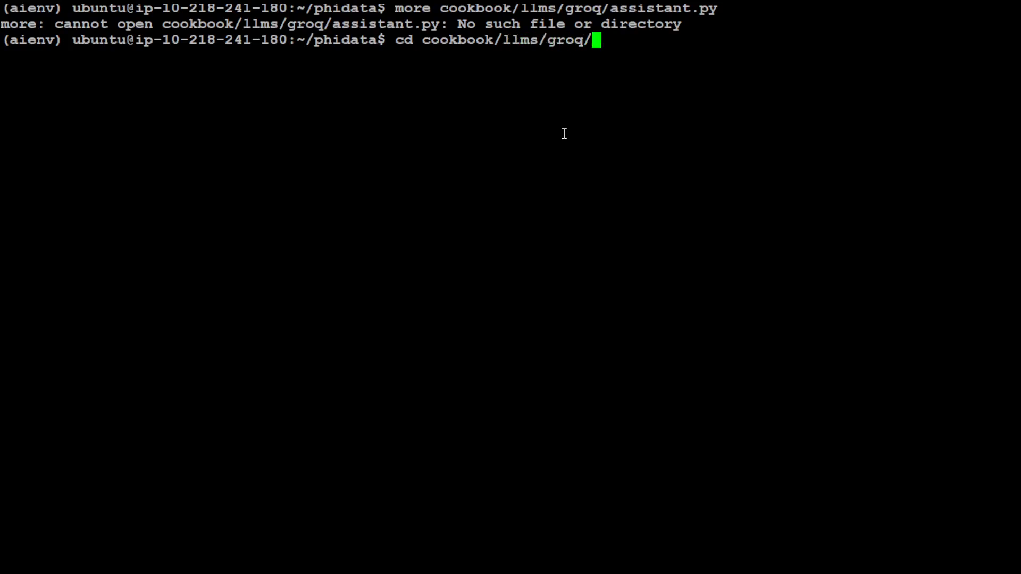
pyautogui.write('ass')
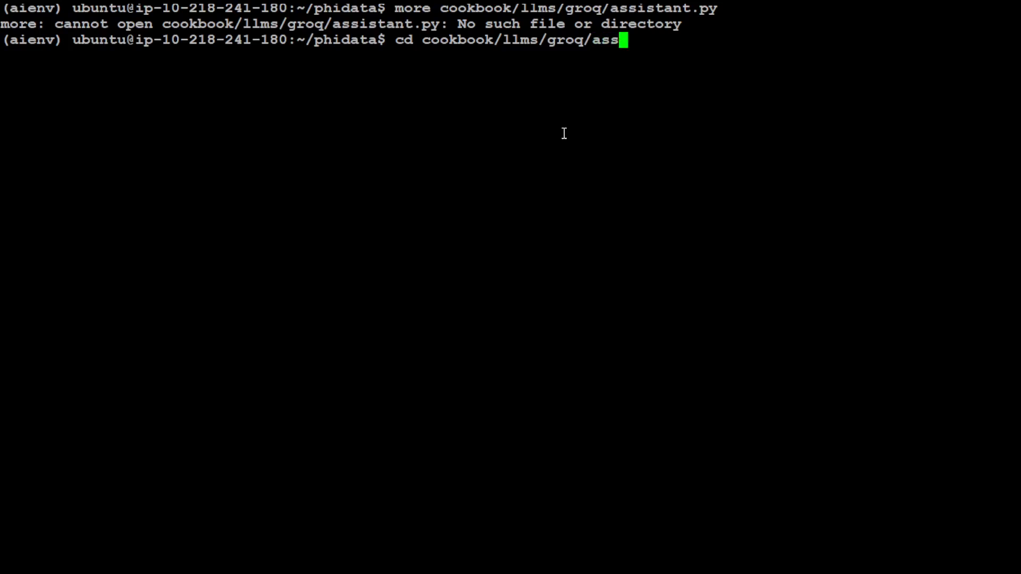
pyautogui.press('Return')
pyautogui.write('ls')
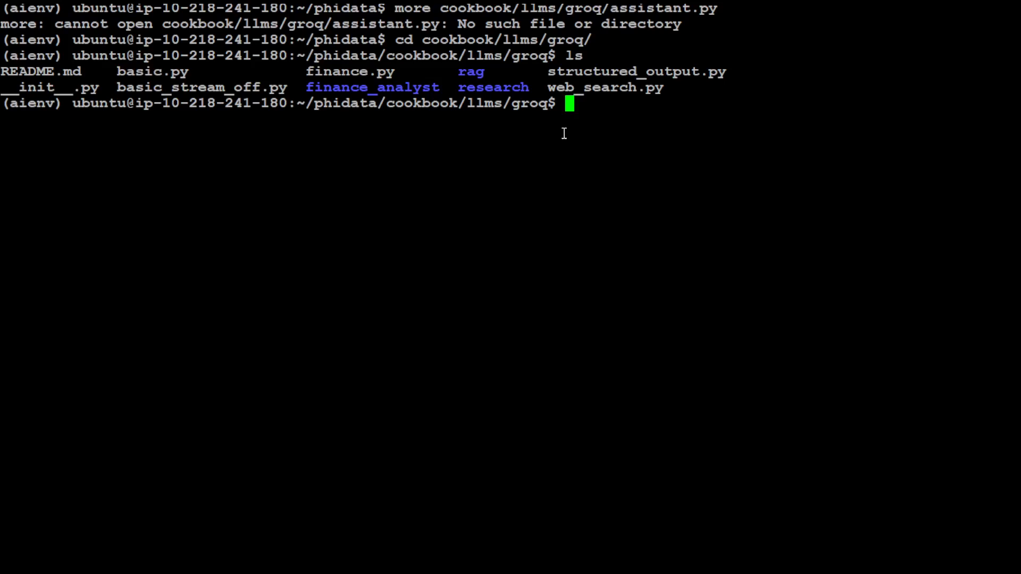
pyautogui.write('cd ..')
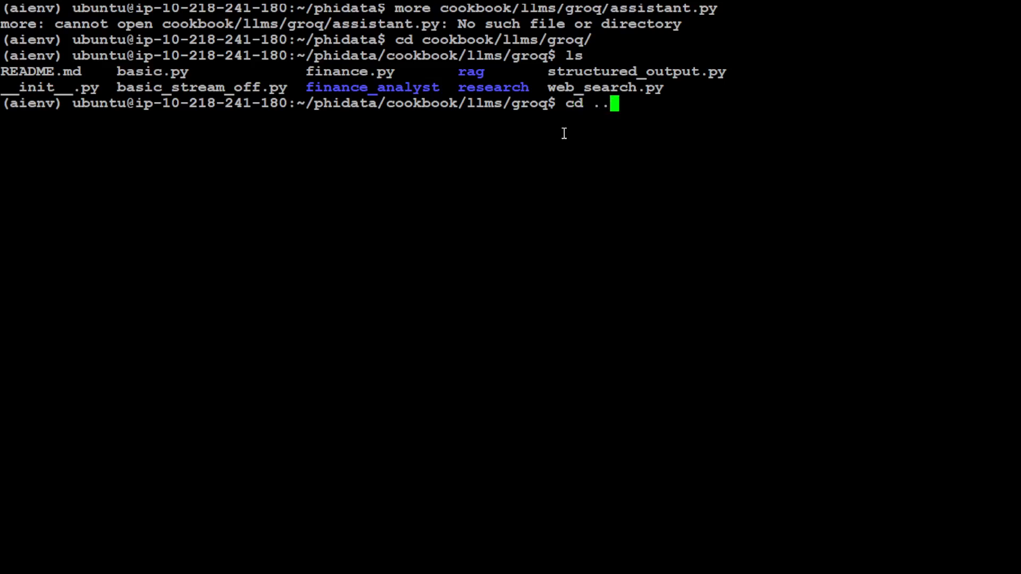
pyautogui.press('Return')
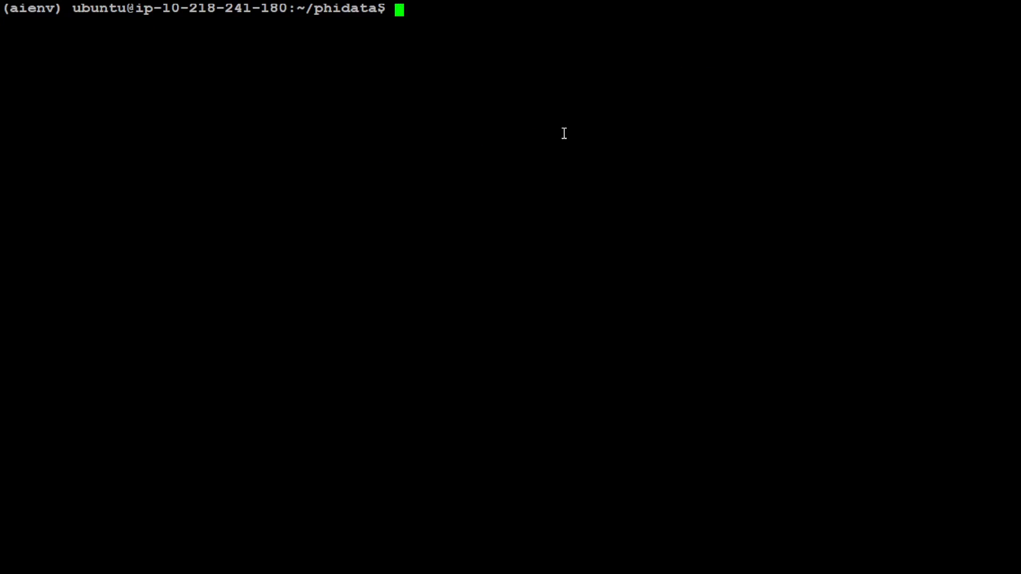
# Edit the recalled command to run cookbook/llms/groq/finance_analyst, which fails as nonexistent.
pyautogui.write('python cookbook/llms/groq/assistant.py')
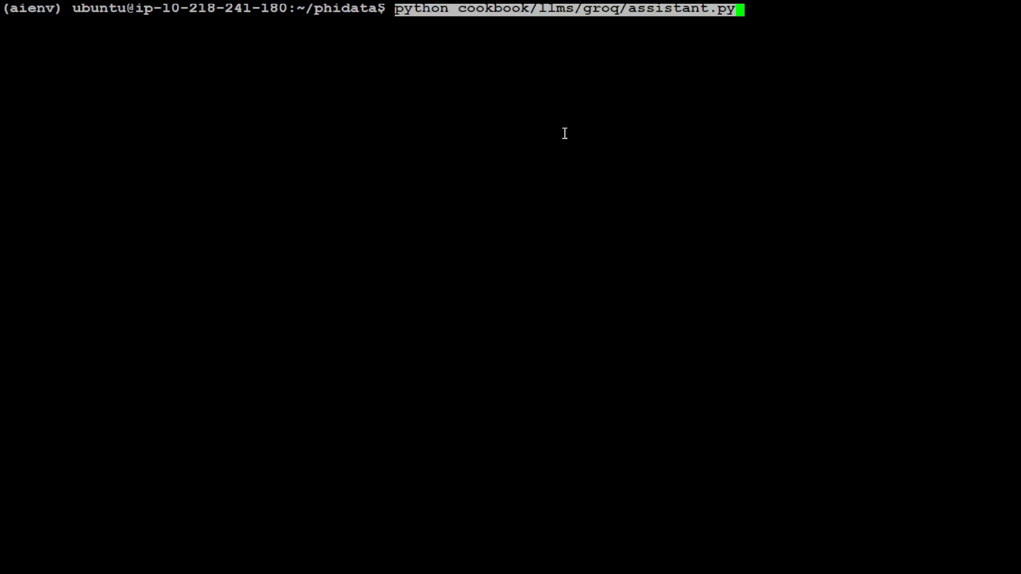
pyautogui.press('Left')
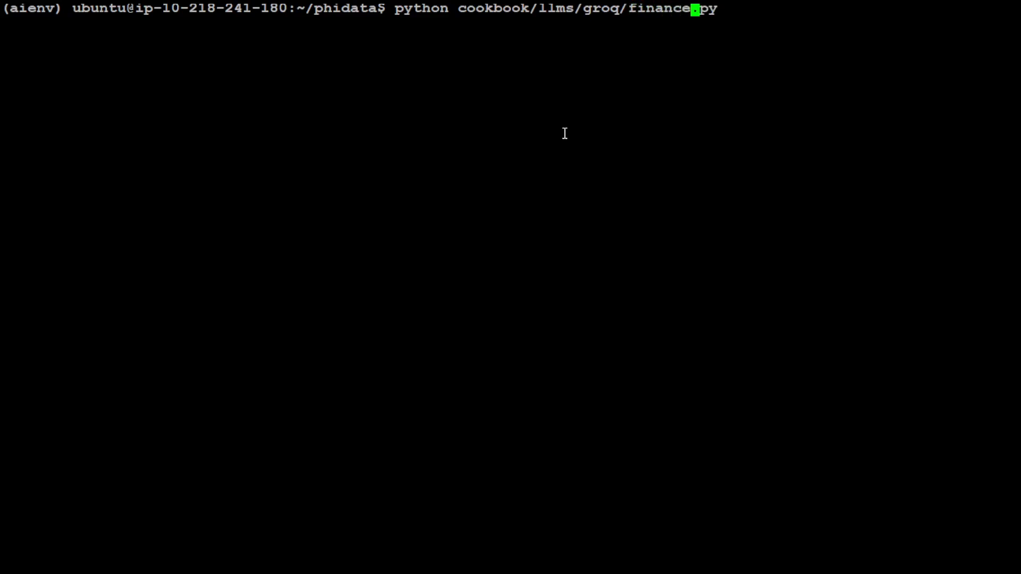
pyautogui.write('_analyst/')
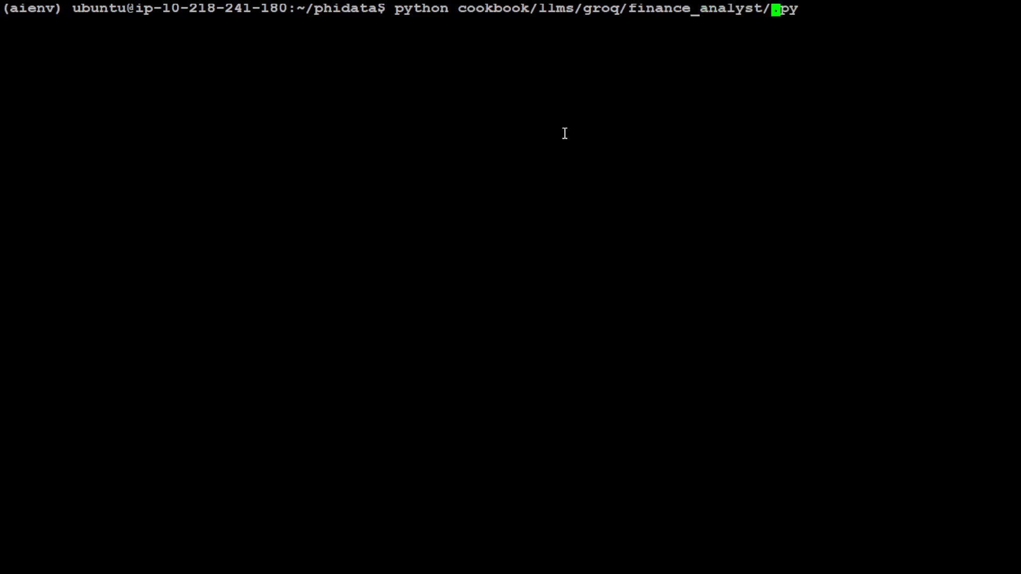
pyautogui.press('Backspace')
pyautogui.write('3')
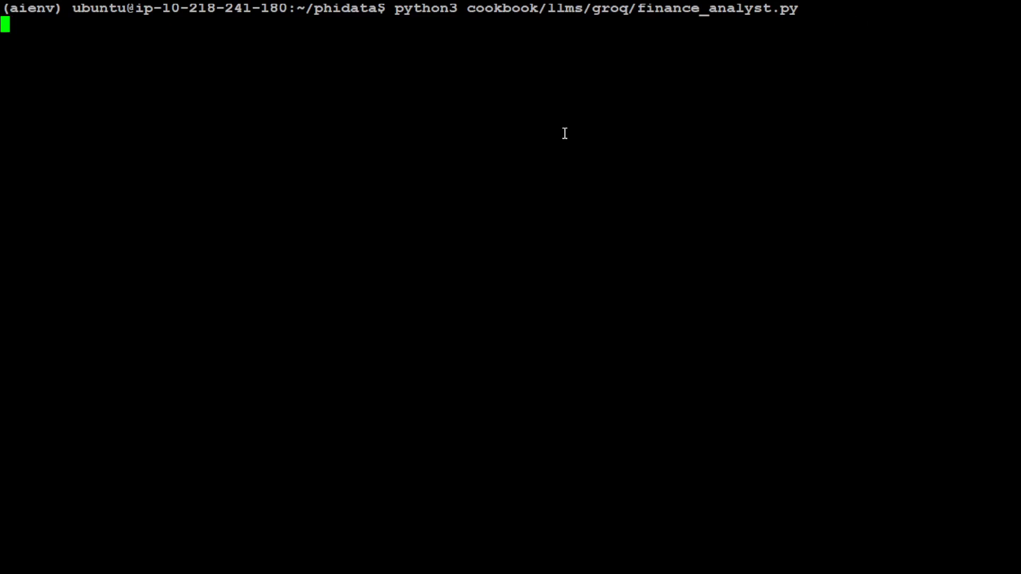
pyautogui.press('Return')
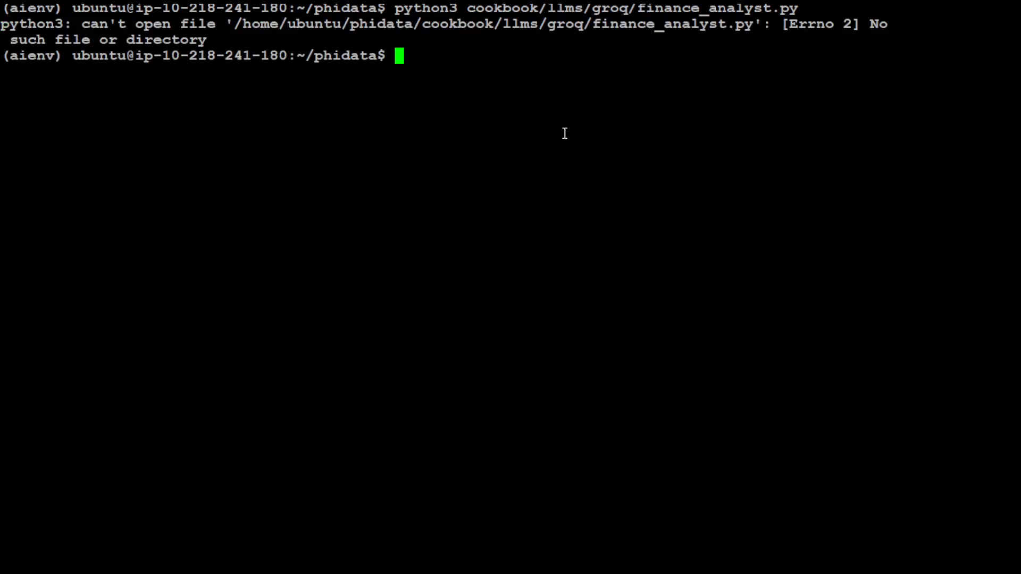
# List cookbook/llms/groq/ and its finance_analyst/ subfolder holding yfinance_analyst.py and openbb_analyst.py.
pyautogui.write('ls -ltr')
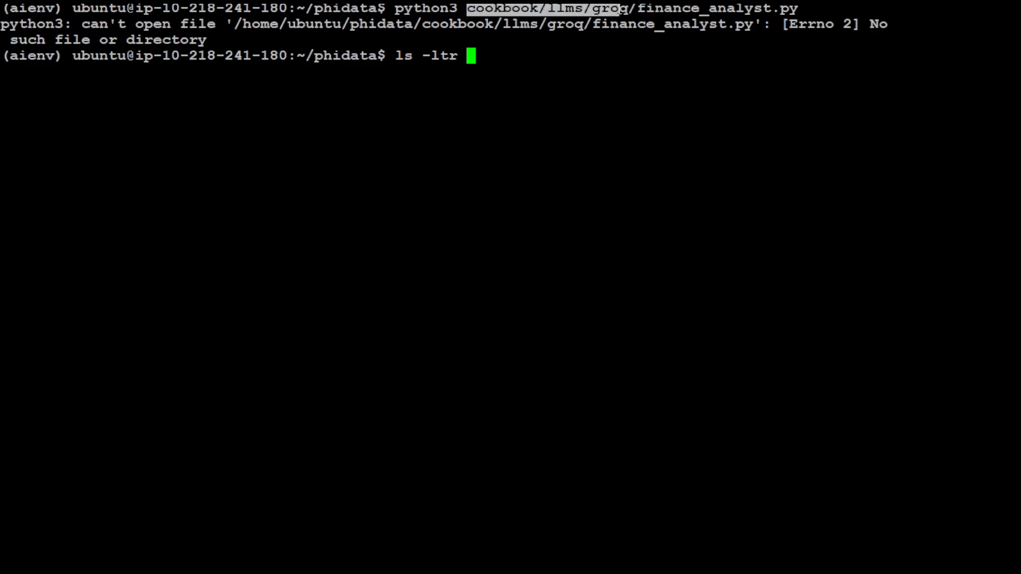
pyautogui.press('Return')
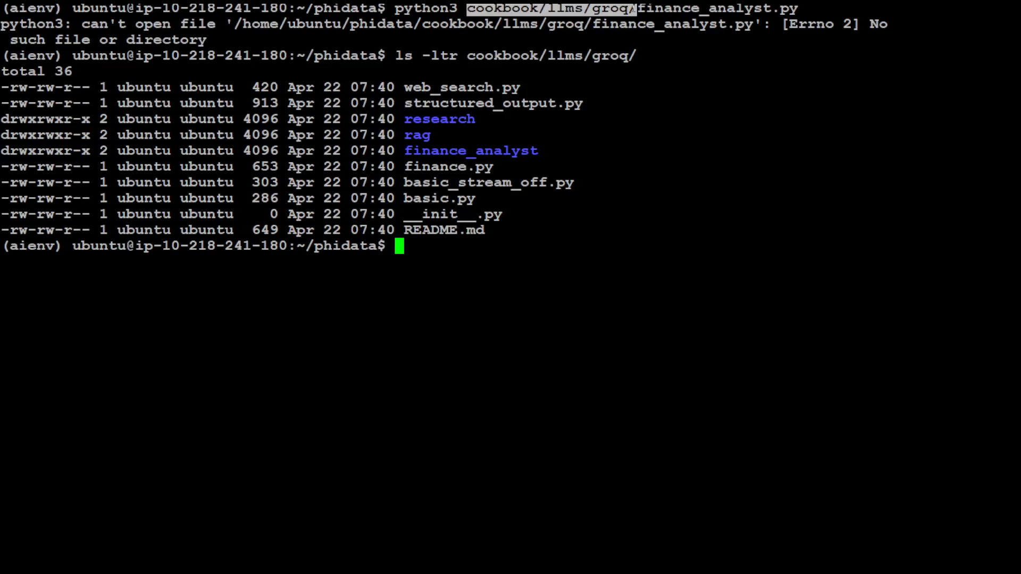
pyautogui.moveTo(587, 292)
pyautogui.write('ls -ltr cookbook/llms/groq/')
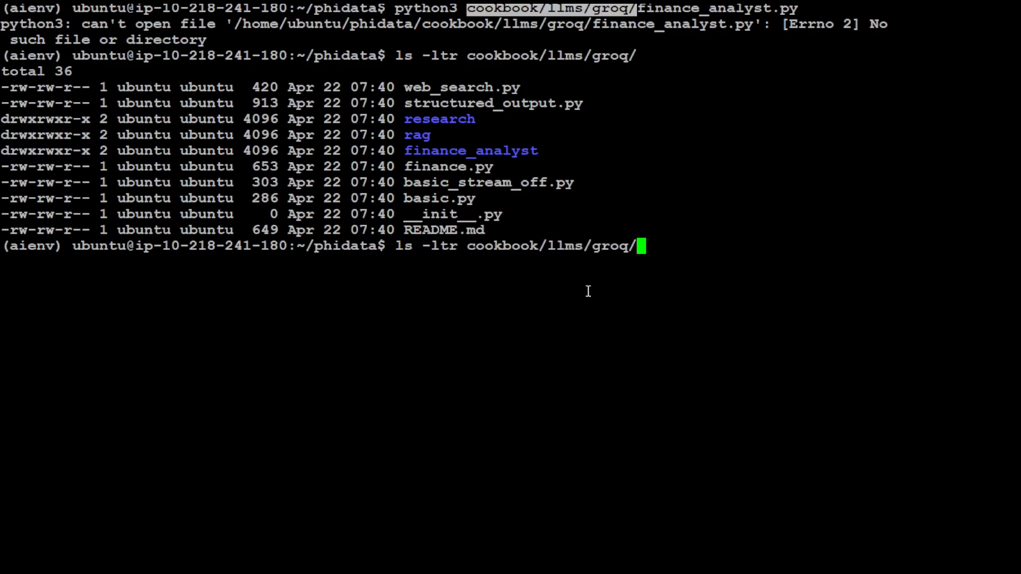
pyautogui.write('finan')
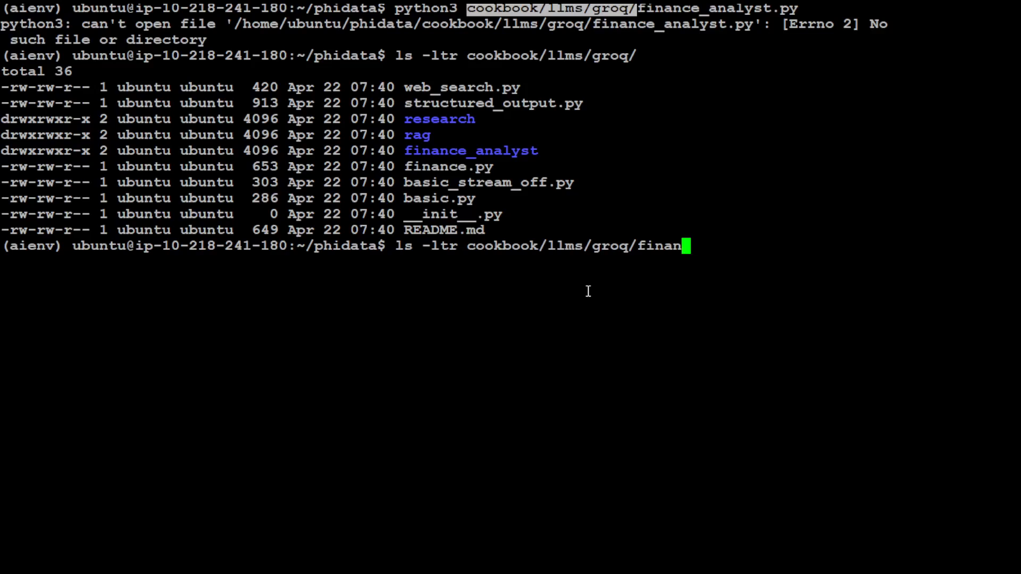
pyautogui.write('ce_a')
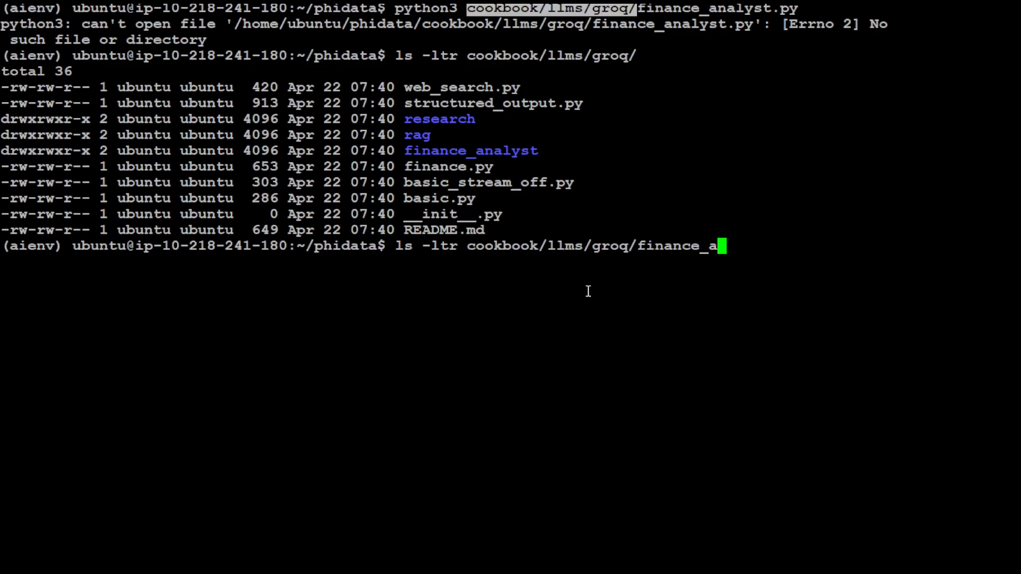
pyautogui.press('Return')
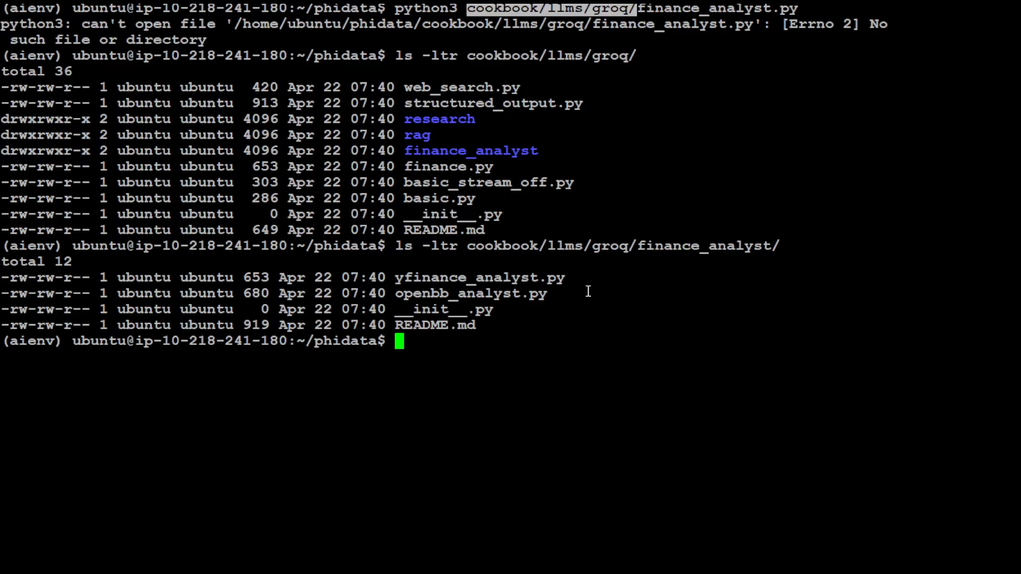
pyautogui.write('ls -ltr cookbook/llms/groq/finance_analyst/')
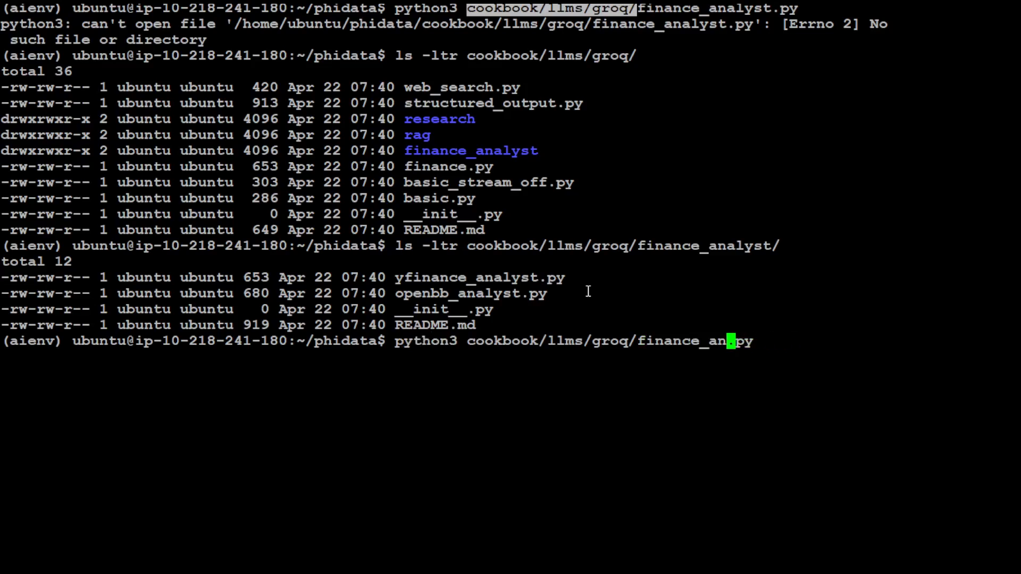
# Run finance.py, hit the missing yfinance module error, install yfinance with pip, then clear.
pyautogui.press('Return')
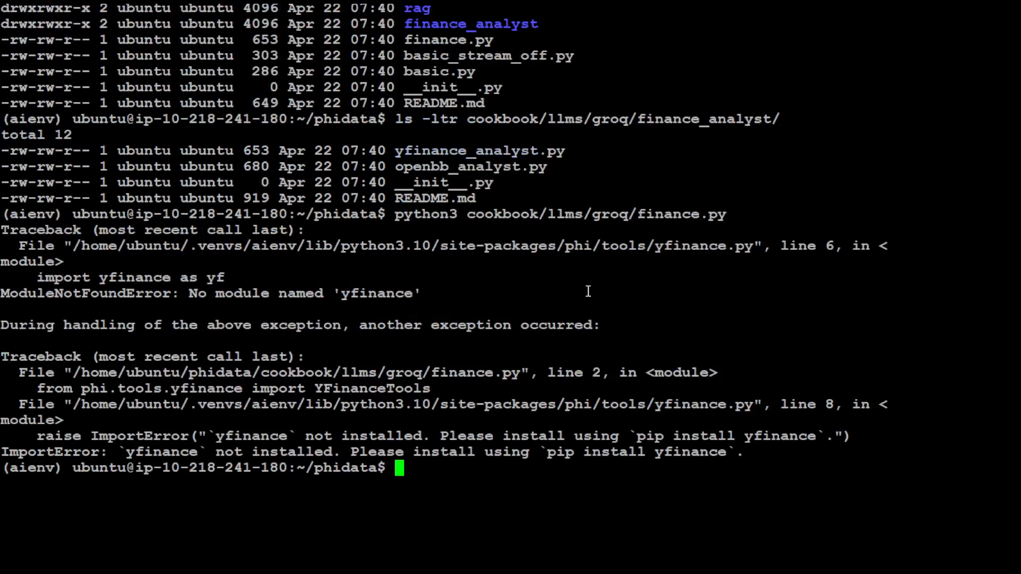
pyautogui.press('Return')
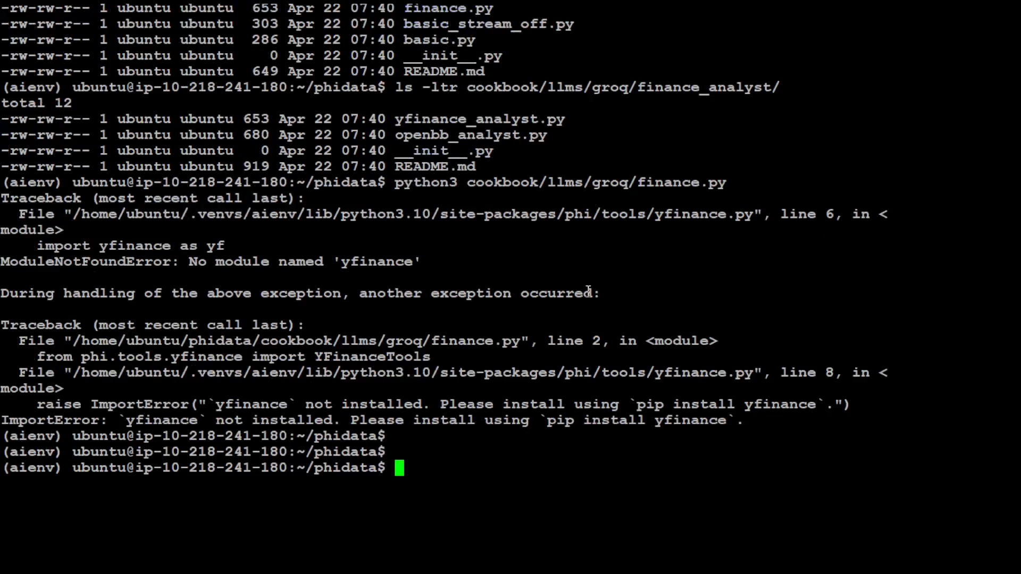
pyautogui.moveTo(130, 423)
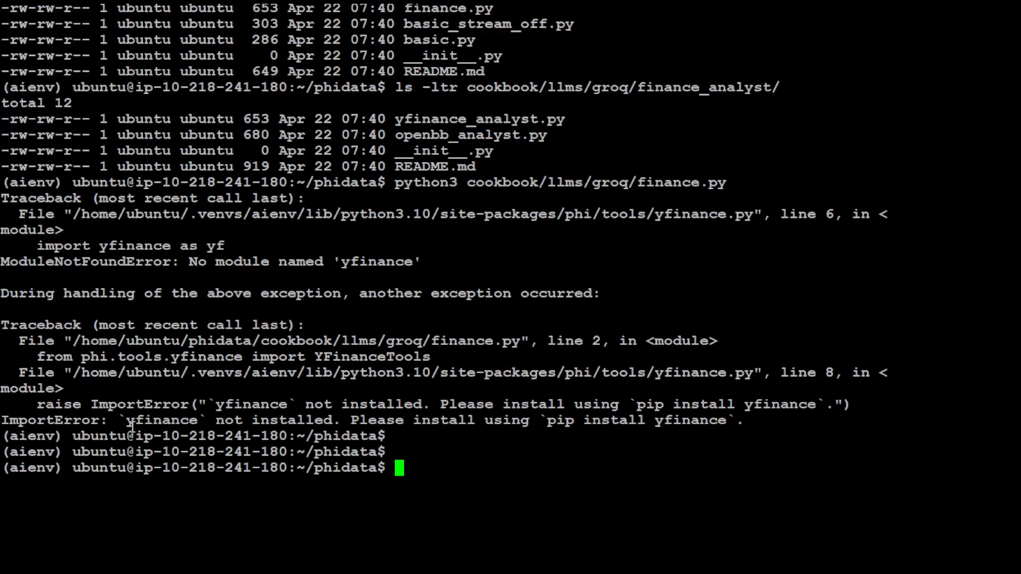
pyautogui.moveTo(610, 451)
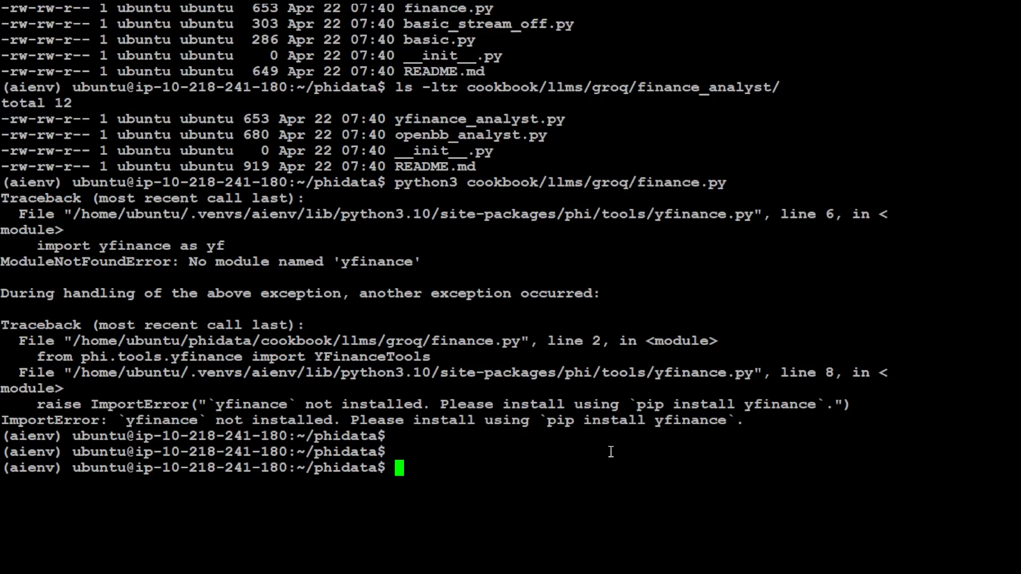
pyautogui.doubleClick(638, 420)
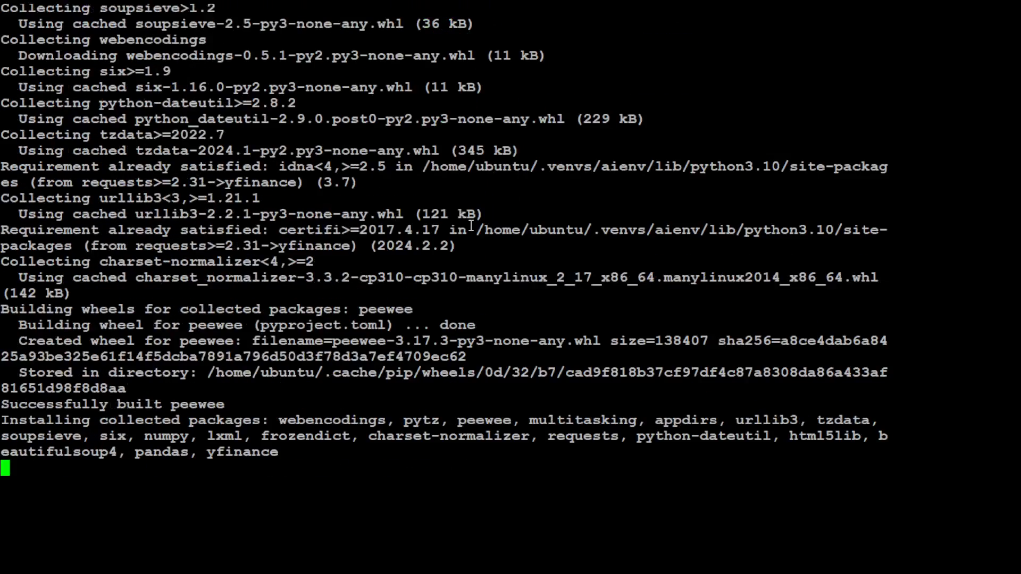
pyautogui.moveTo(355, 202)
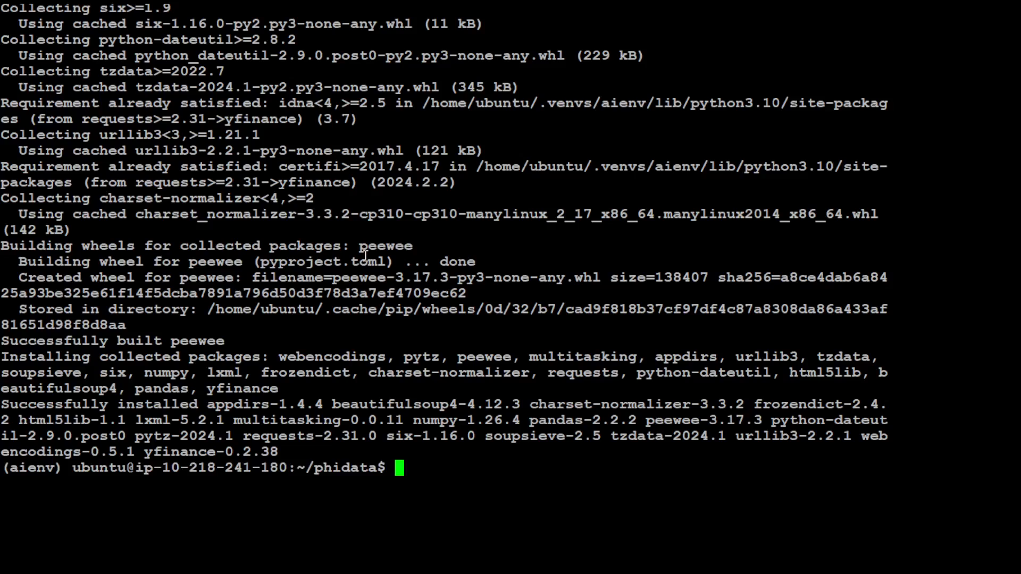
pyautogui.write('clear')
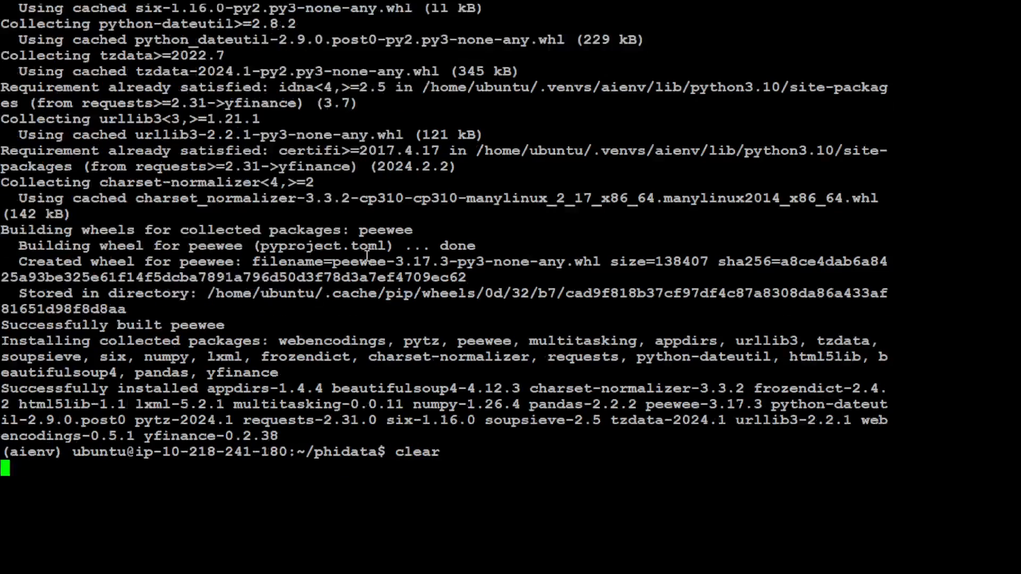
# Run python3 cookbook/llms/groq/finance.py and ask for Meta's stock price, getting $481.07.
pyautogui.write('python3 cookbook/llms/groq/finance.py')
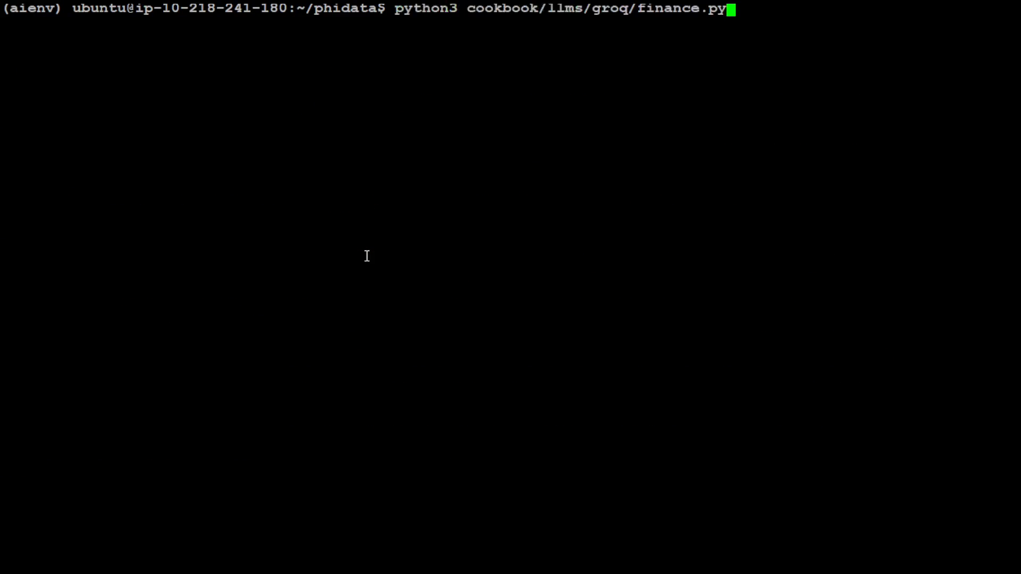
pyautogui.press('Return')
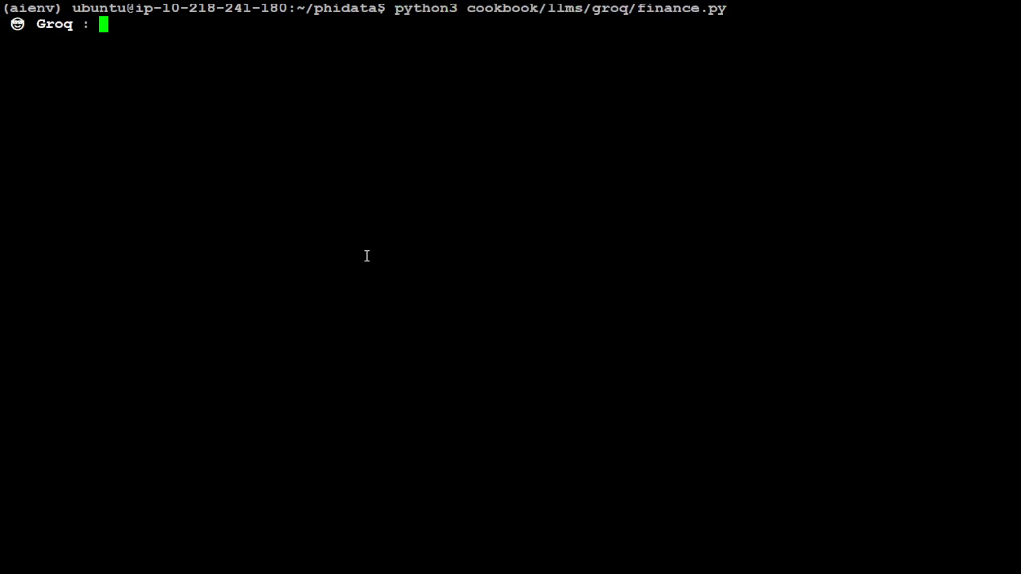
pyautogui.write('how')
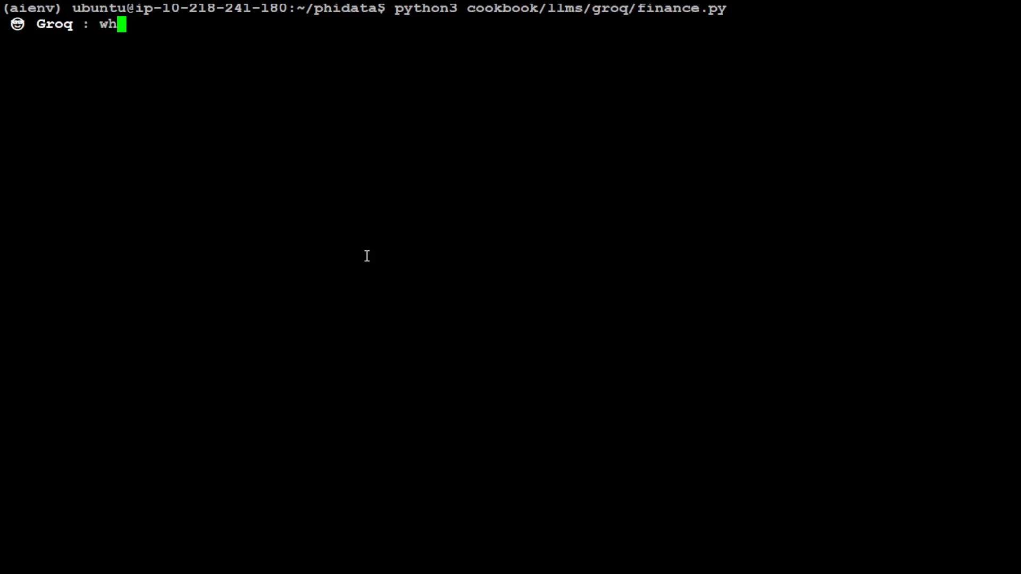
pyautogui.write('ats the s')
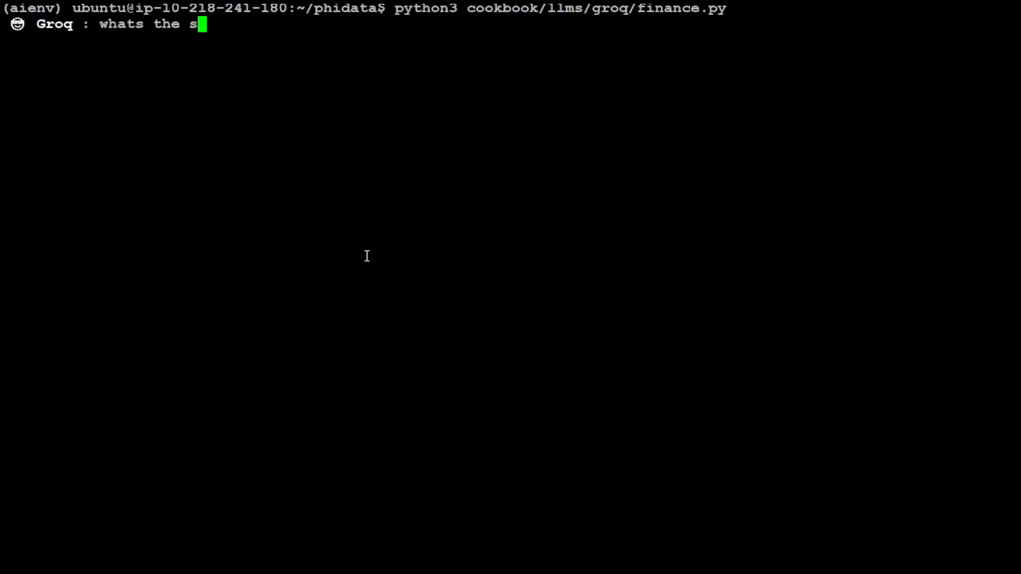
pyautogui.write('tock price of meta')
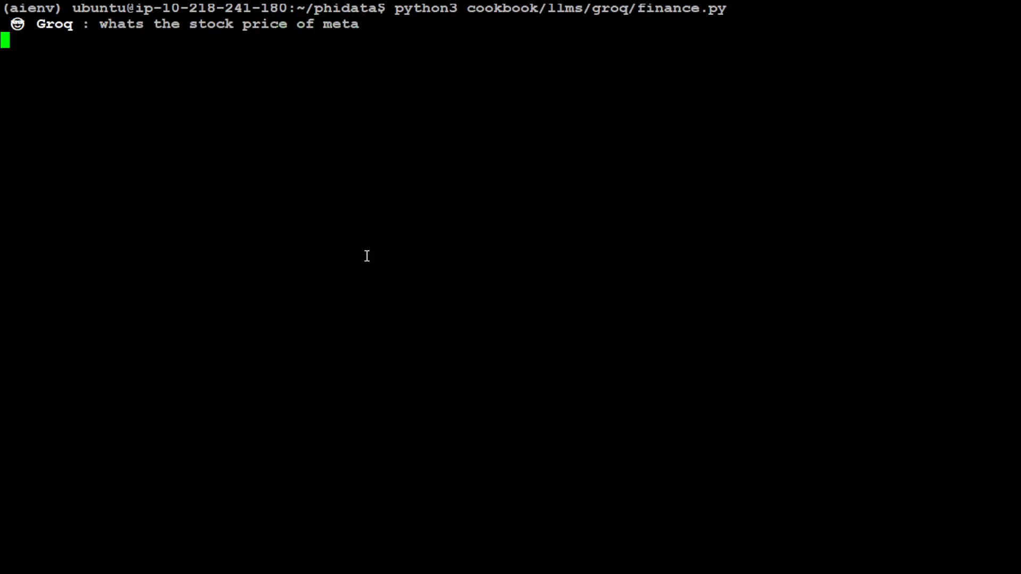
pyautogui.press('Return')
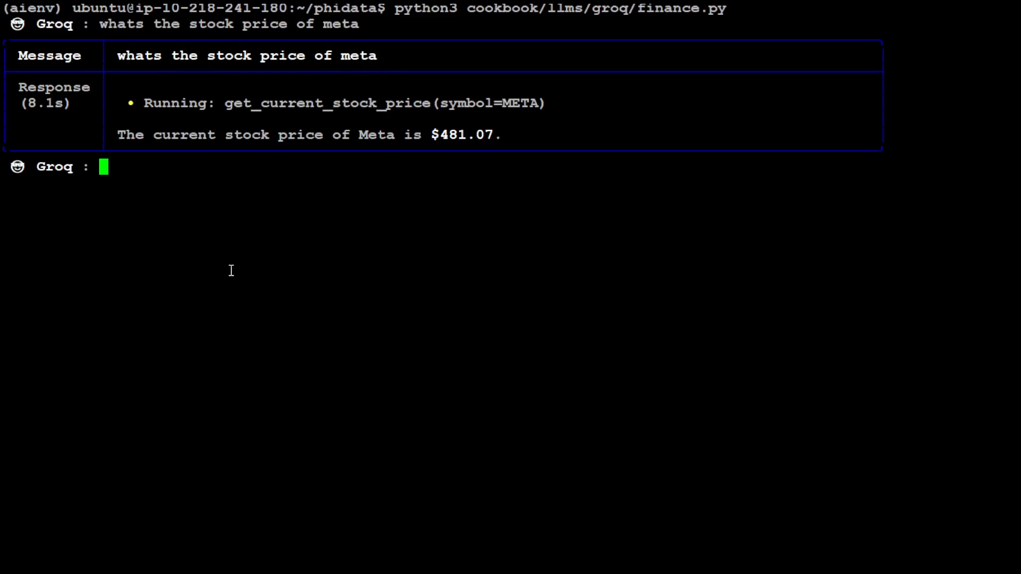
pyautogui.moveTo(350, 120)
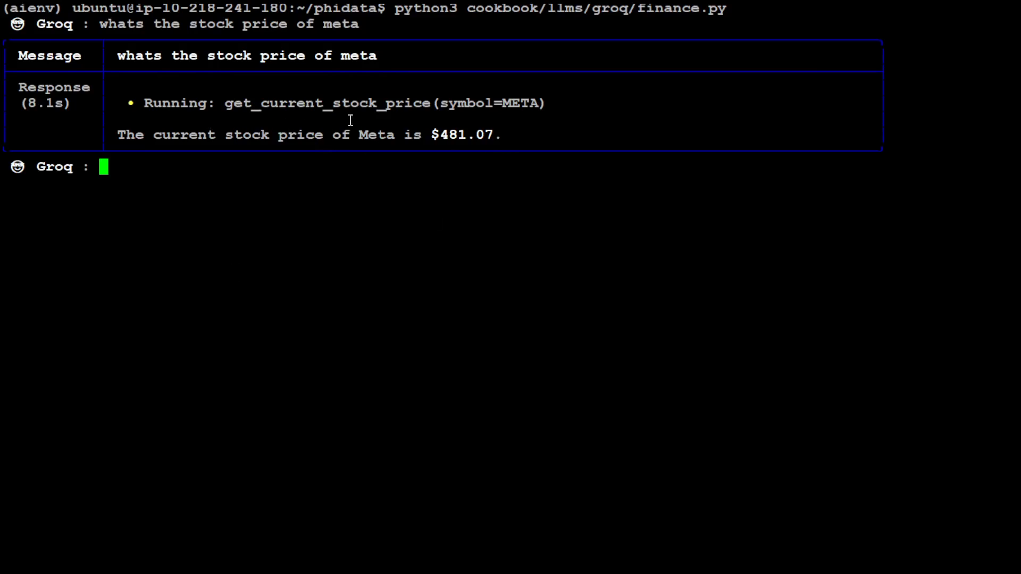
pyautogui.moveTo(463, 135)
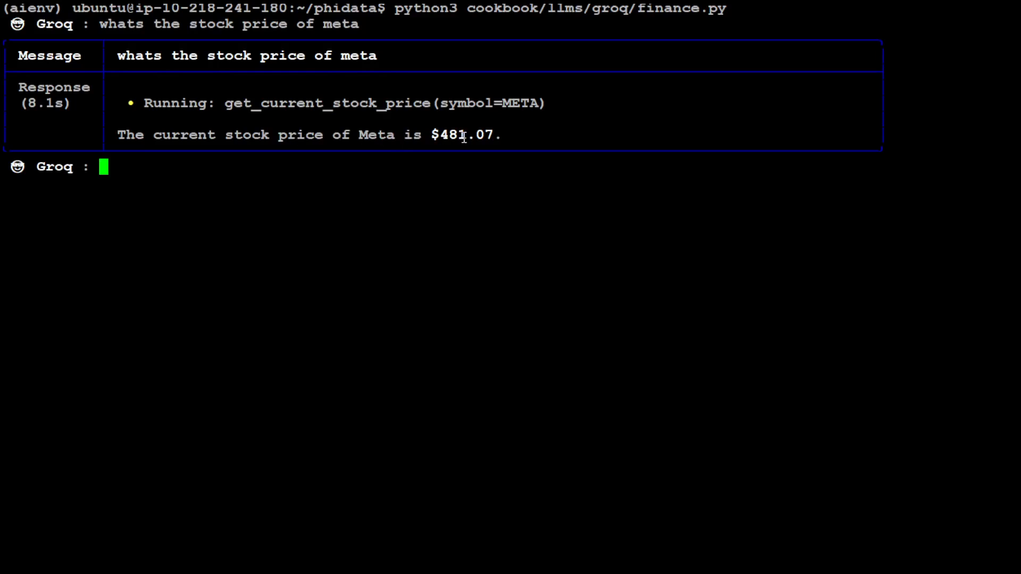
pyautogui.moveTo(175, 245)
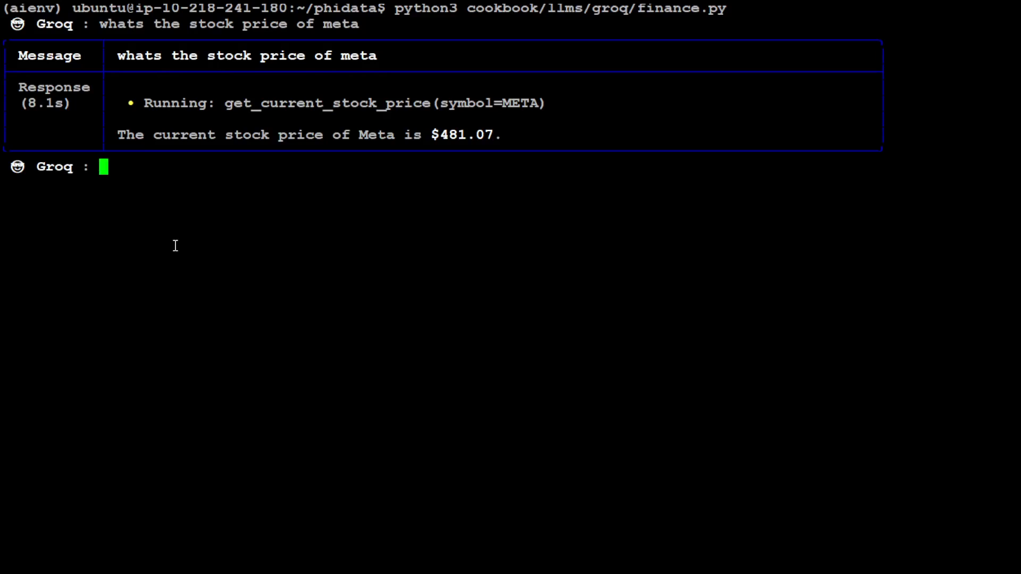
# Ask whether investing in a Vanguard index fund is a good idea, which crashes with a Groq tool-call error.
pyautogui.write('Is investi')
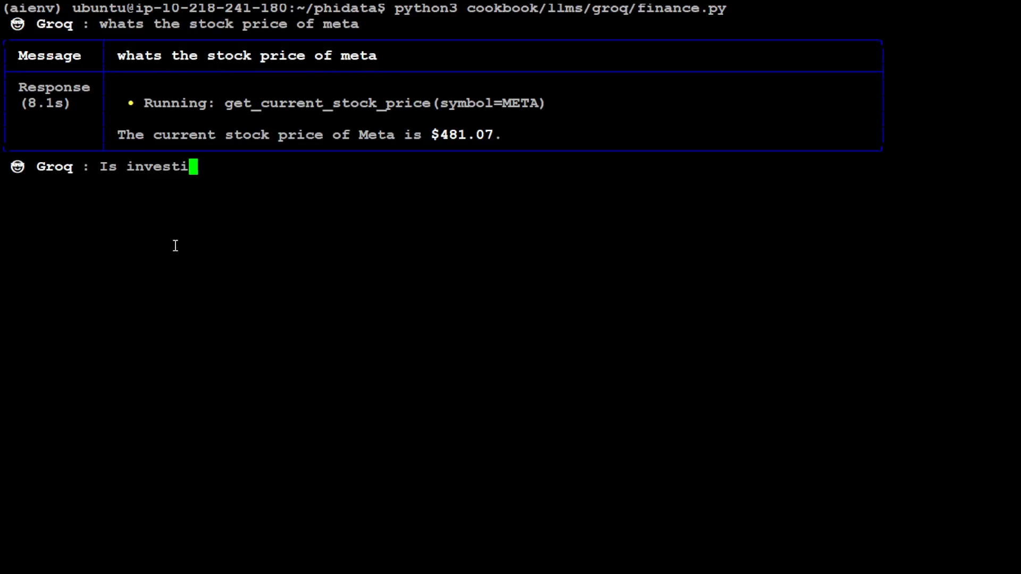
pyautogui.write('ng in vanguard')
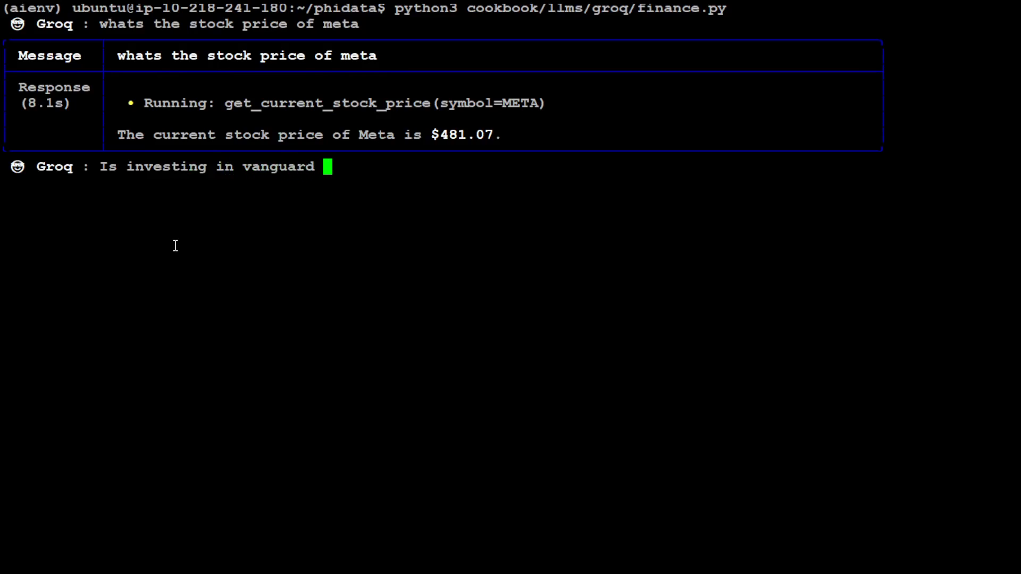
pyautogui.write('index fund g')
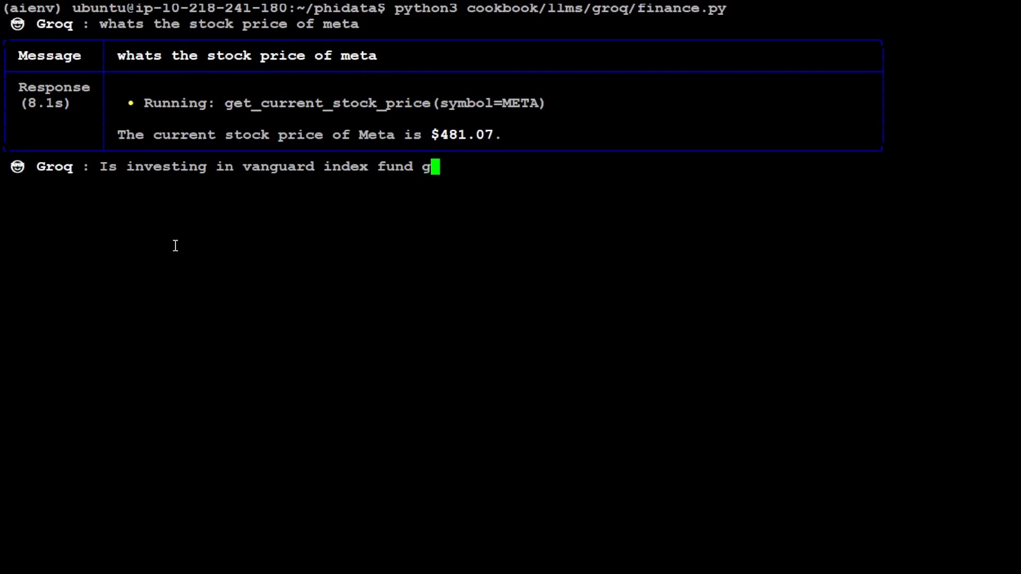
pyautogui.write('ood idea in')
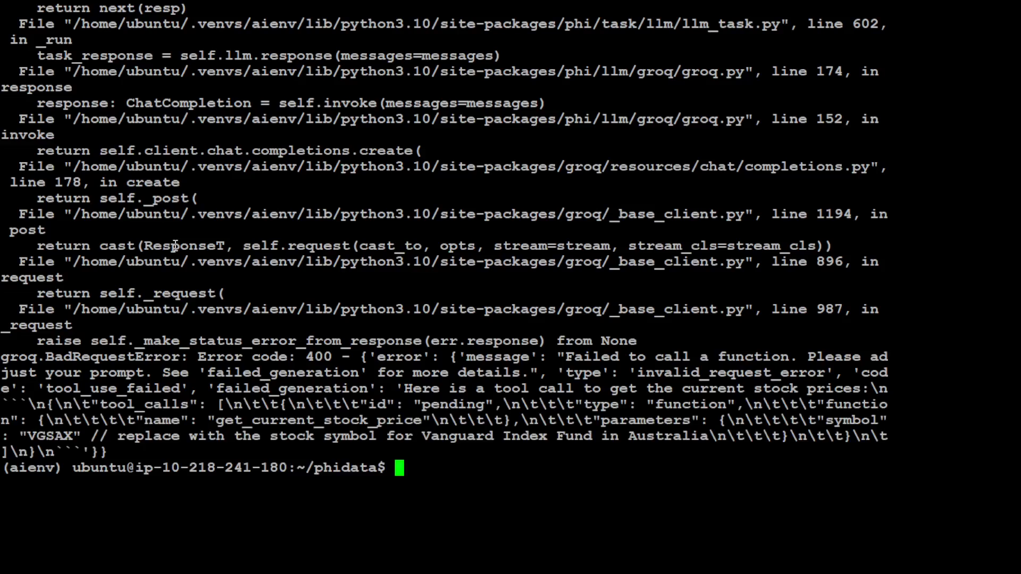
pyautogui.press('Return')
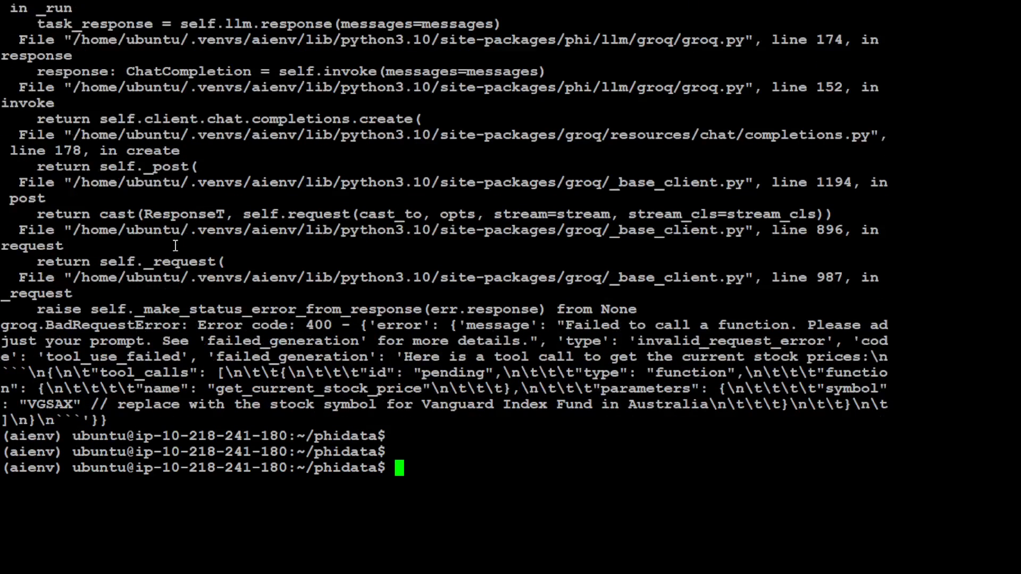
# Restart finance.py and ask 'whats the stock price of vanguard', getting a Yahoo 404 and unrun tool call.
pyautogui.write('python3 cookbook/llms/groq/finance.py')
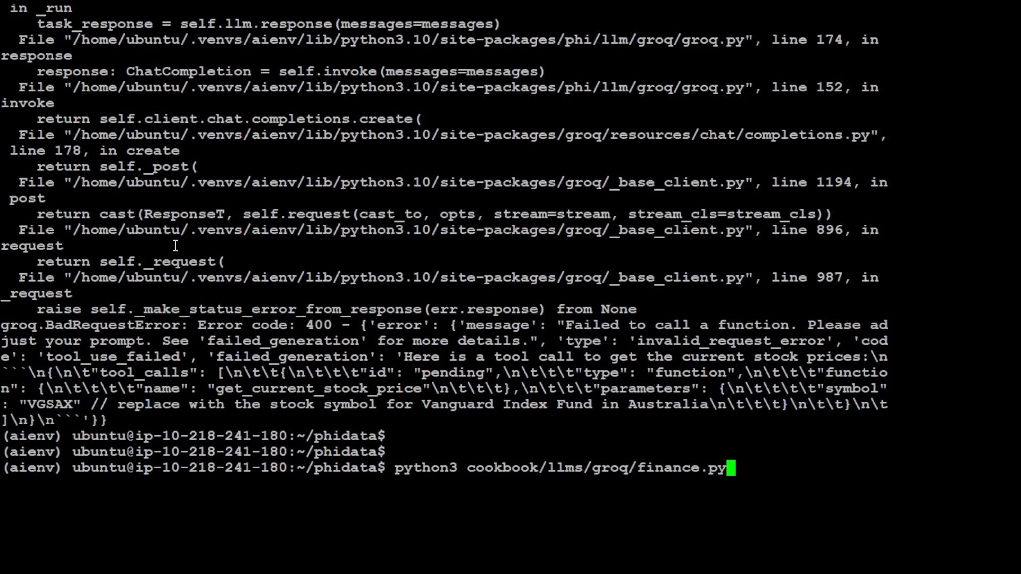
pyautogui.press('Return')
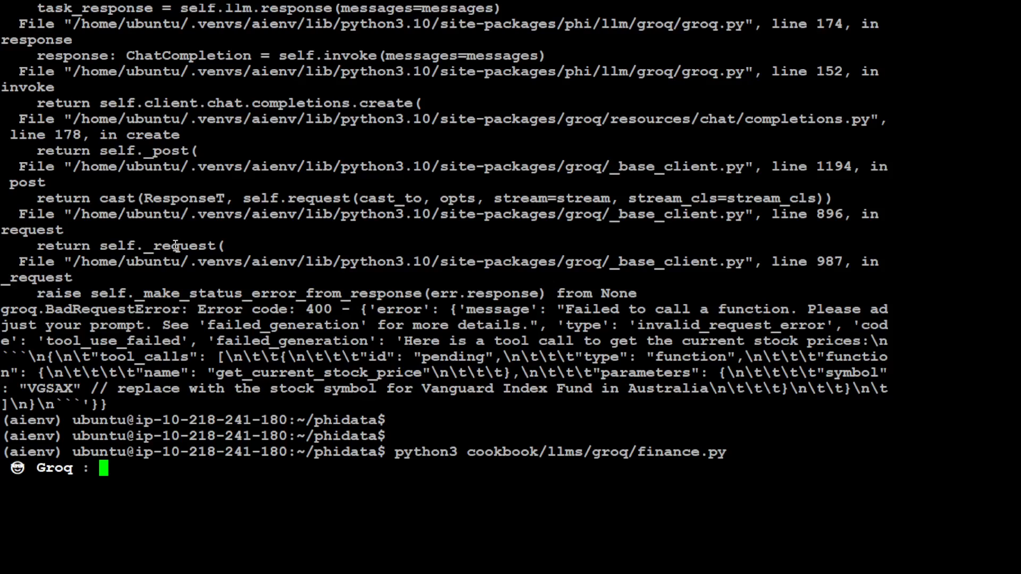
pyautogui.write('wha')
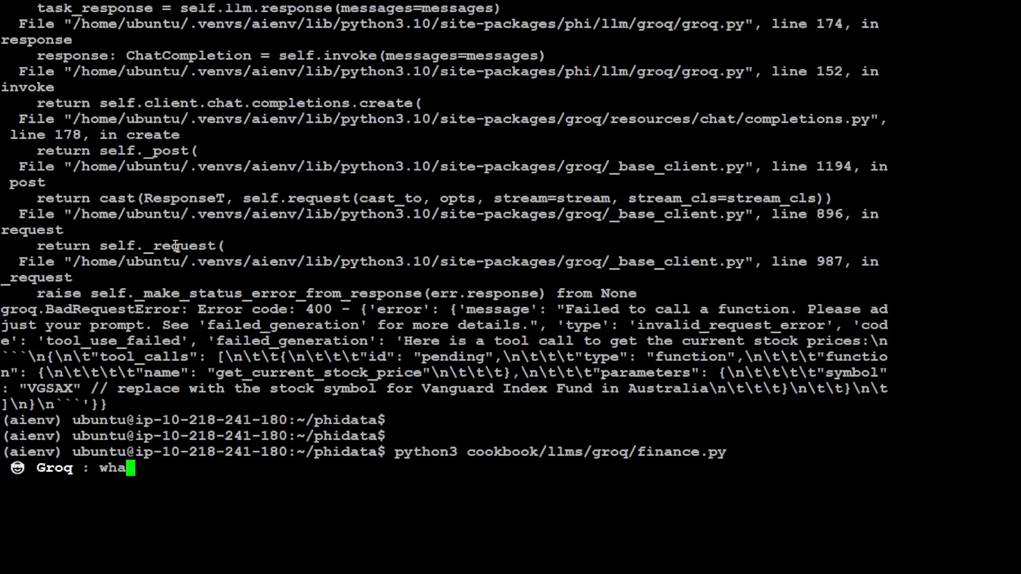
pyautogui.press('BackSpace')
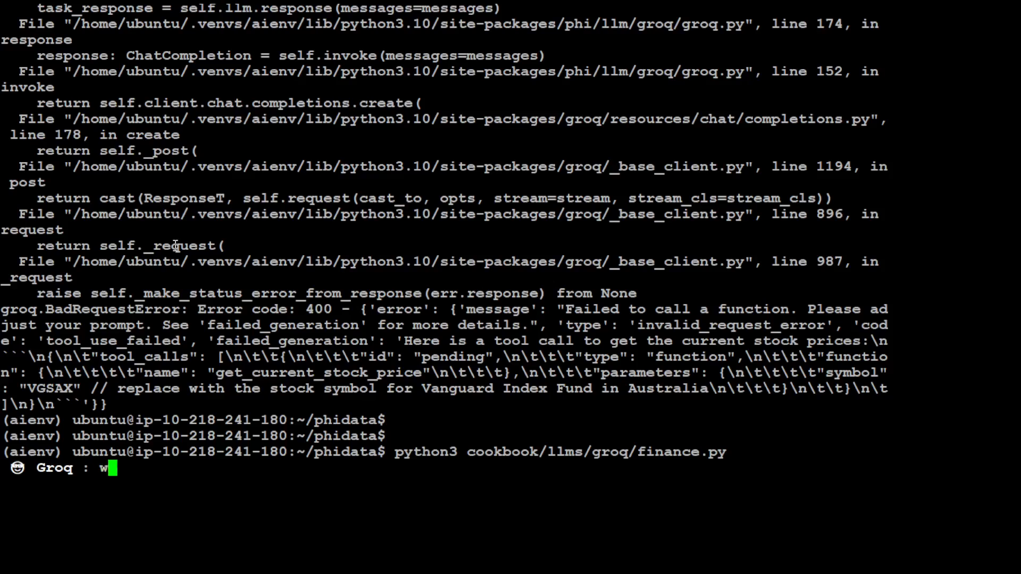
pyautogui.write('hats the stock price of')
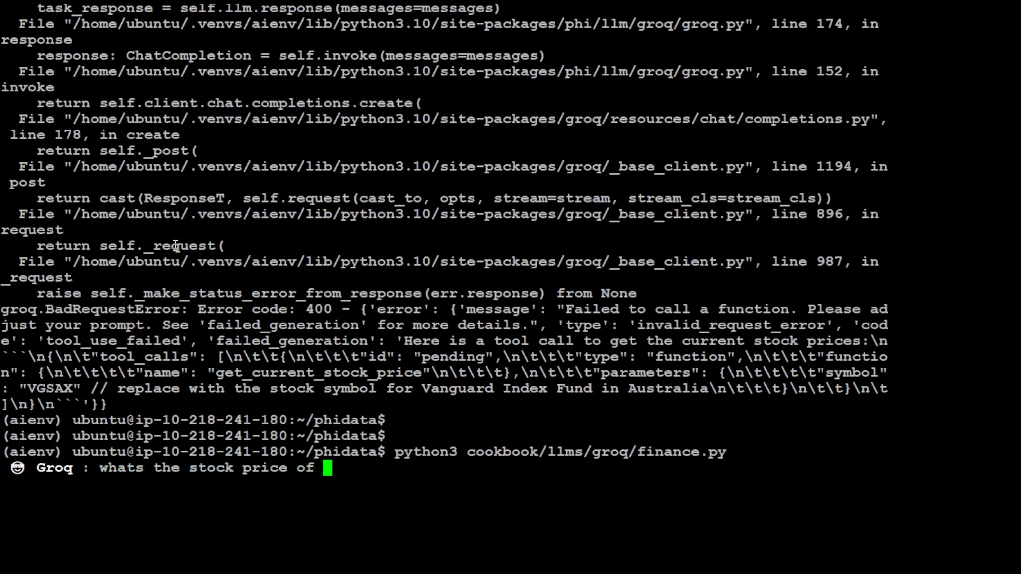
pyautogui.write('vanguard')
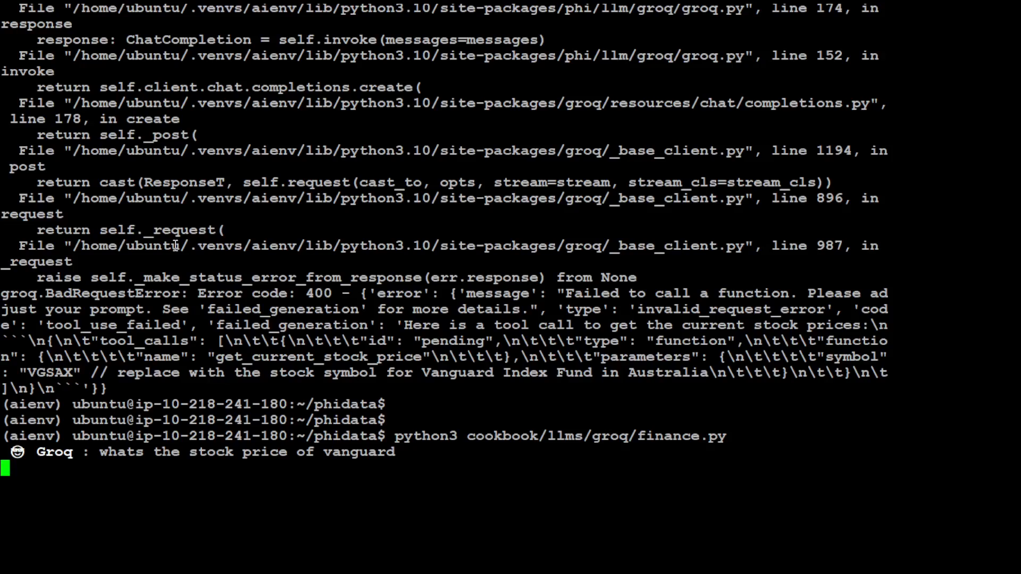
pyautogui.press('Return')
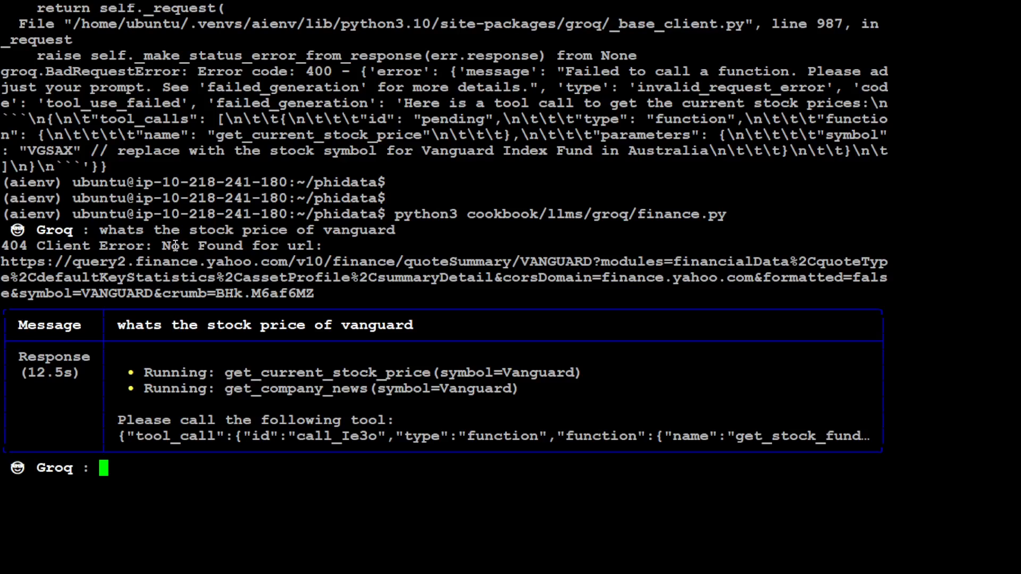
pyautogui.moveTo(252, 462)
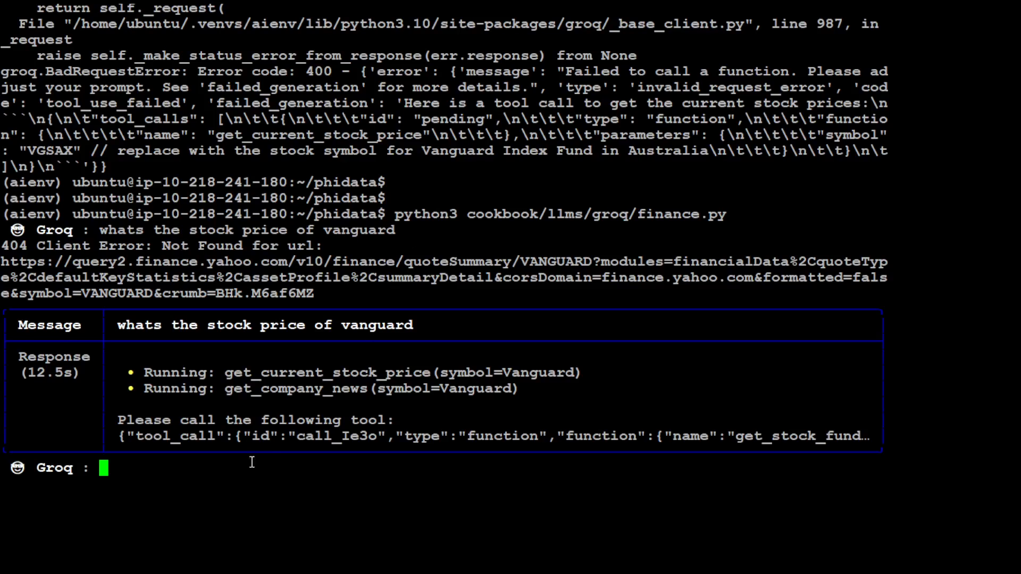
pyautogui.moveTo(390, 286)
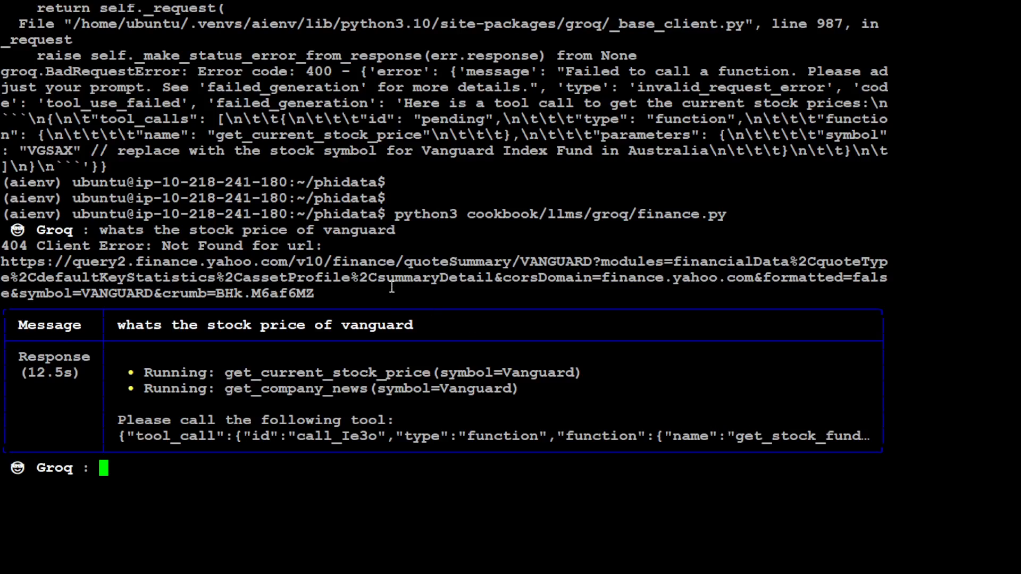
# Begin writing the 'any investment advice' question at the Groq prompt.
pyautogui.write('any inve')
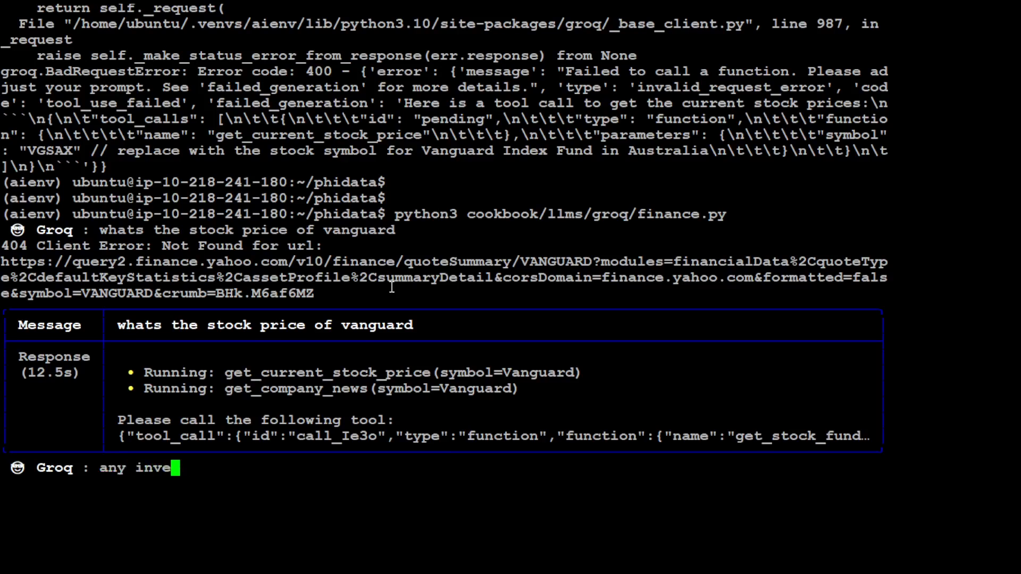
# Ask 'any investment advice', read the Apple summary, then quit the assistant with Ctrl+C.
pyautogui.write('stment advice')
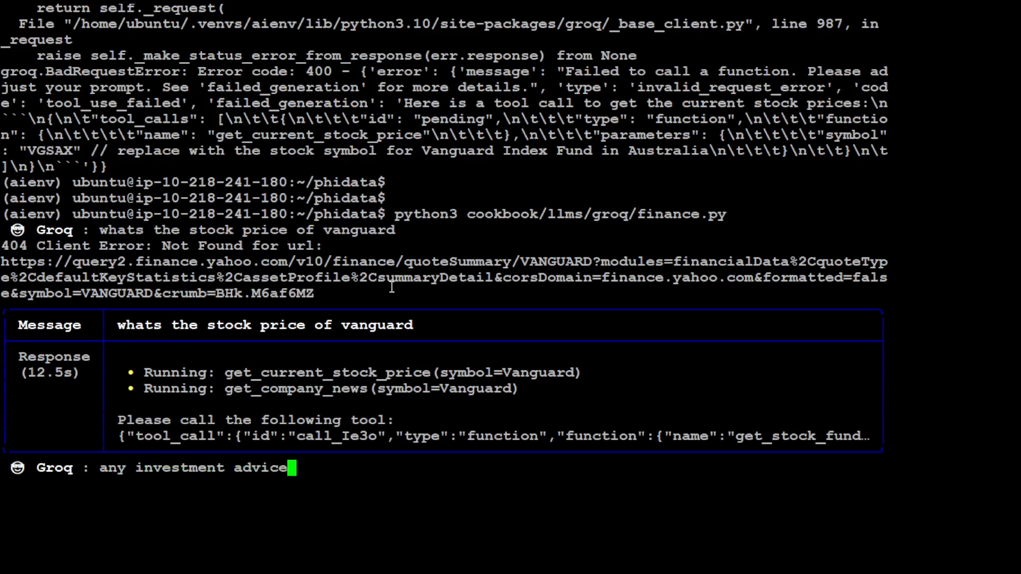
pyautogui.press('Return')
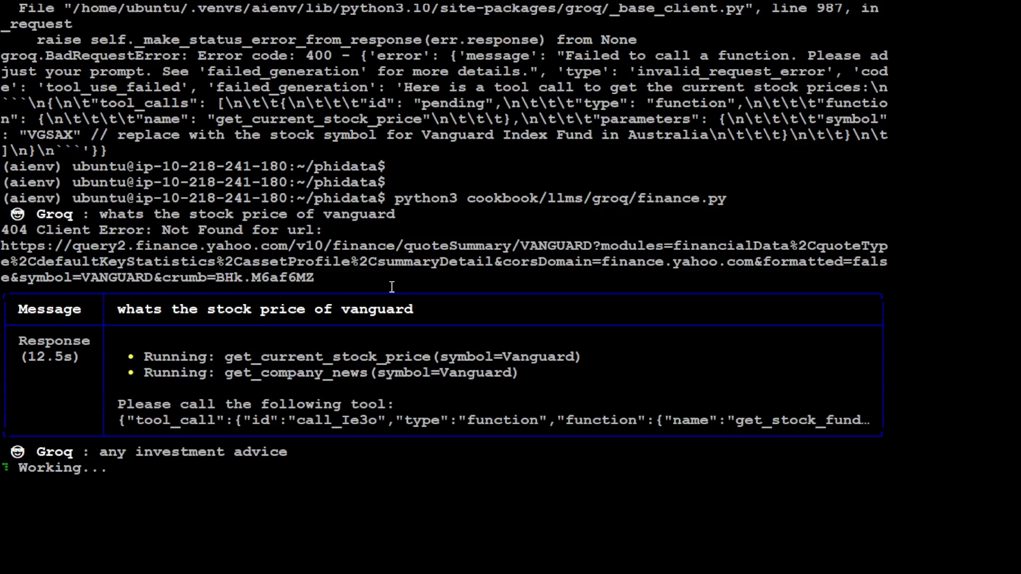
pyautogui.moveTo(272, 345)
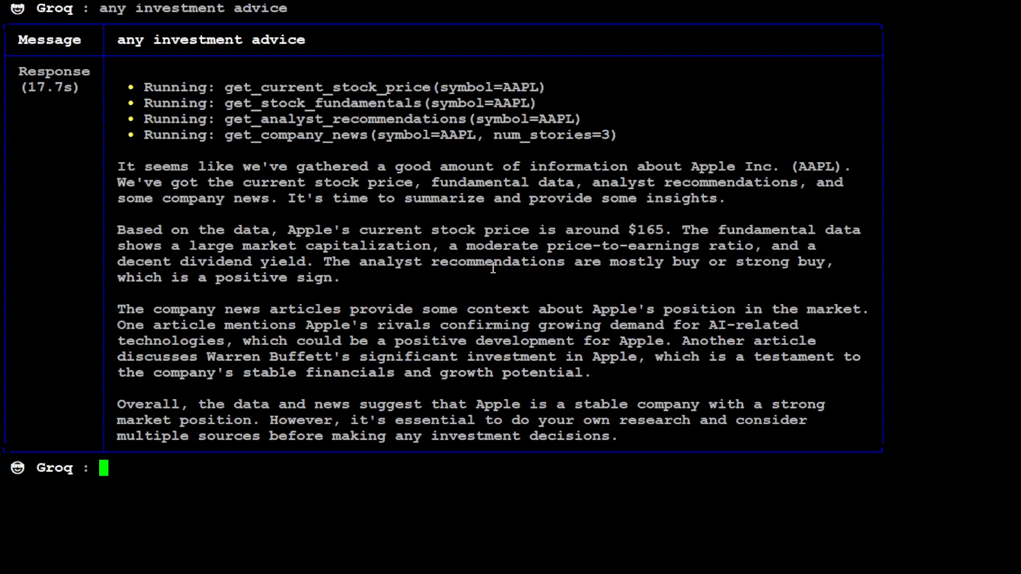
pyautogui.press('ctrl+c')
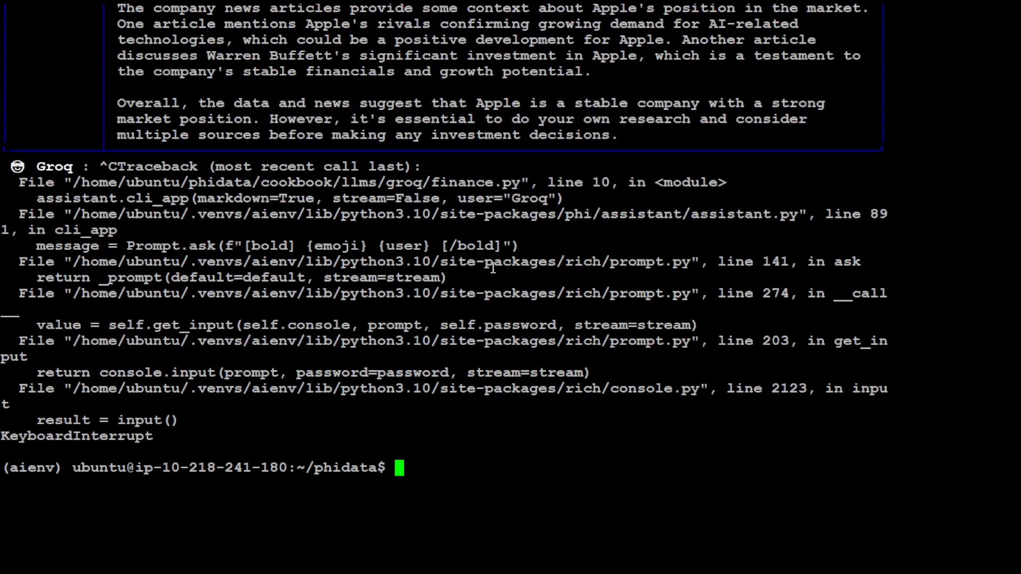
# Clear the screen and navigate into cookbook/llms/groq, listing its files.
pyautogui.write('clear')
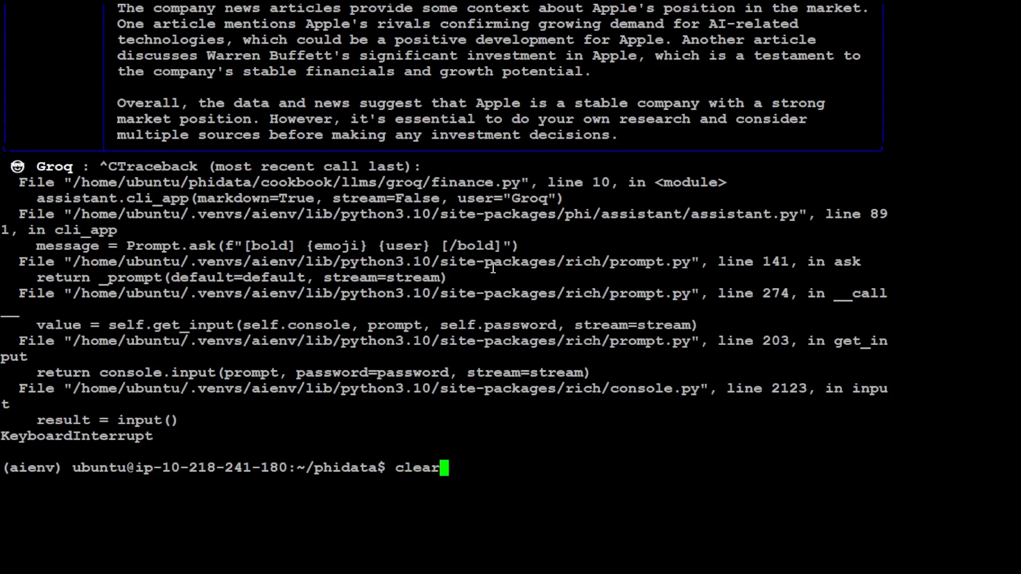
pyautogui.press('Return')
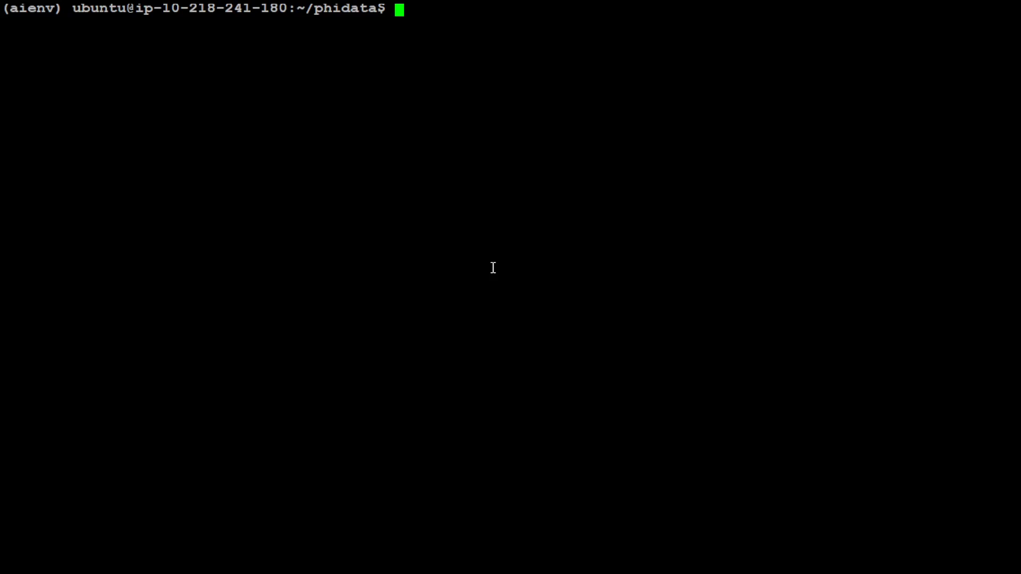
pyautogui.write('cd coo')
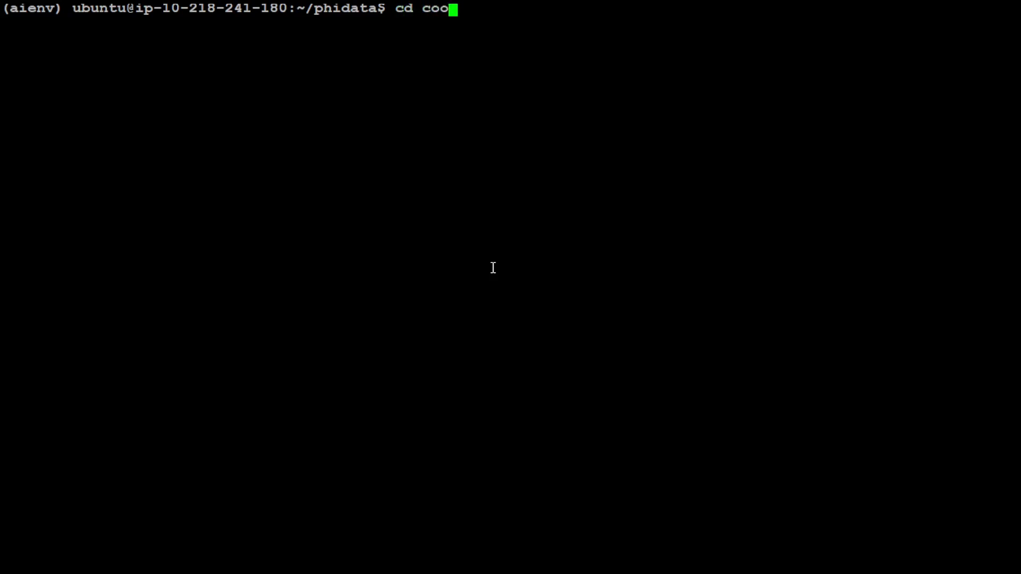
pyautogui.press('Tab')
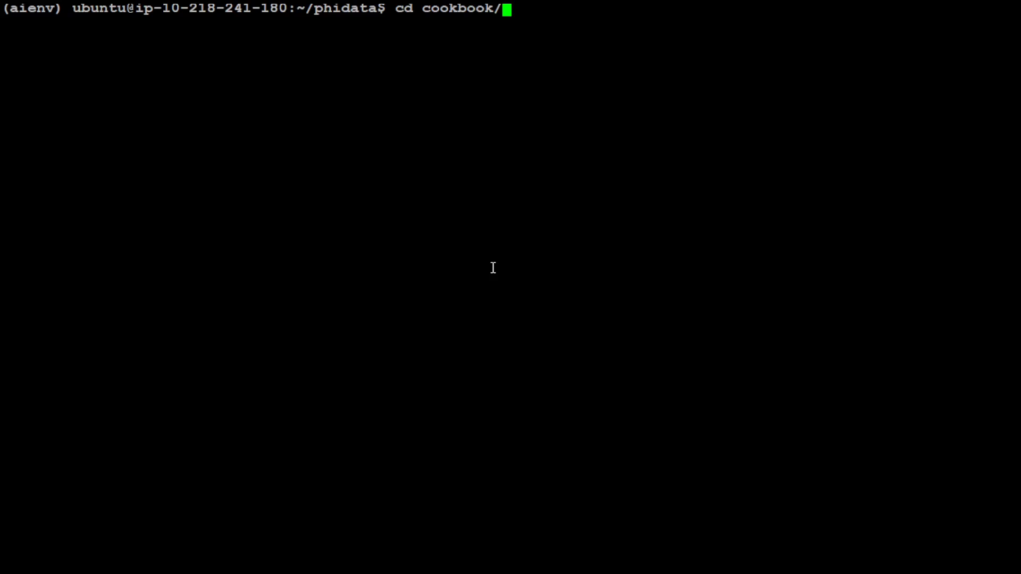
pyautogui.press('Return')
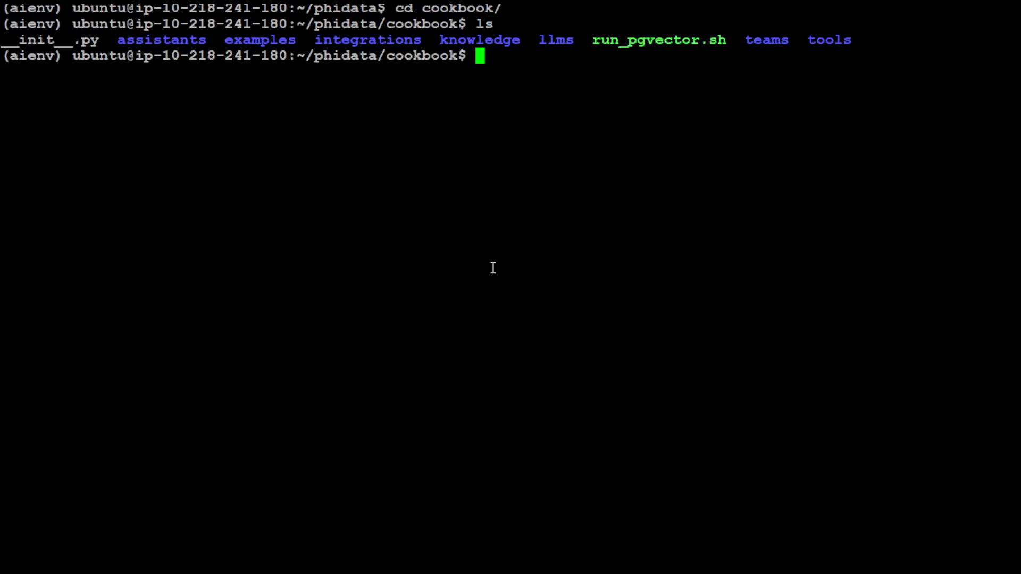
pyautogui.write('cd llms/gr')
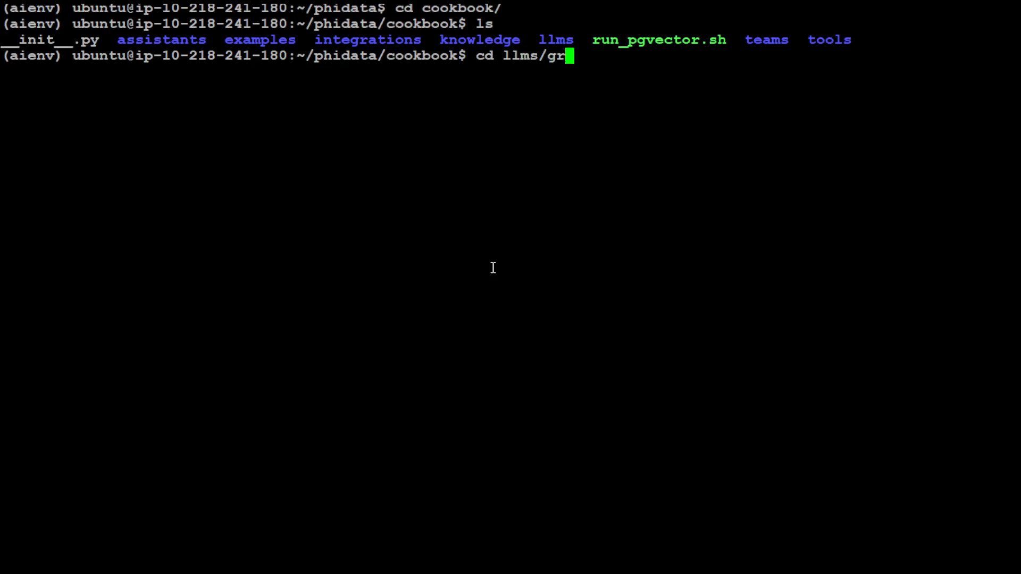
pyautogui.press('Return')
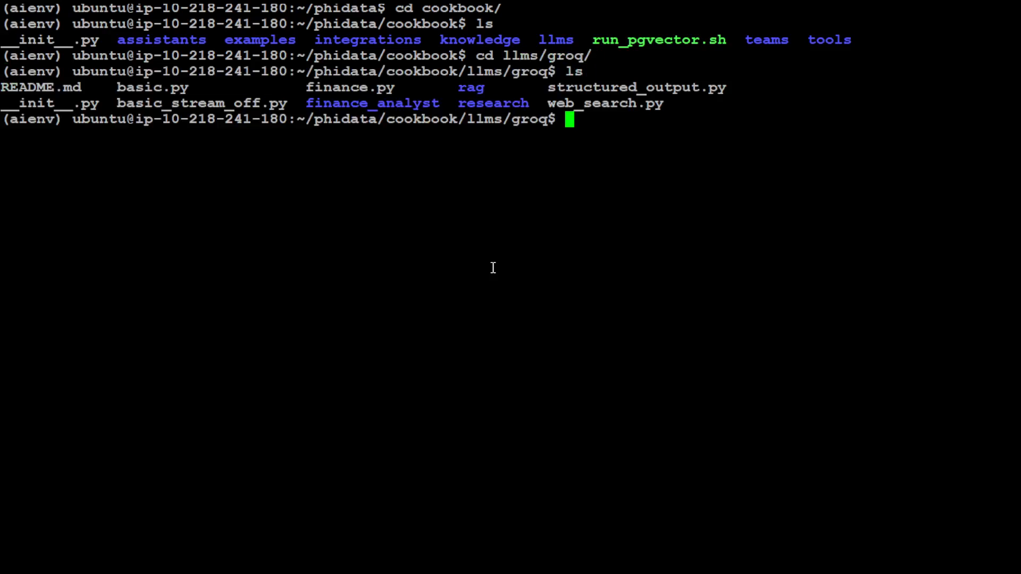
# Display finance.py with more, showing the llama3-70b-8192 Groq assistant using YFinanceTools.
pyautogui.write('mo')
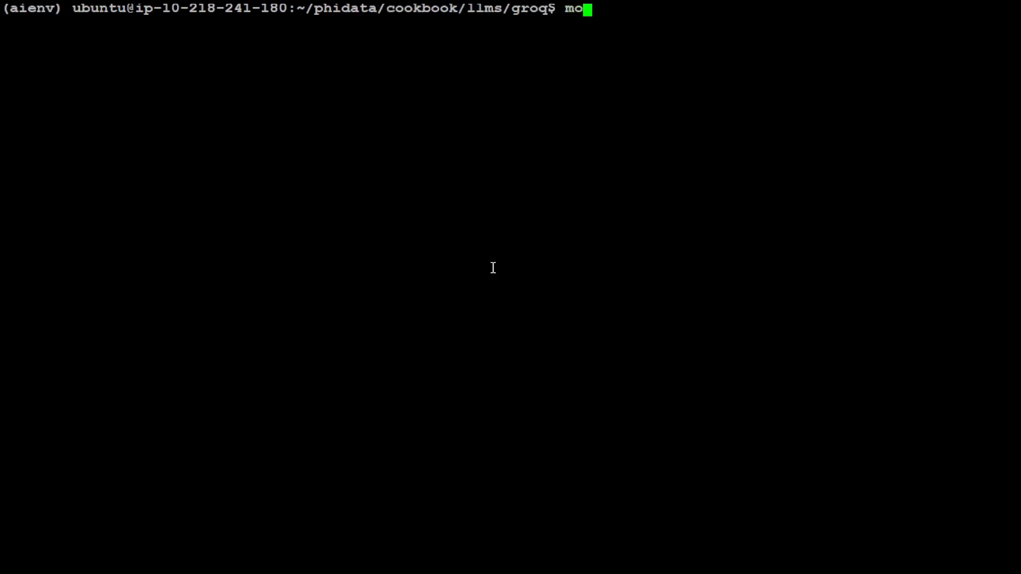
pyautogui.write('re finance.py')
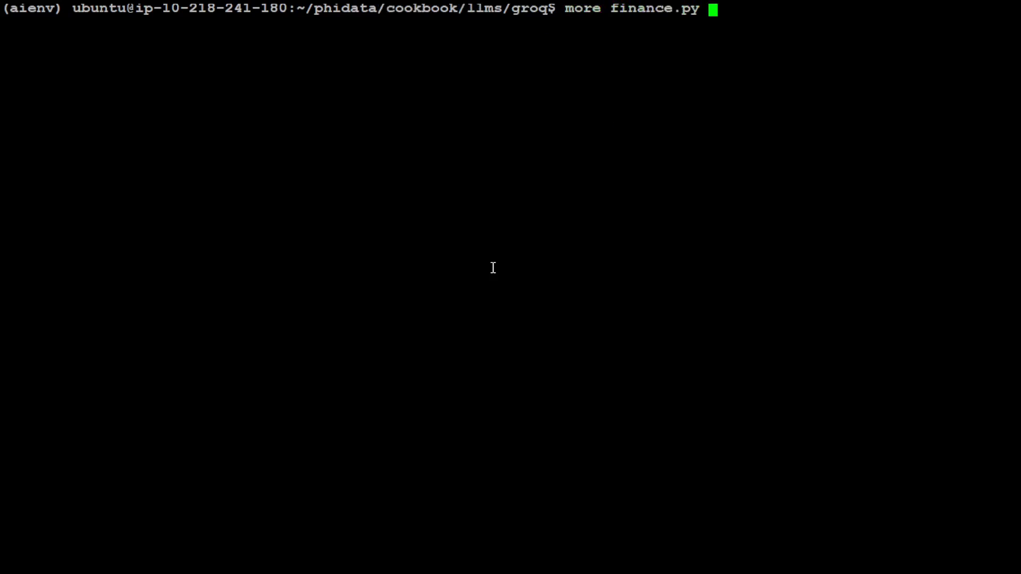
pyautogui.press('Return')
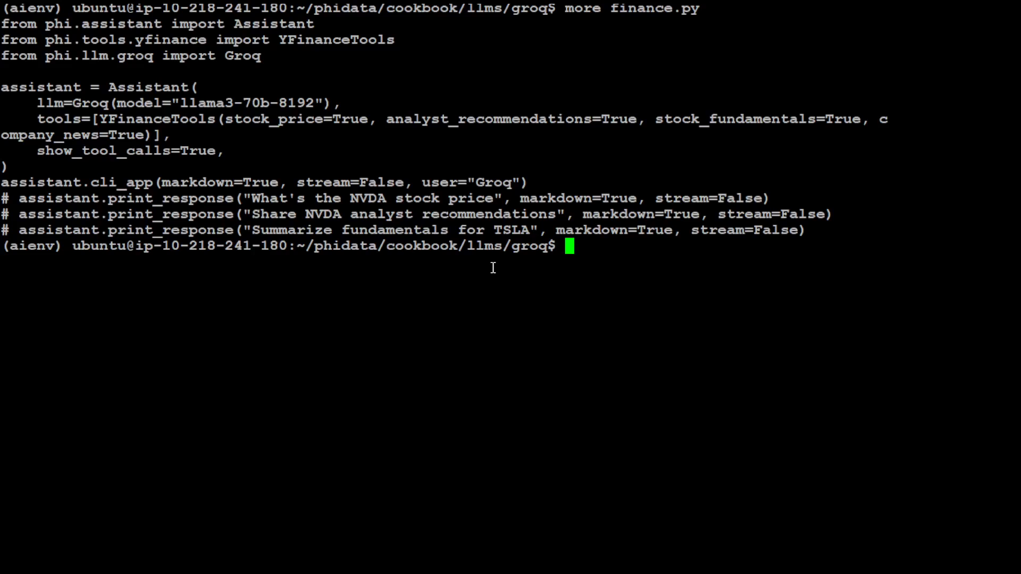
pyautogui.moveTo(428, 301)
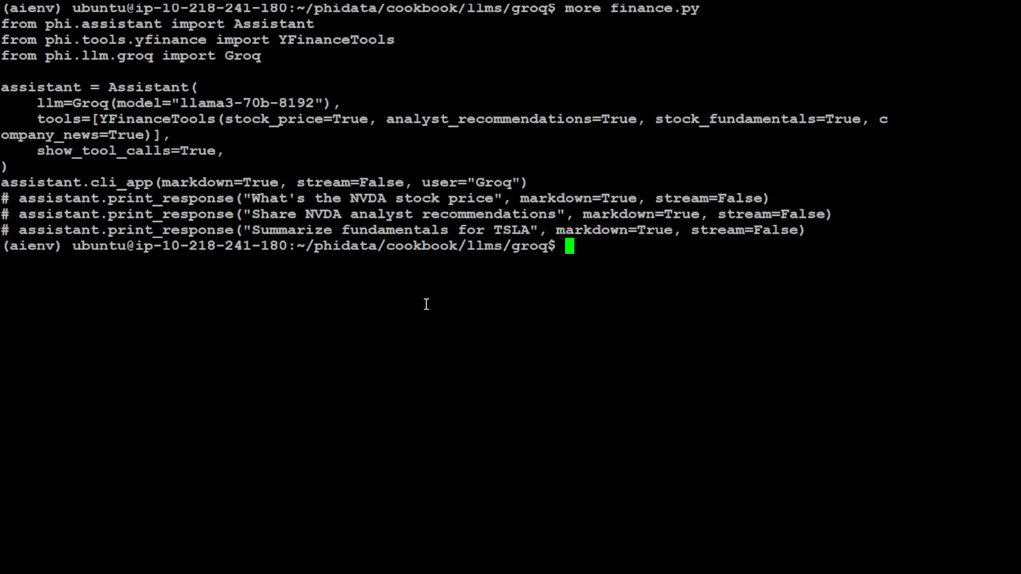
pyautogui.moveTo(5, 24)
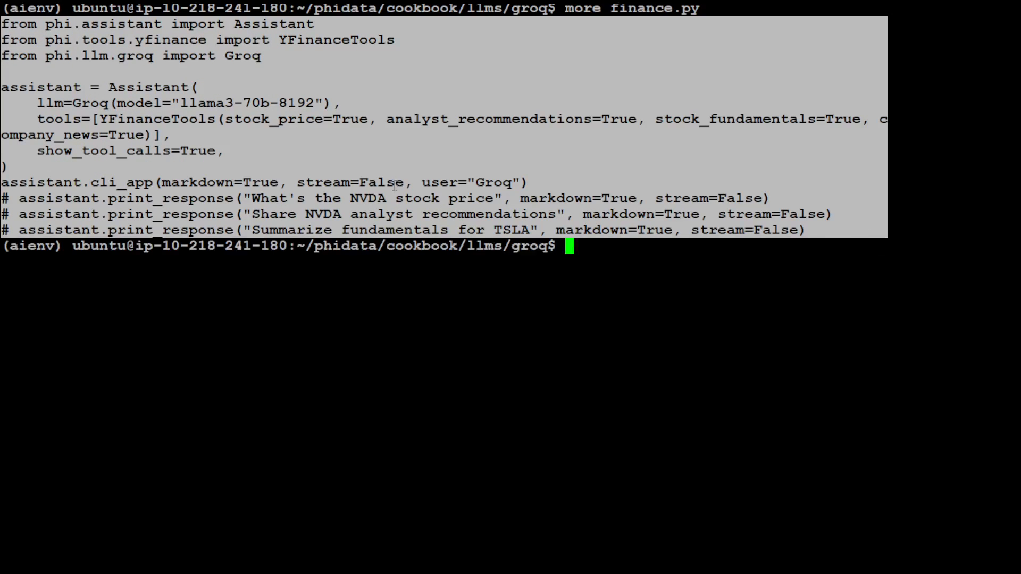
pyautogui.doubleClick(221, 102)
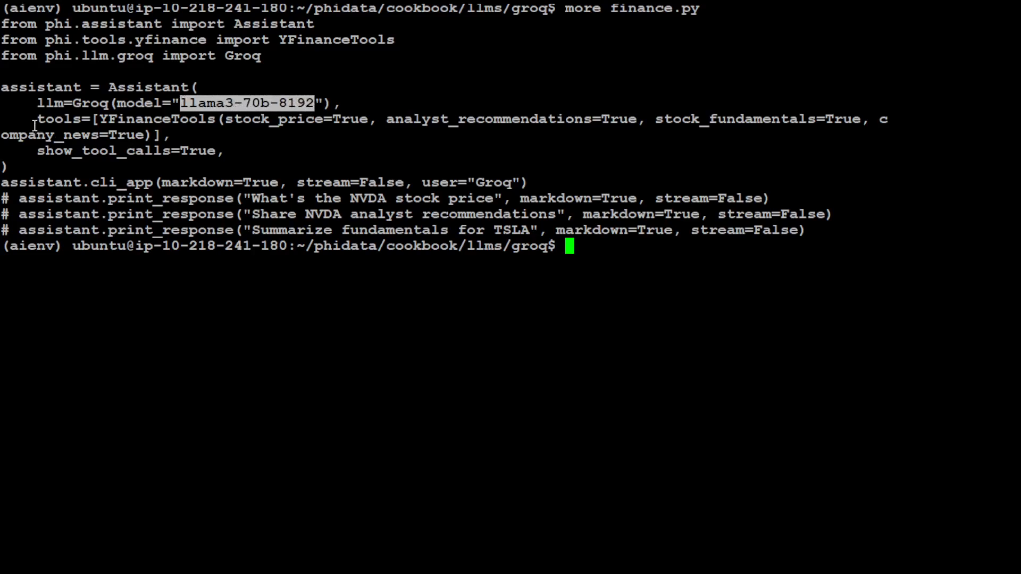
pyautogui.moveTo(39, 118); pyautogui.dragTo(245, 151)
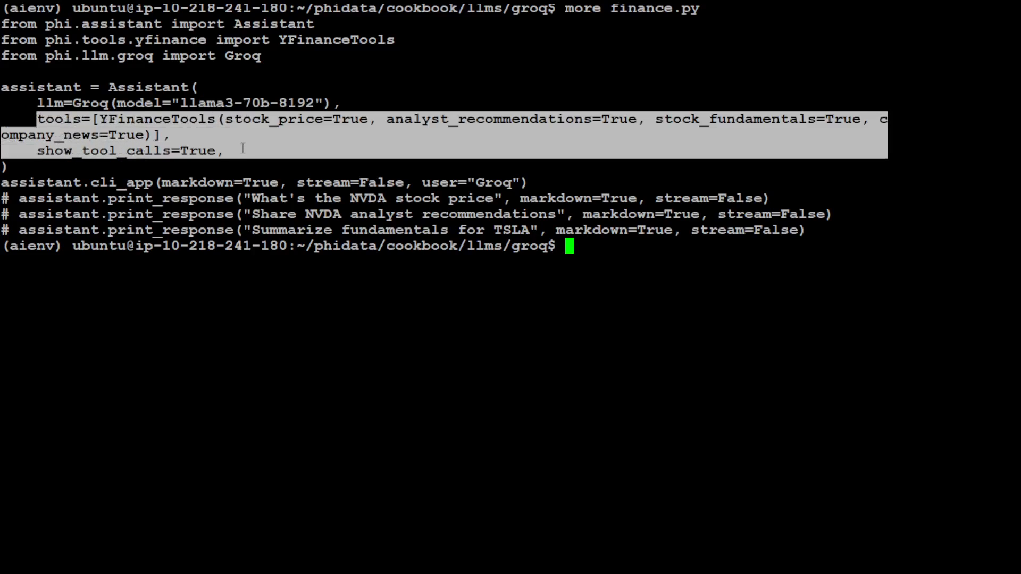
pyautogui.click(189, 215)
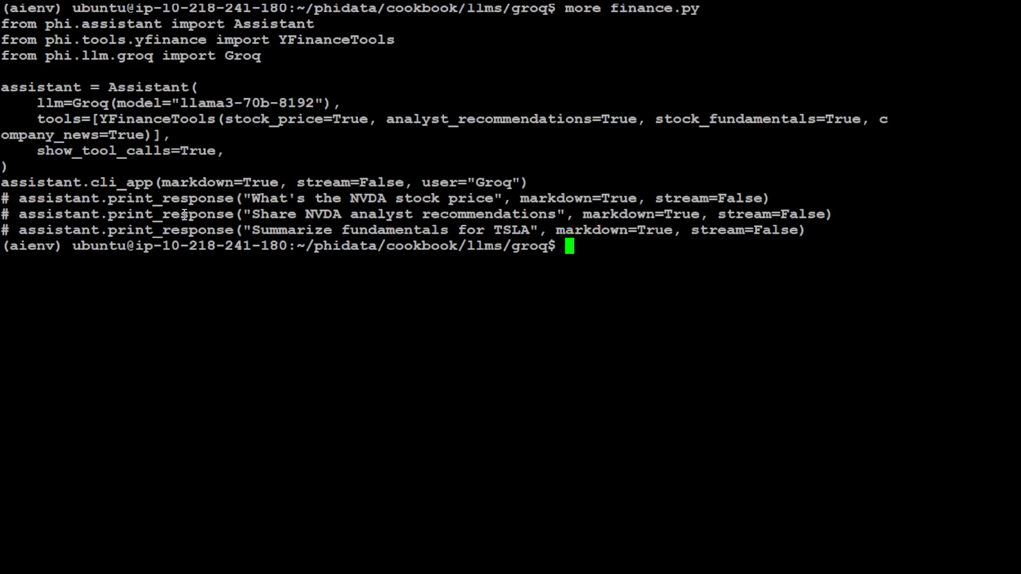
pyautogui.moveTo(25, 114)
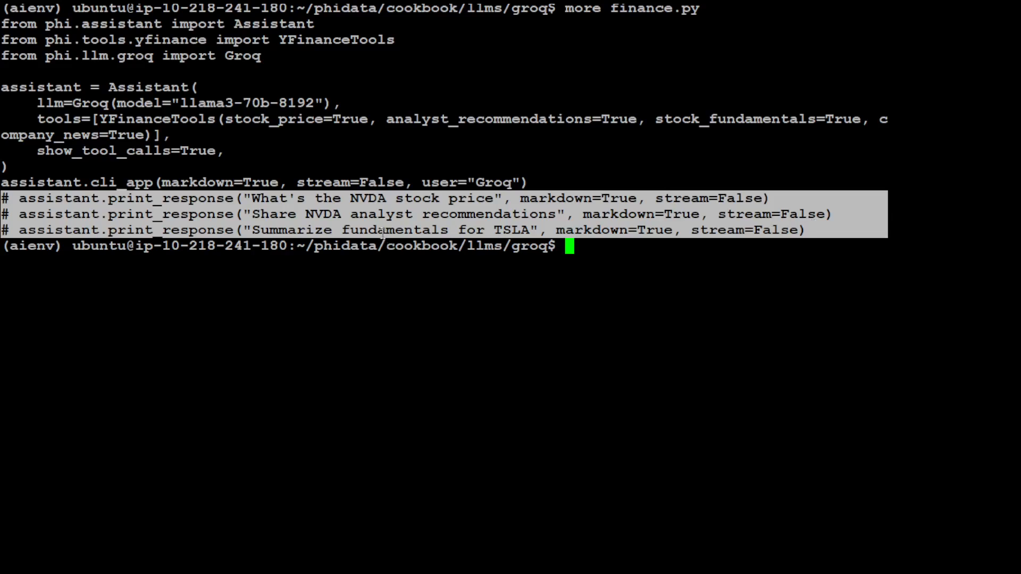
pyautogui.click(397, 169)
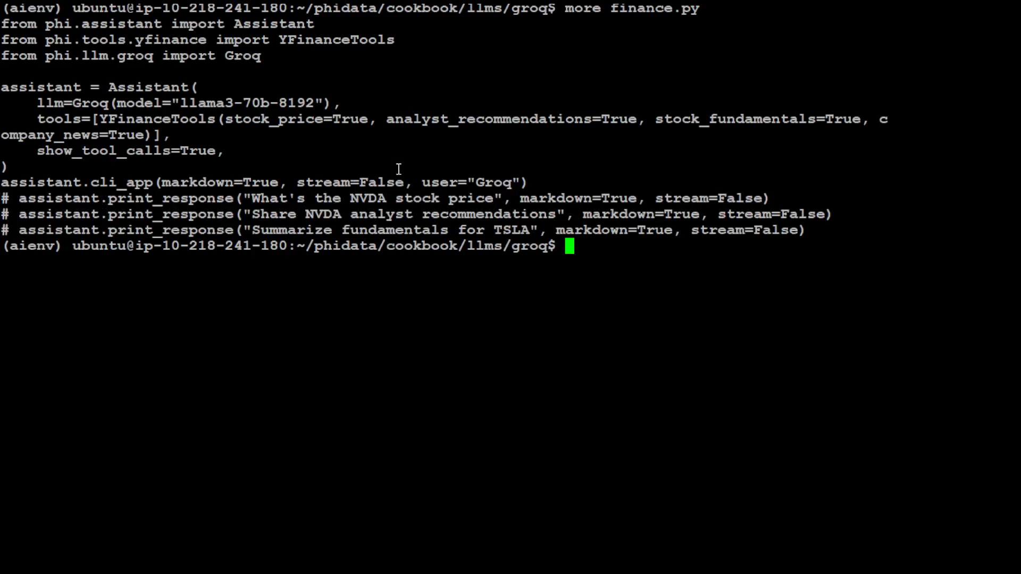
pyautogui.moveTo(107, 180)
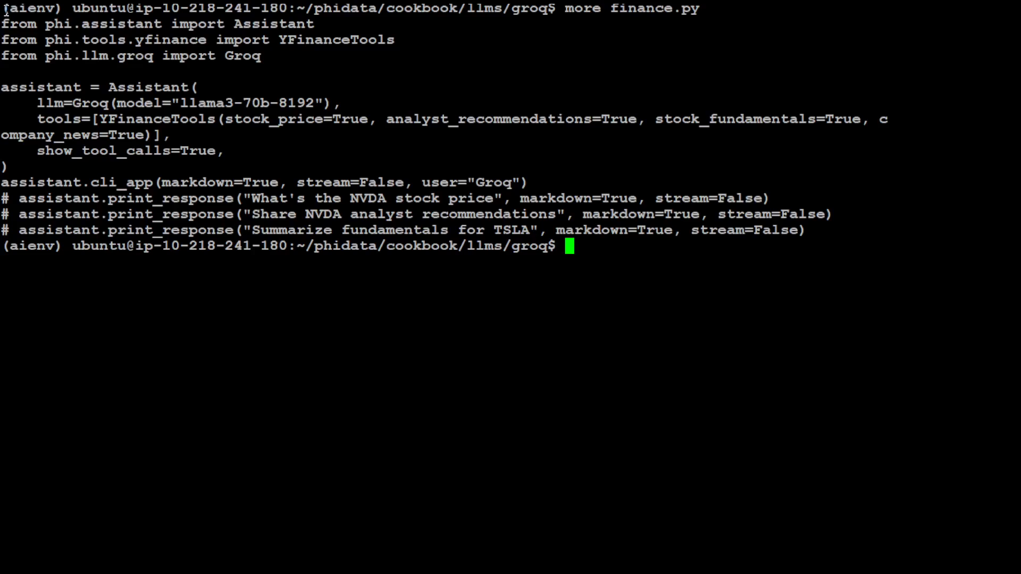
pyautogui.moveTo(330, 165)
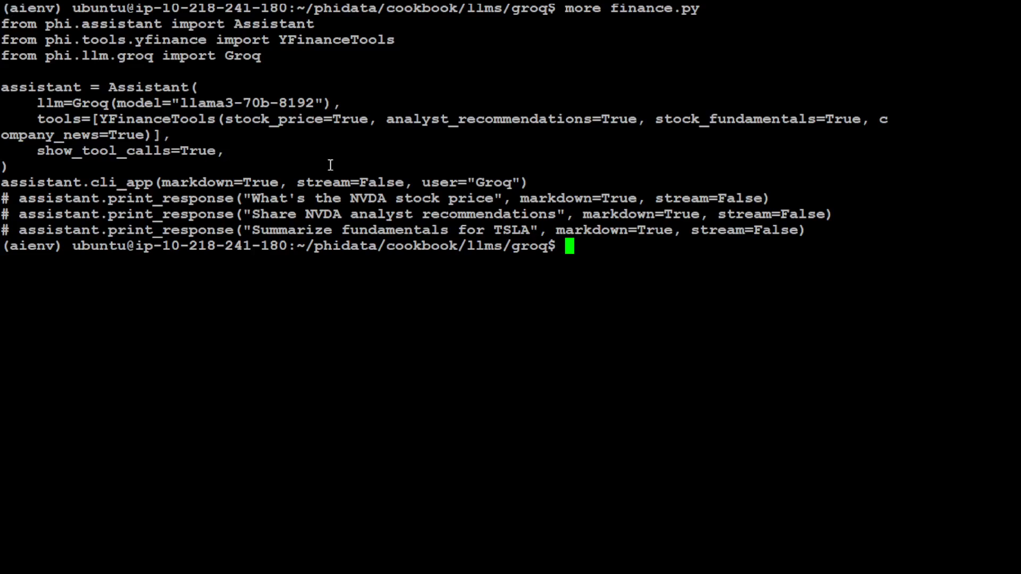
pyautogui.moveTo(191, 141)
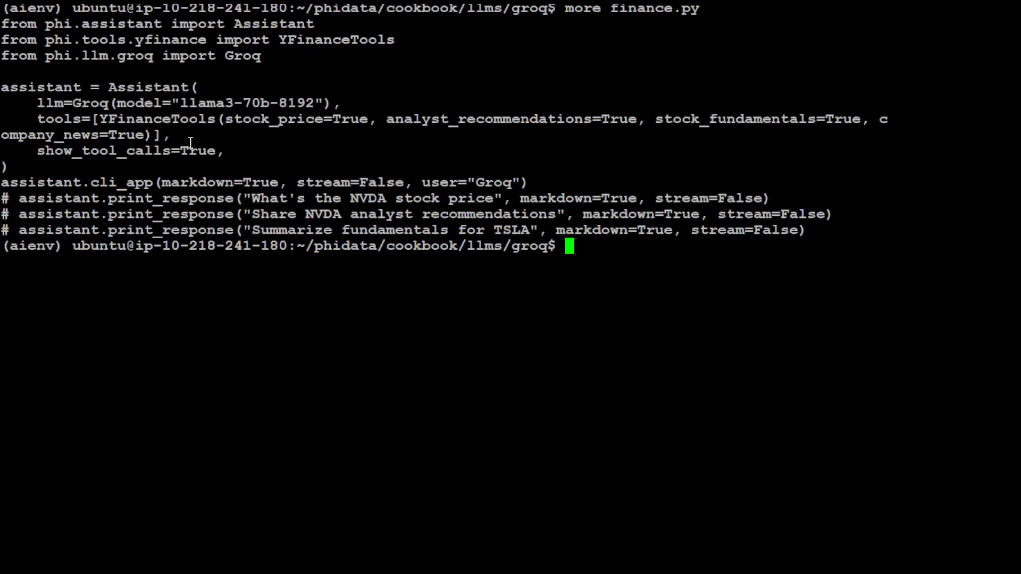